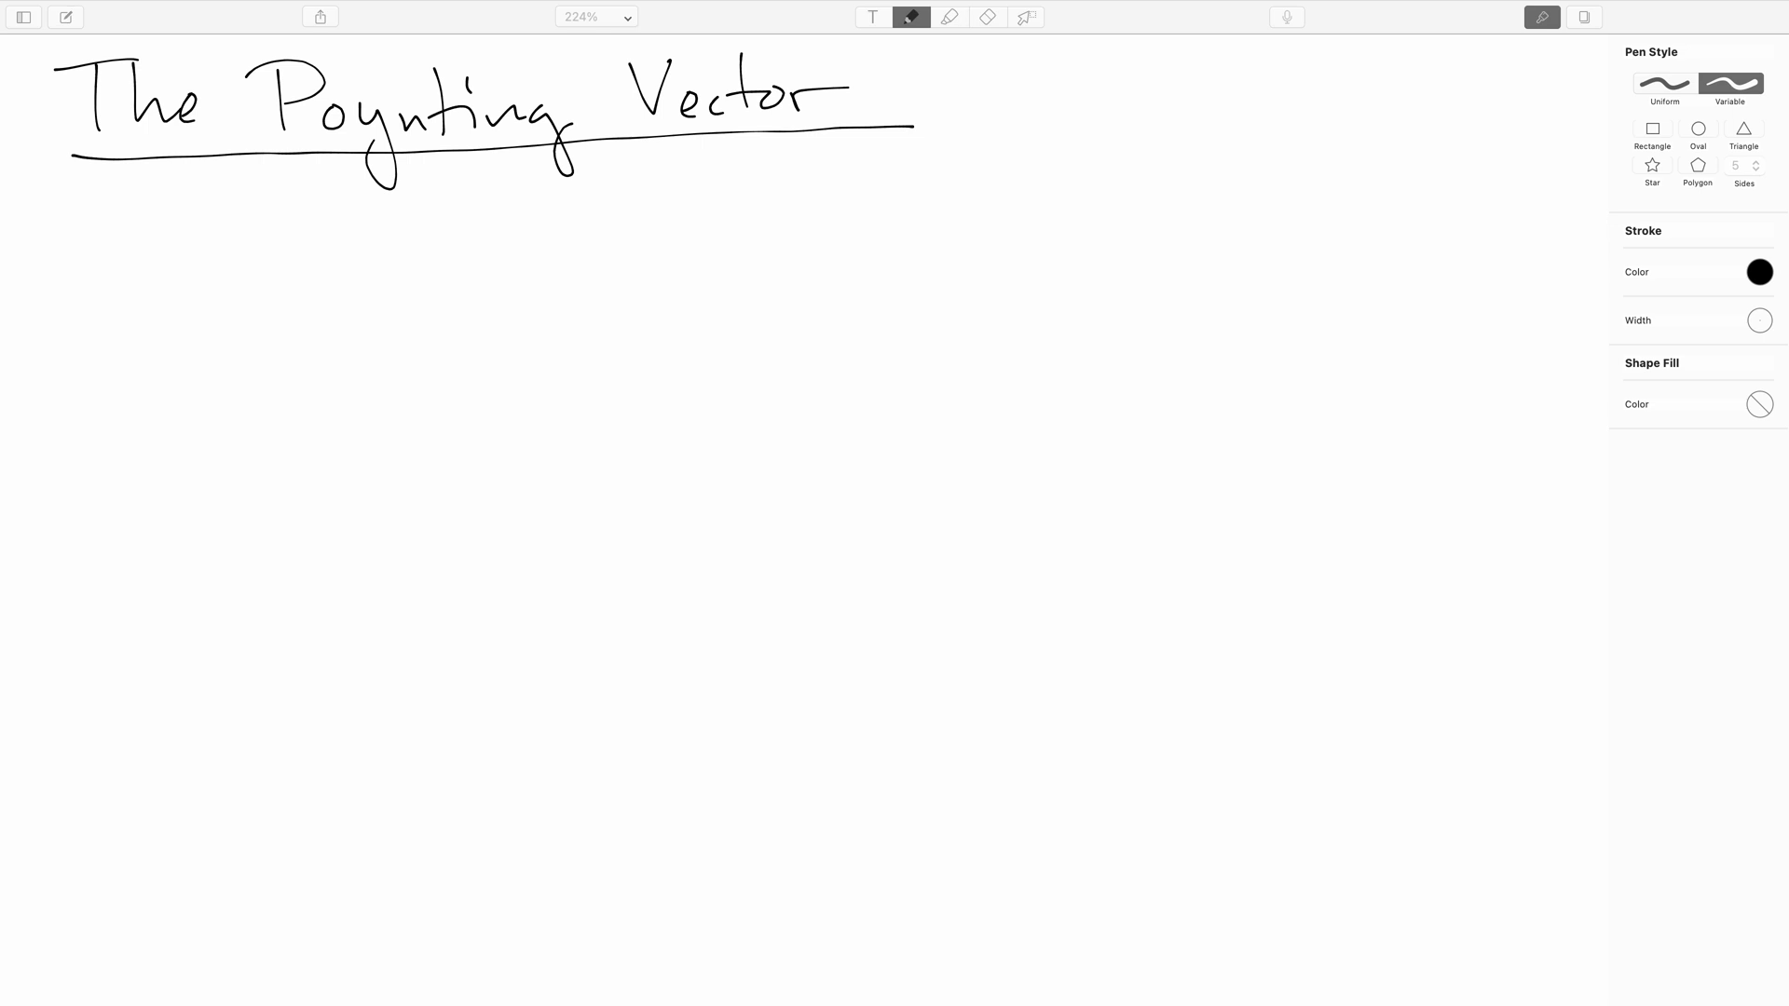
mouse_move(702, 269)
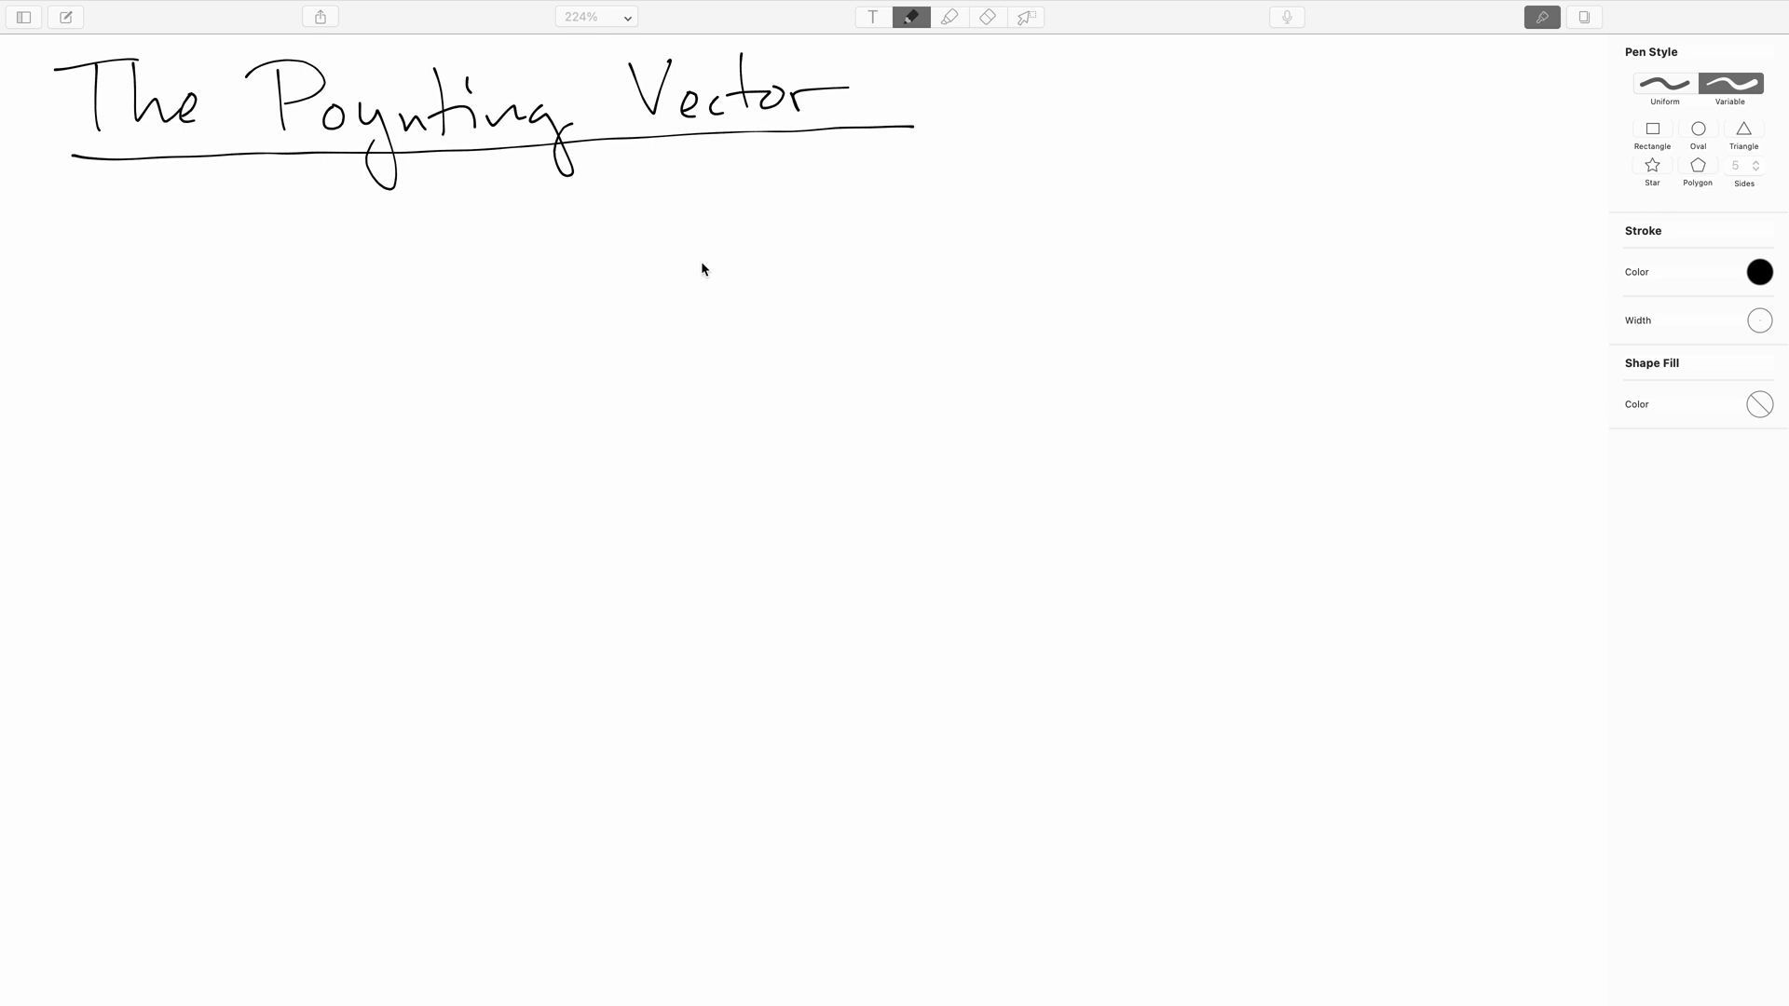
mouse_move(1660, 225)
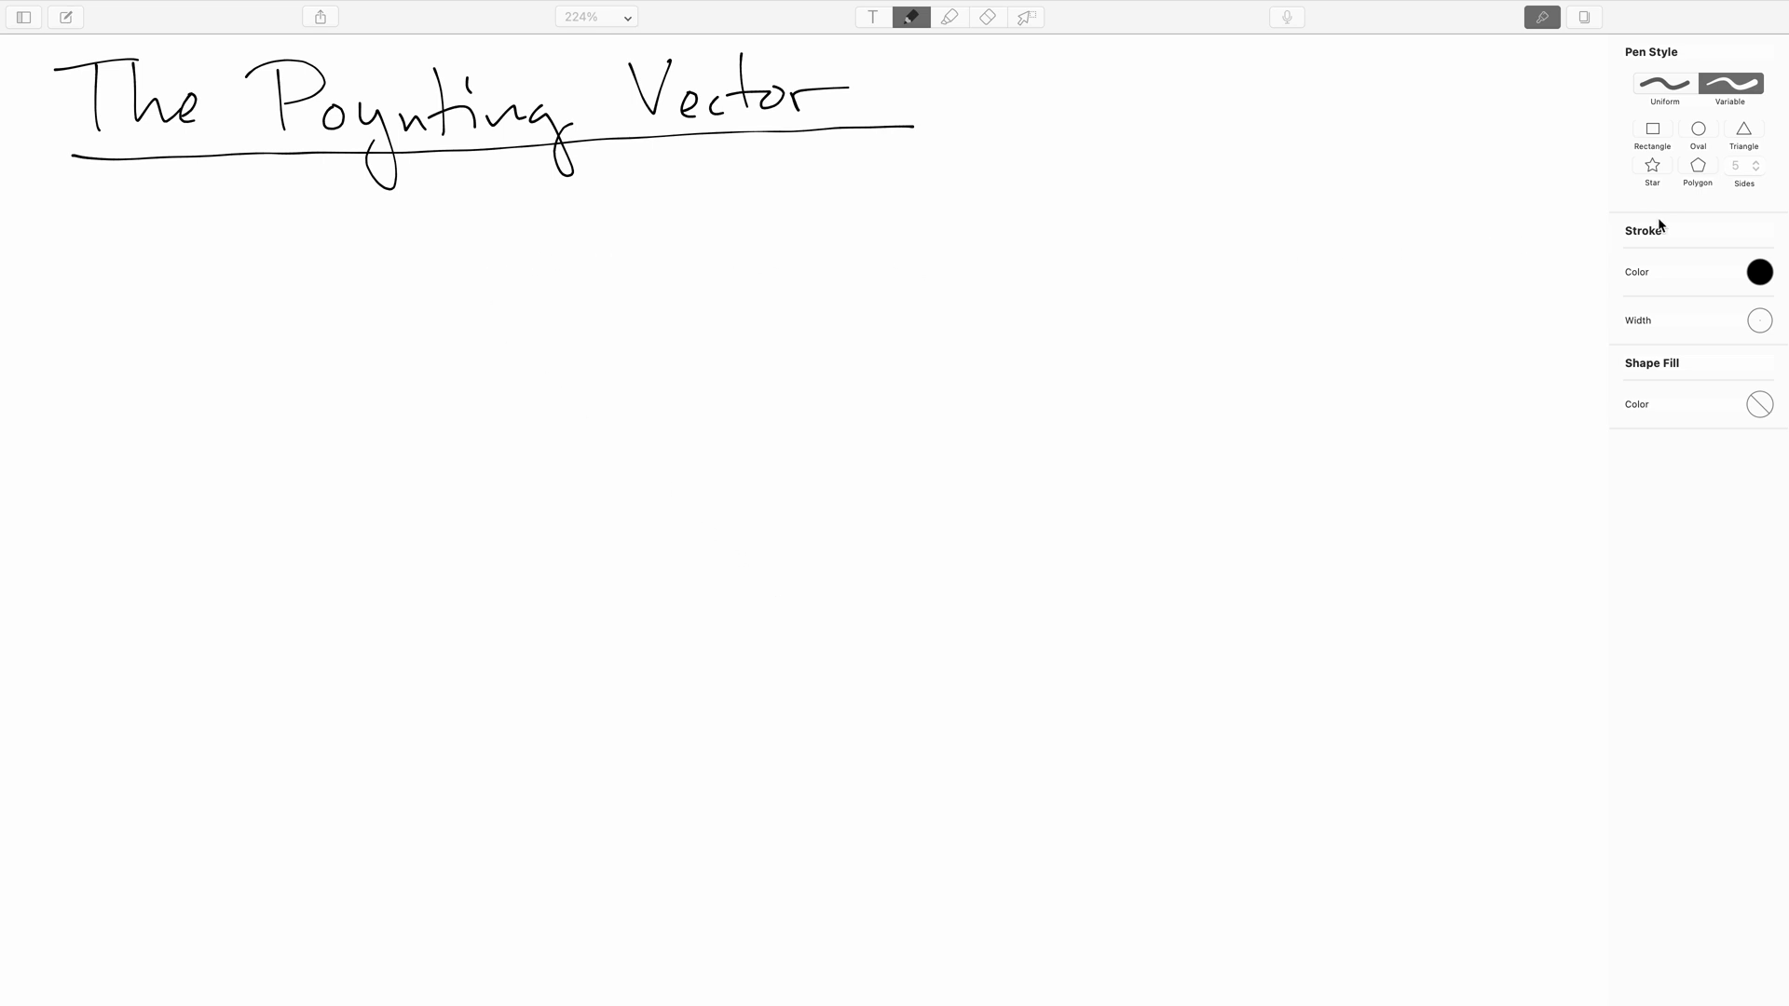
- Draw a red upward E arrow and a blue down-left B arrow from one origin, then ready green ink
left_click(1757, 272)
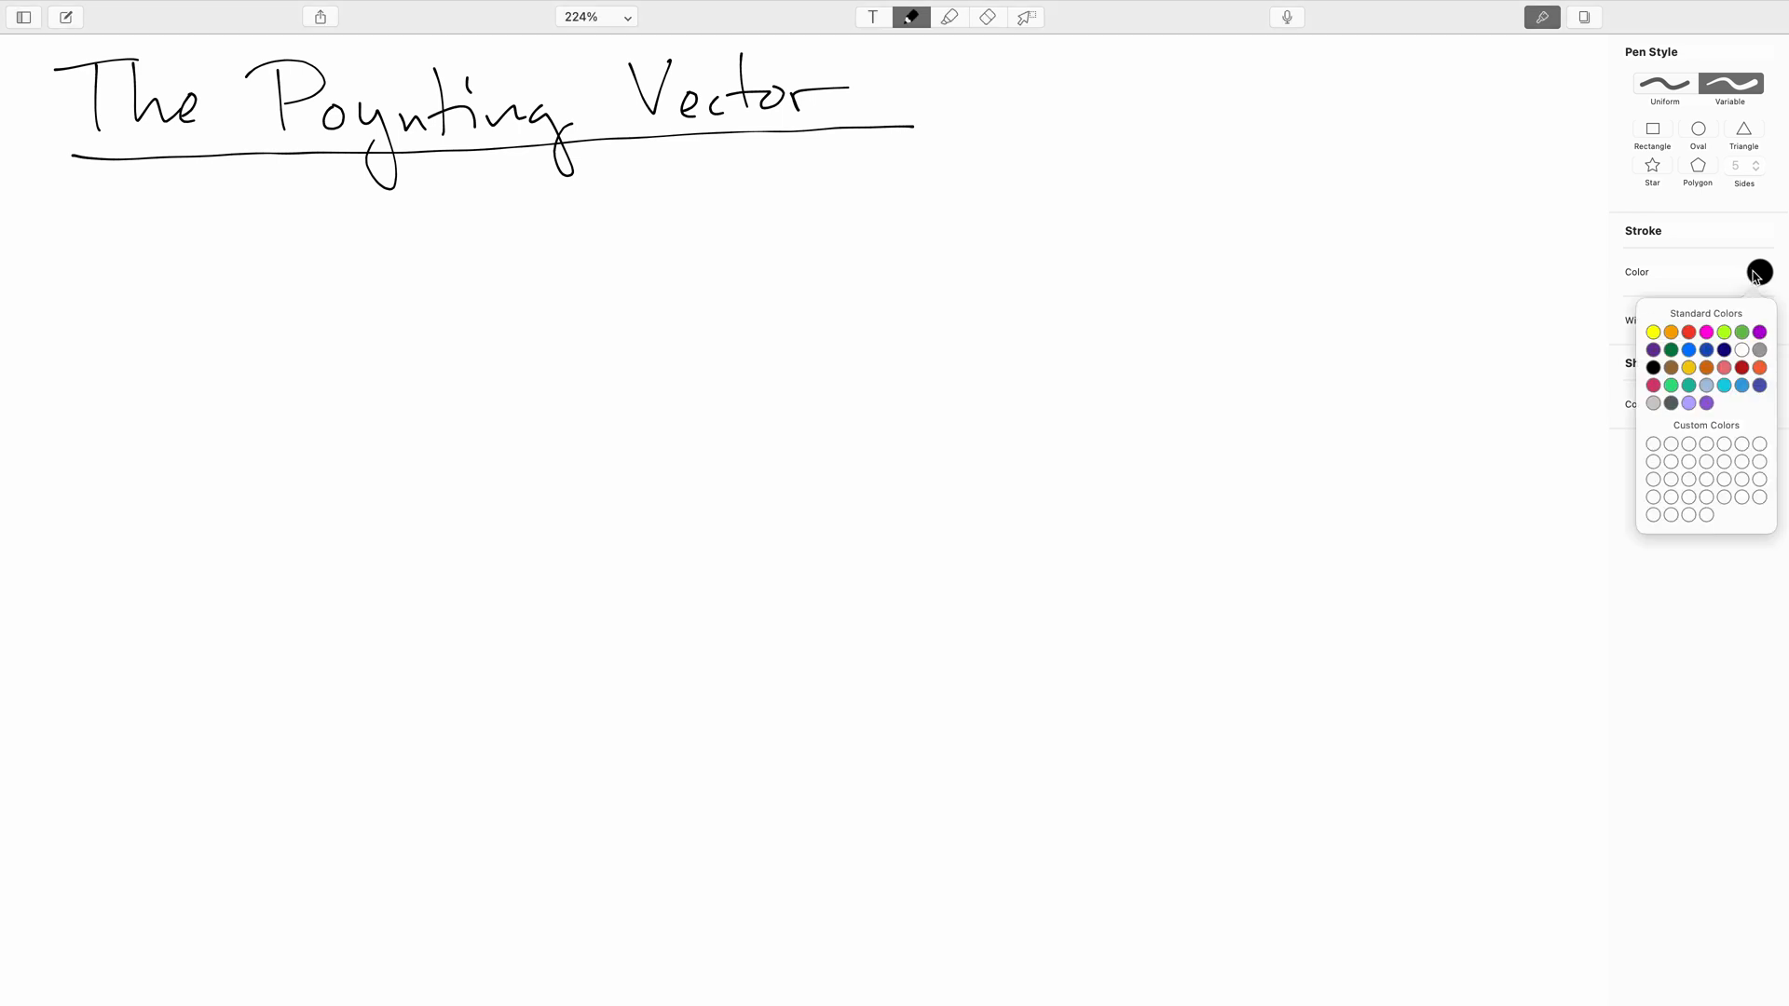
left_click(1688, 332)
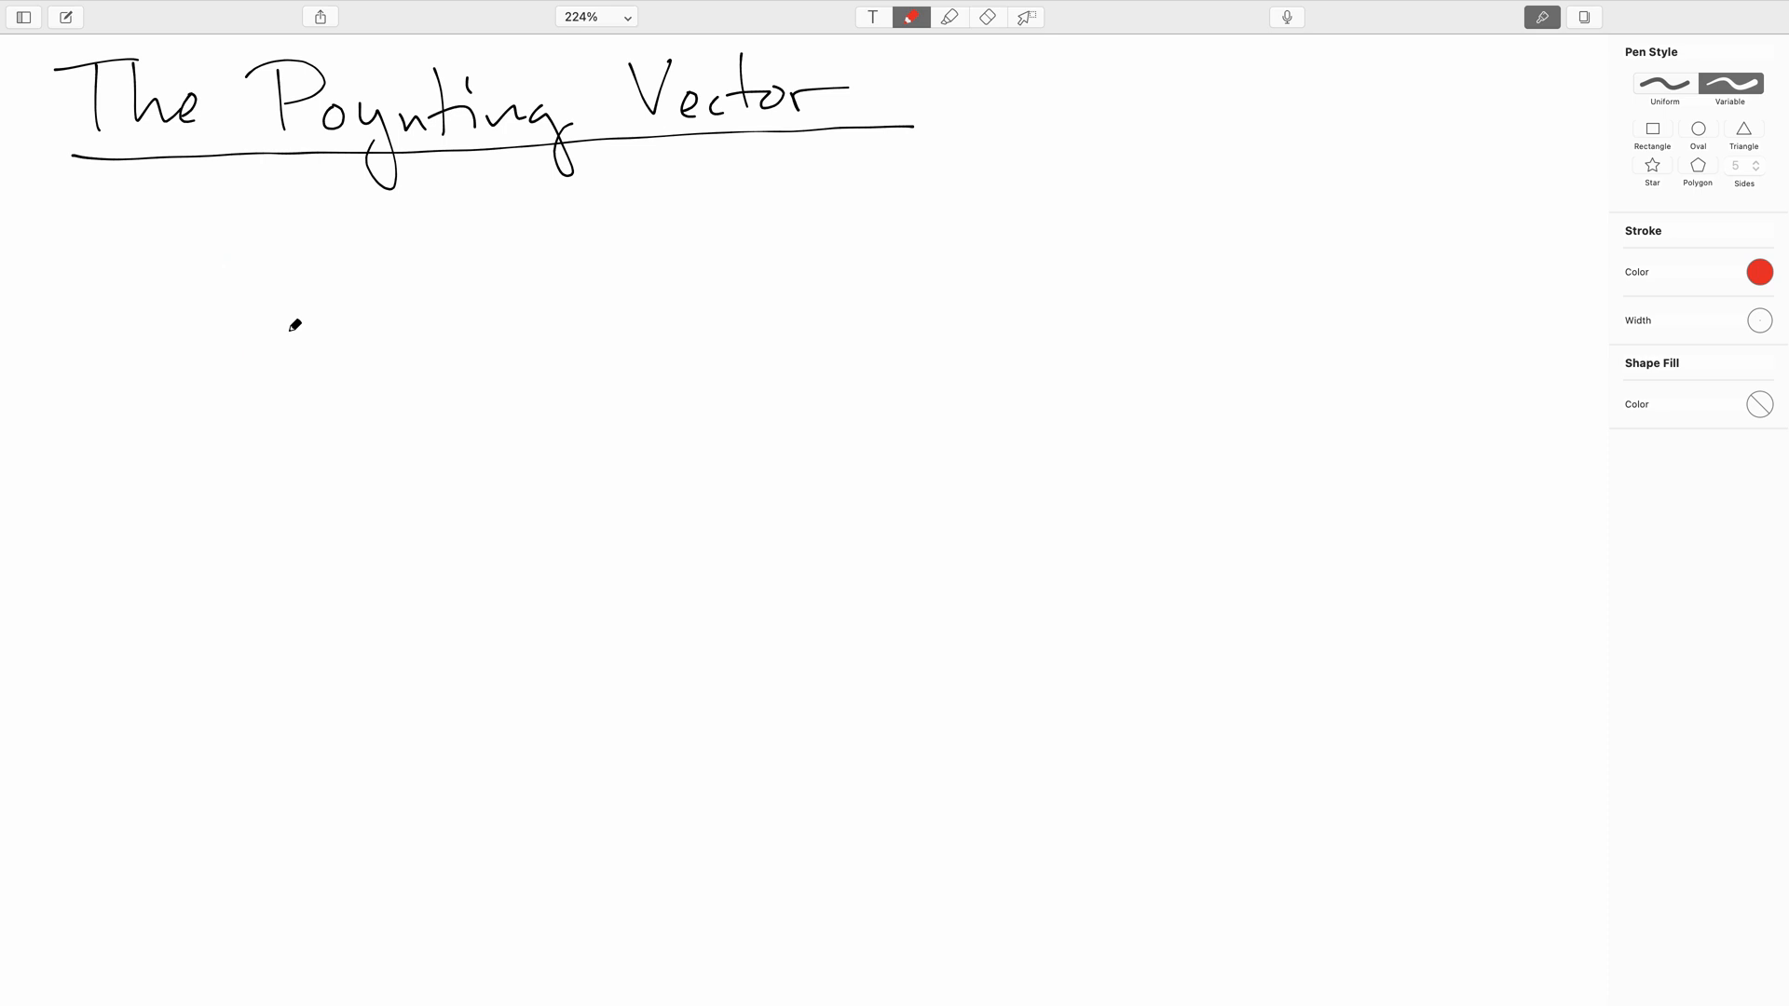
mouse_move(255, 237)
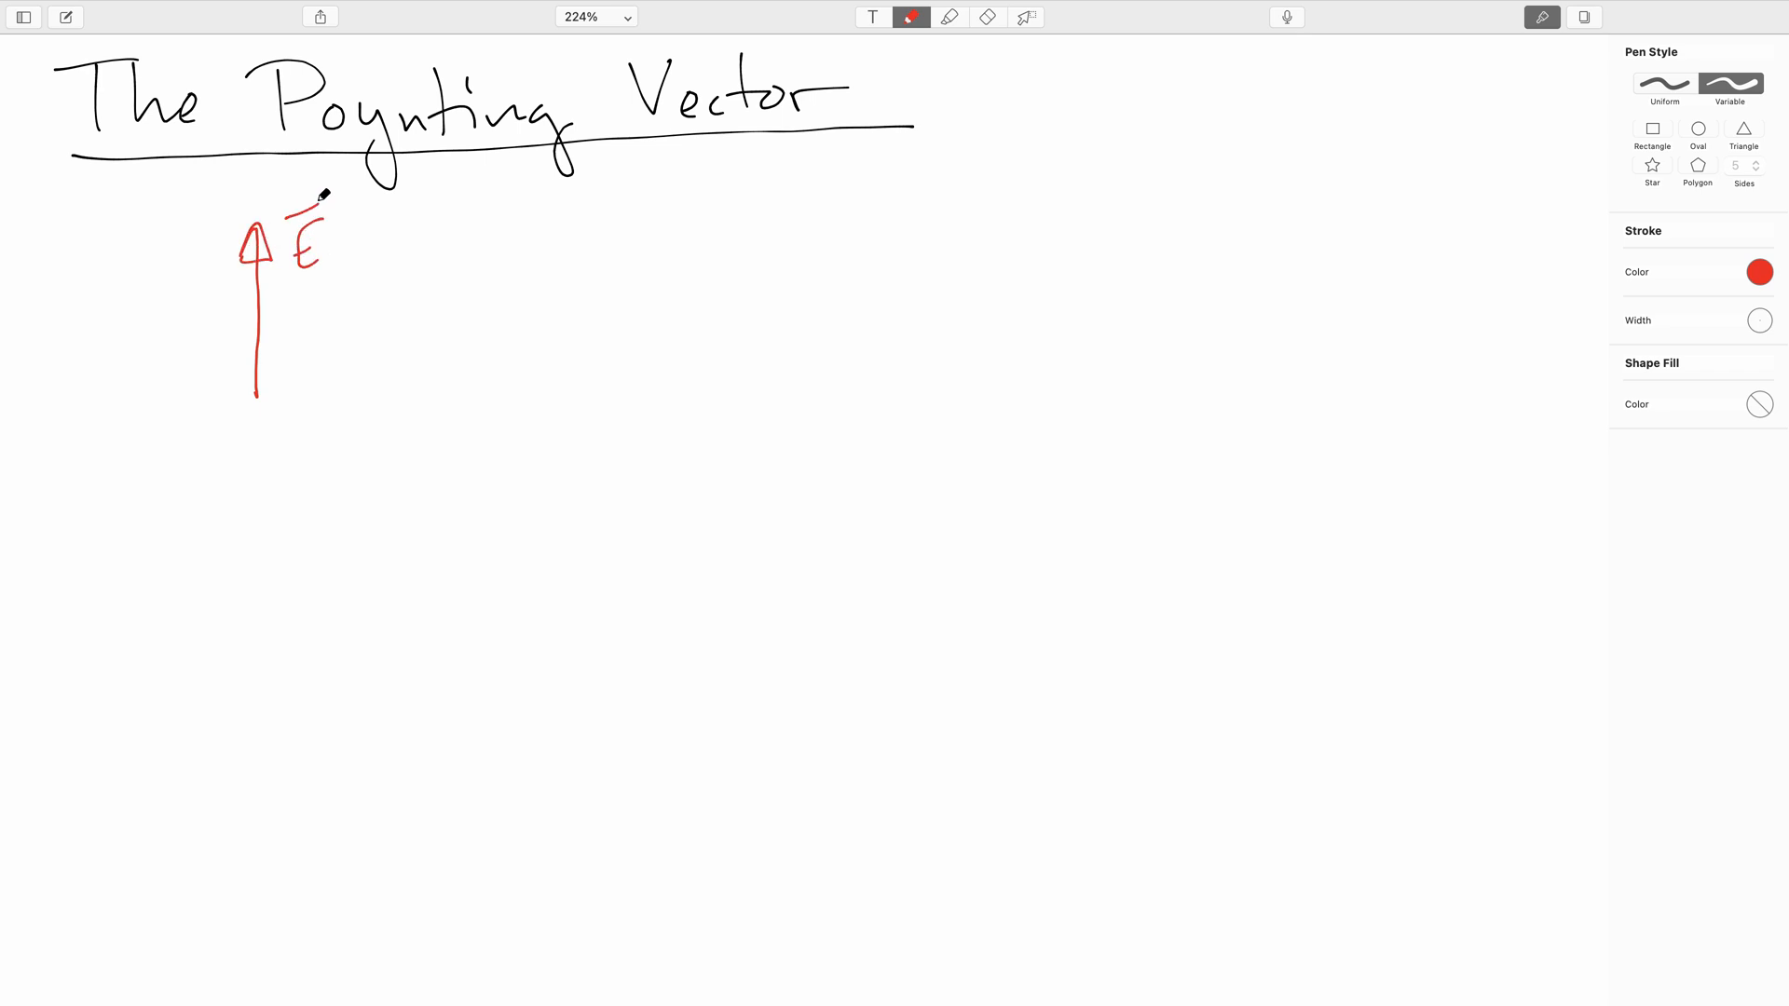
left_click(1757, 272)
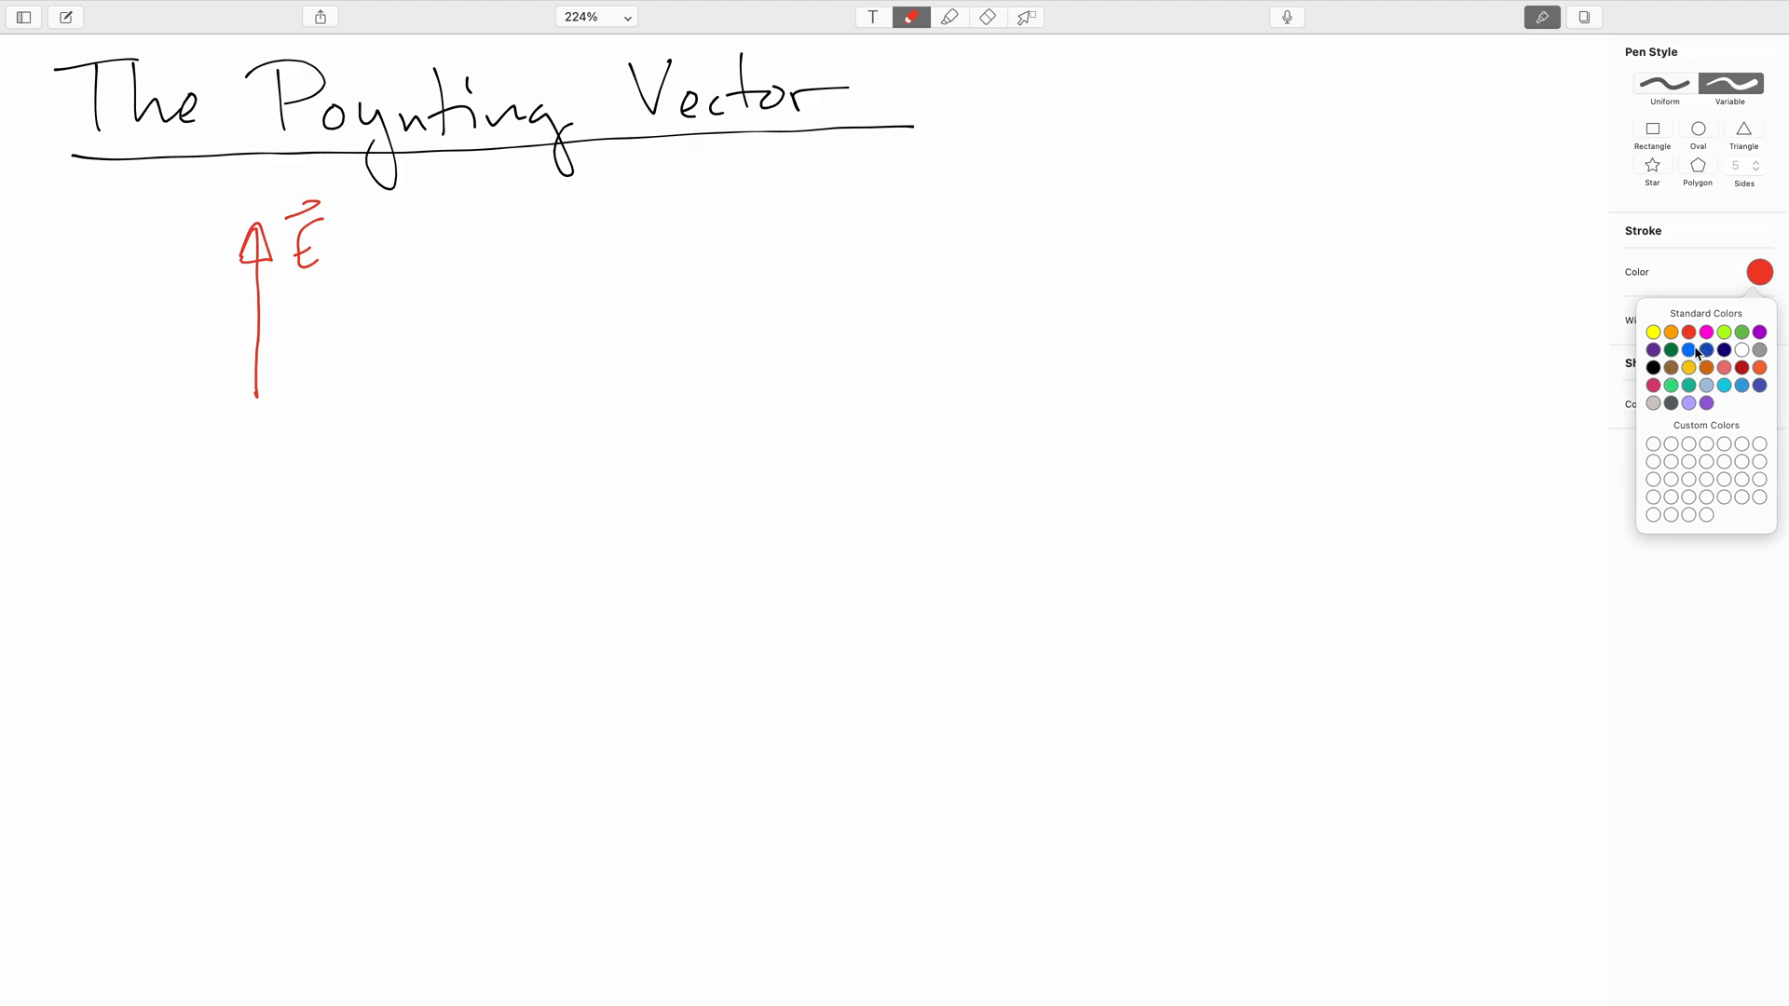
left_click(1708, 349)
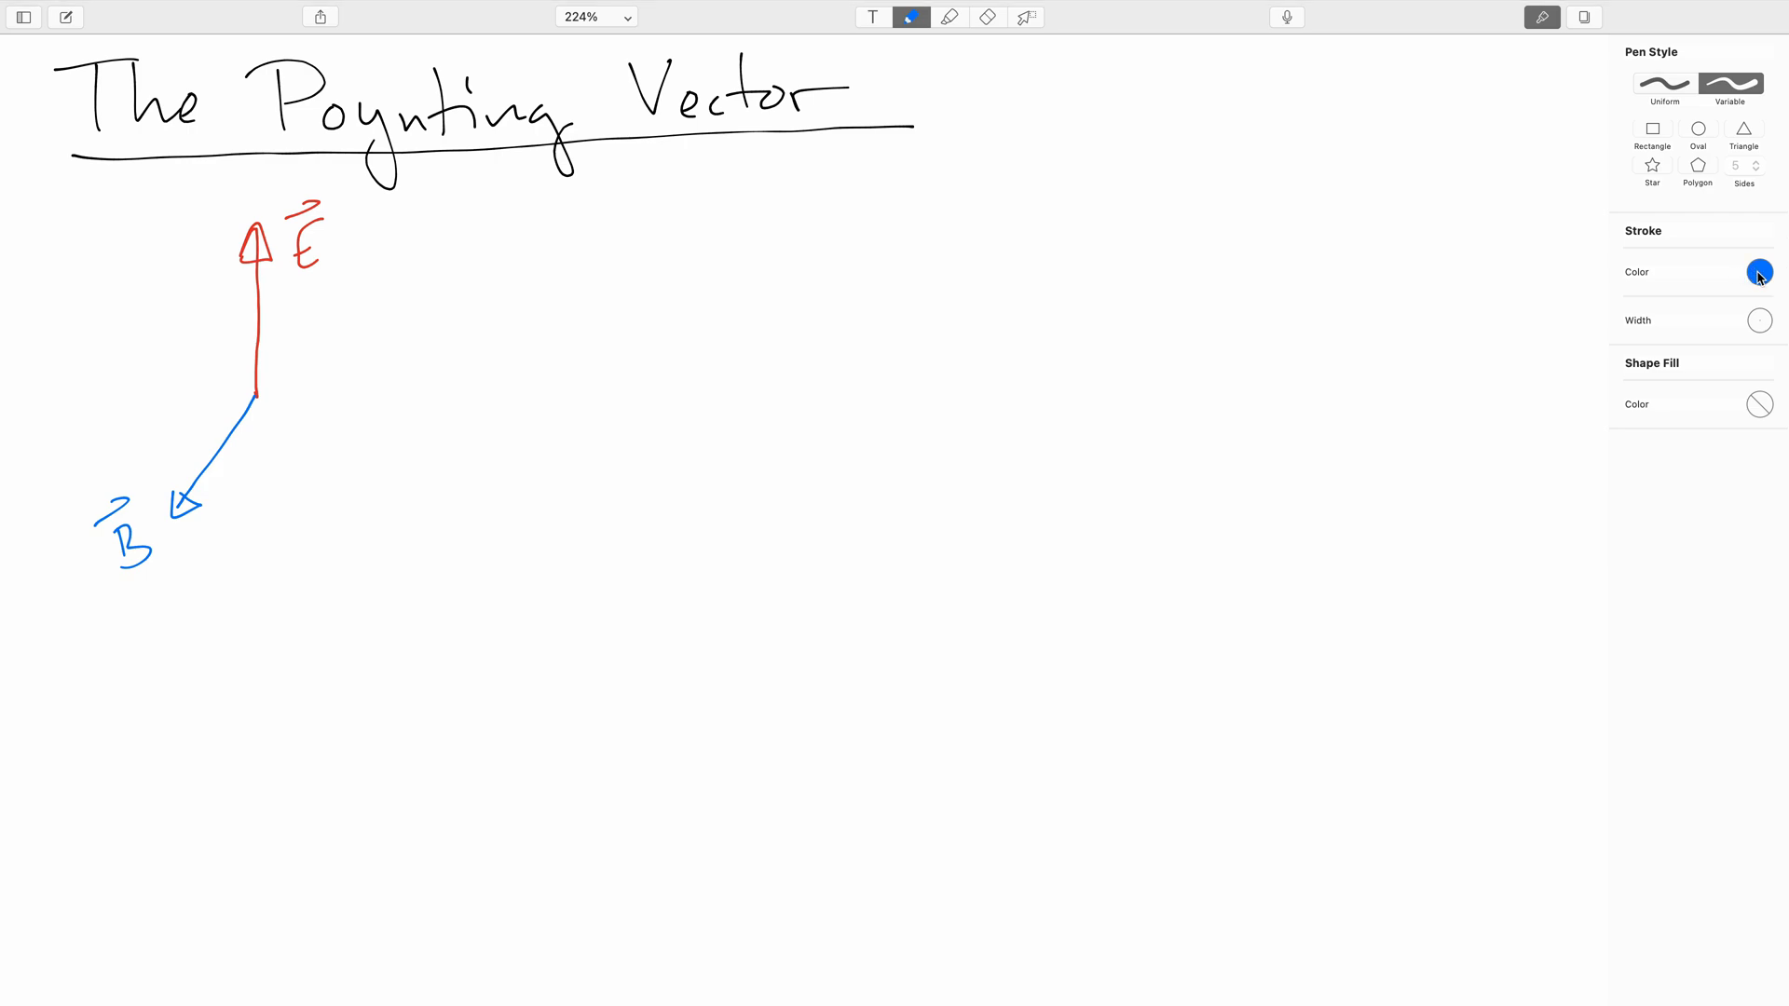
left_click(1757, 272)
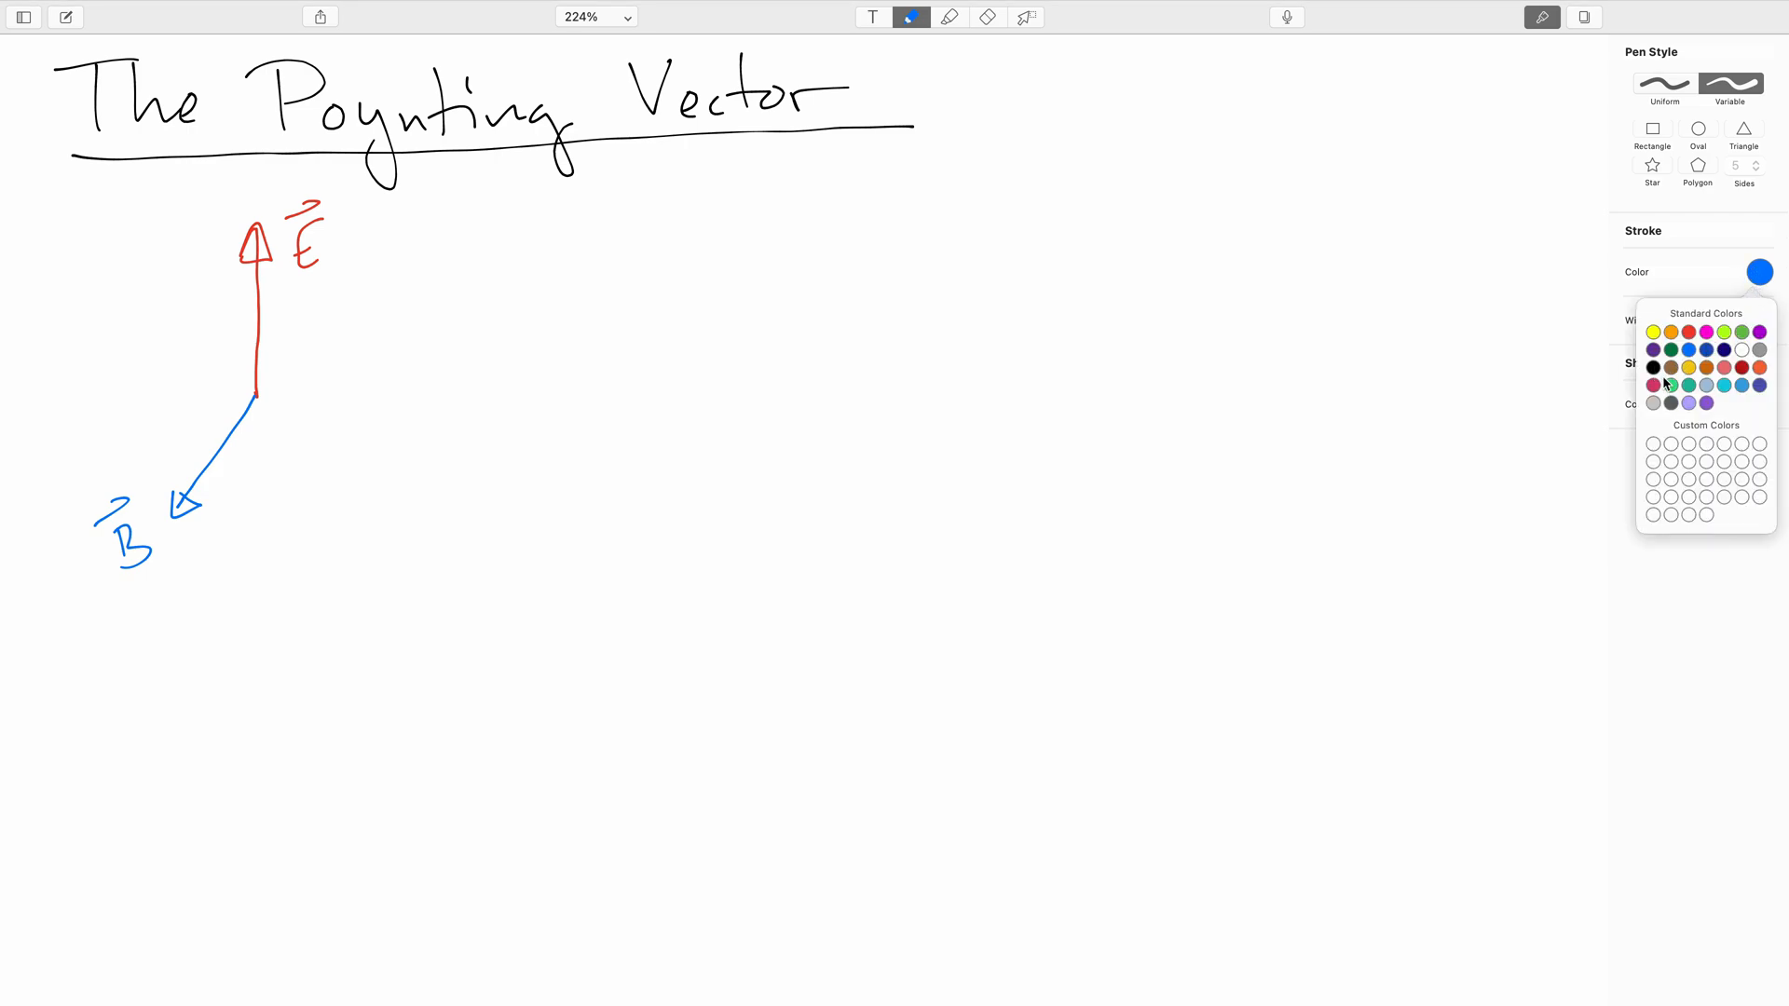
left_click(1742, 331)
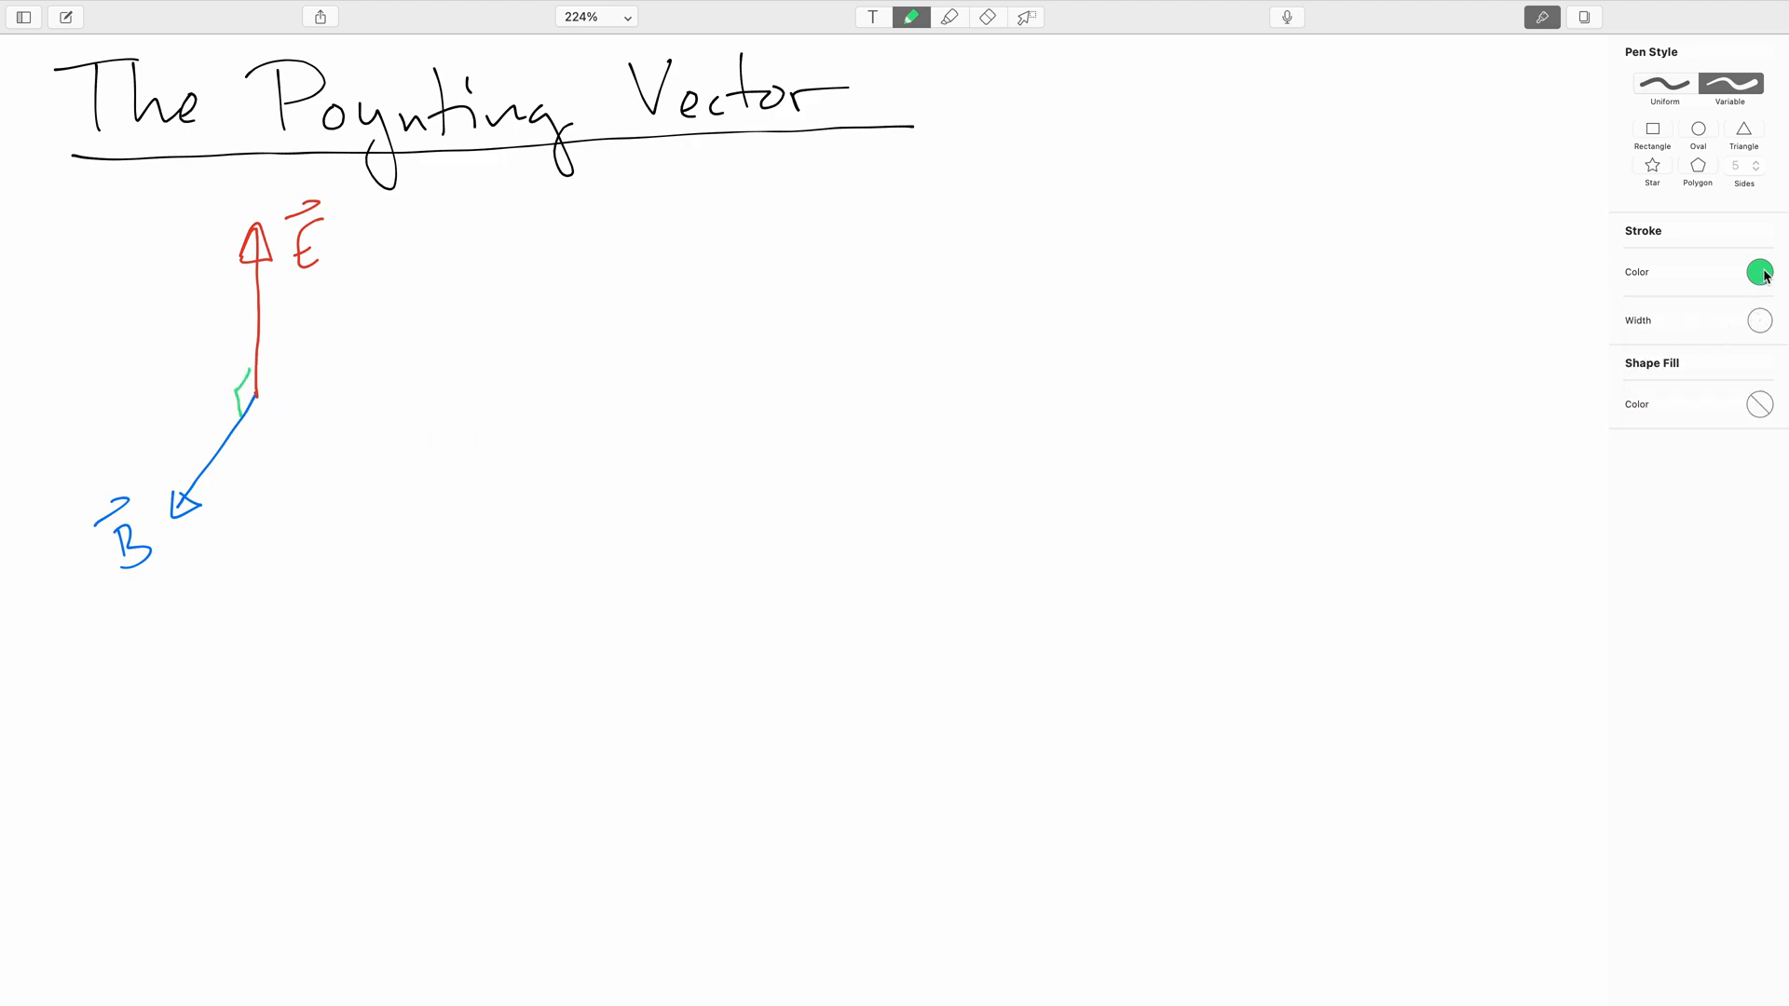
- Draw the green S arrow pointing right and box the equation S = (1/μ₀) E × B
left_click(1759, 272)
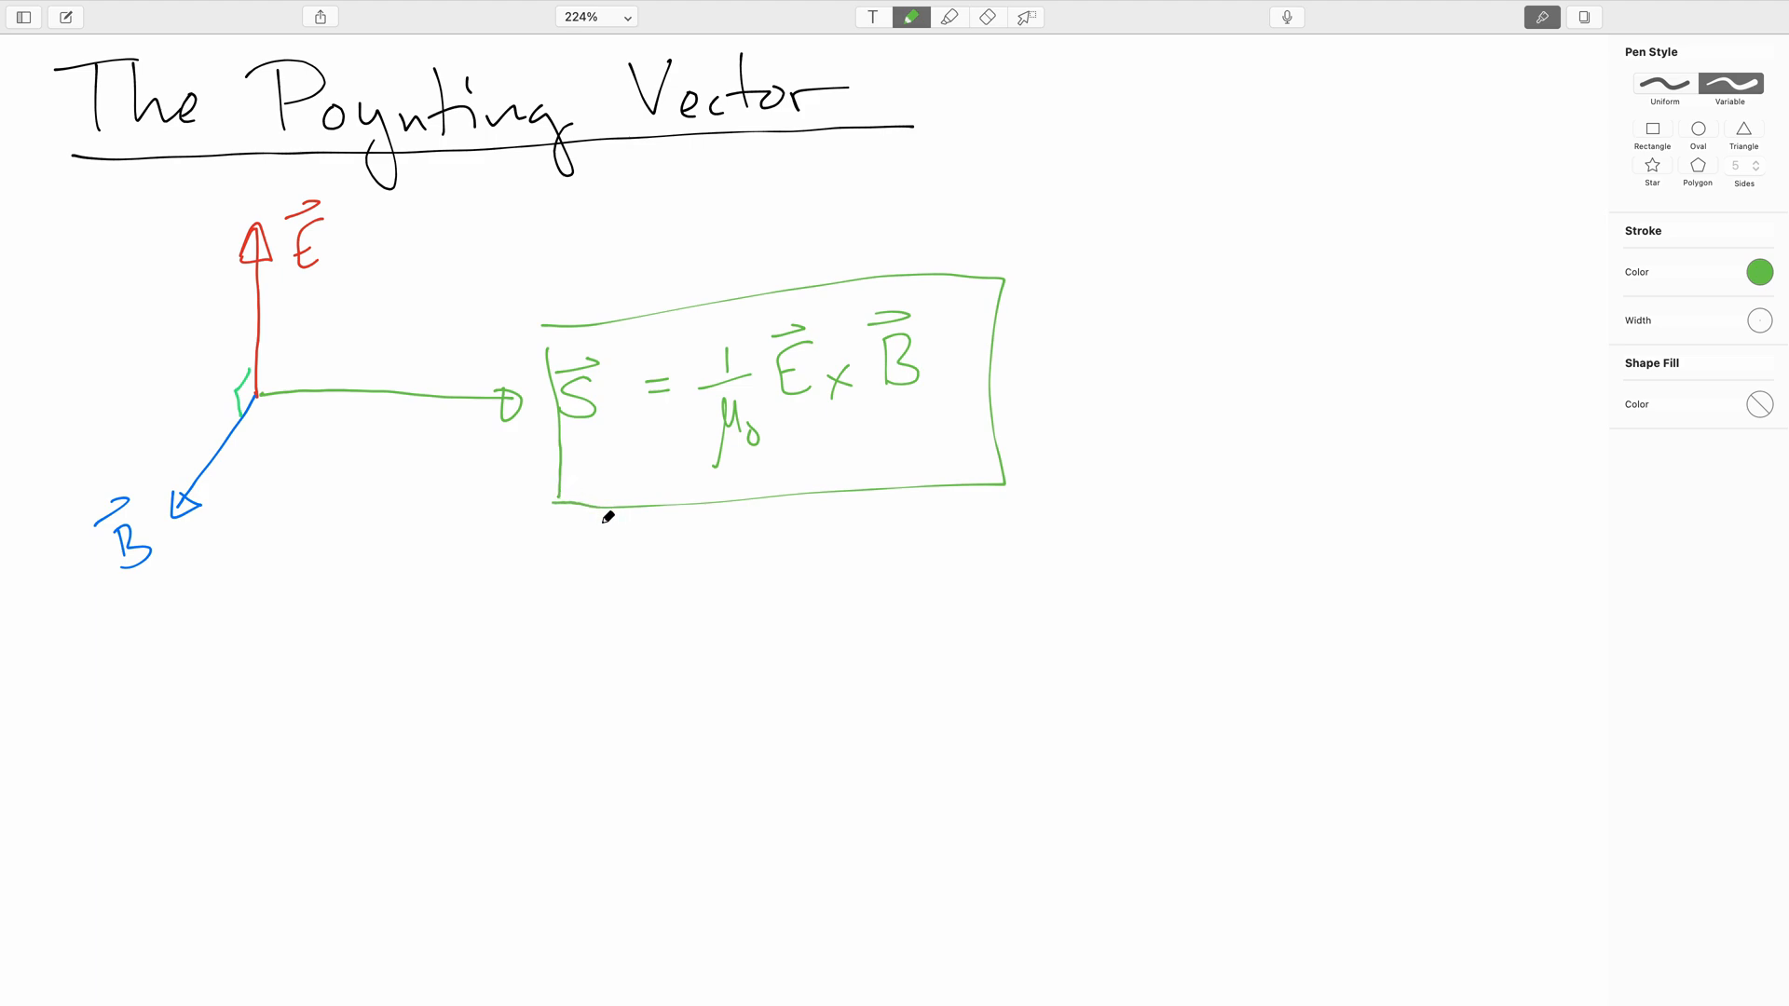
left_click(1757, 272)
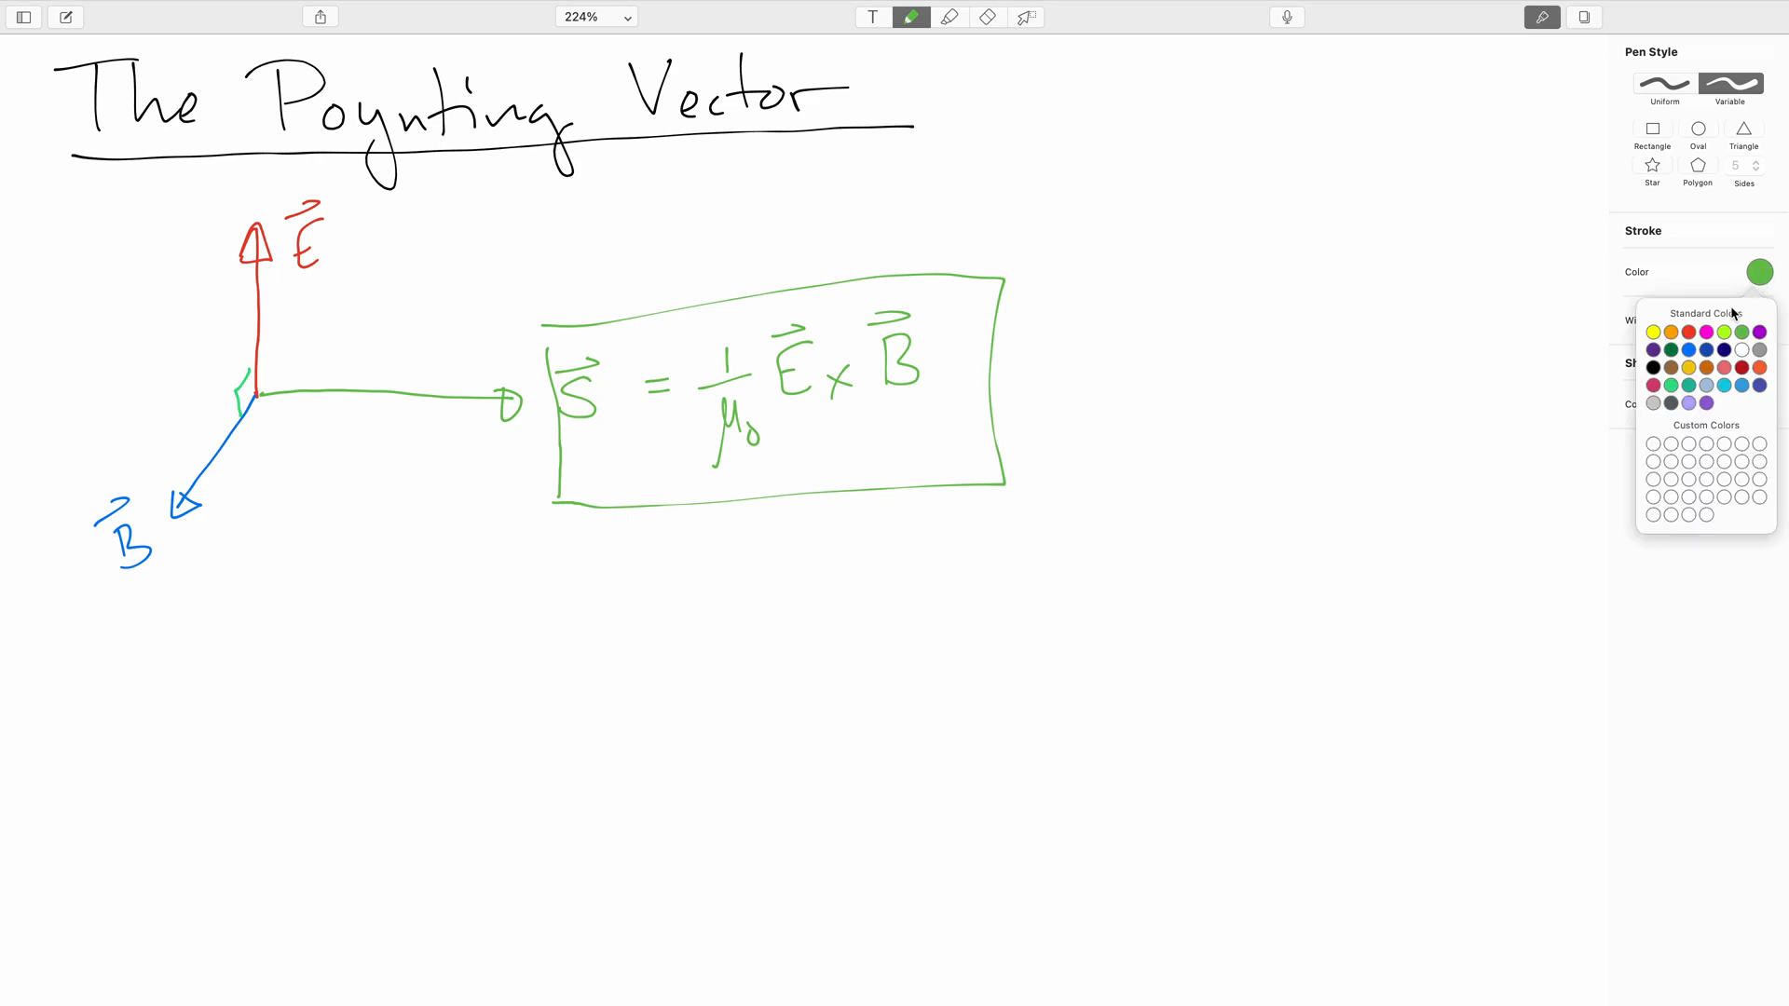
- Sketch a black right hand beside the boxed equation for the right-hand rule
left_click(1649, 367)
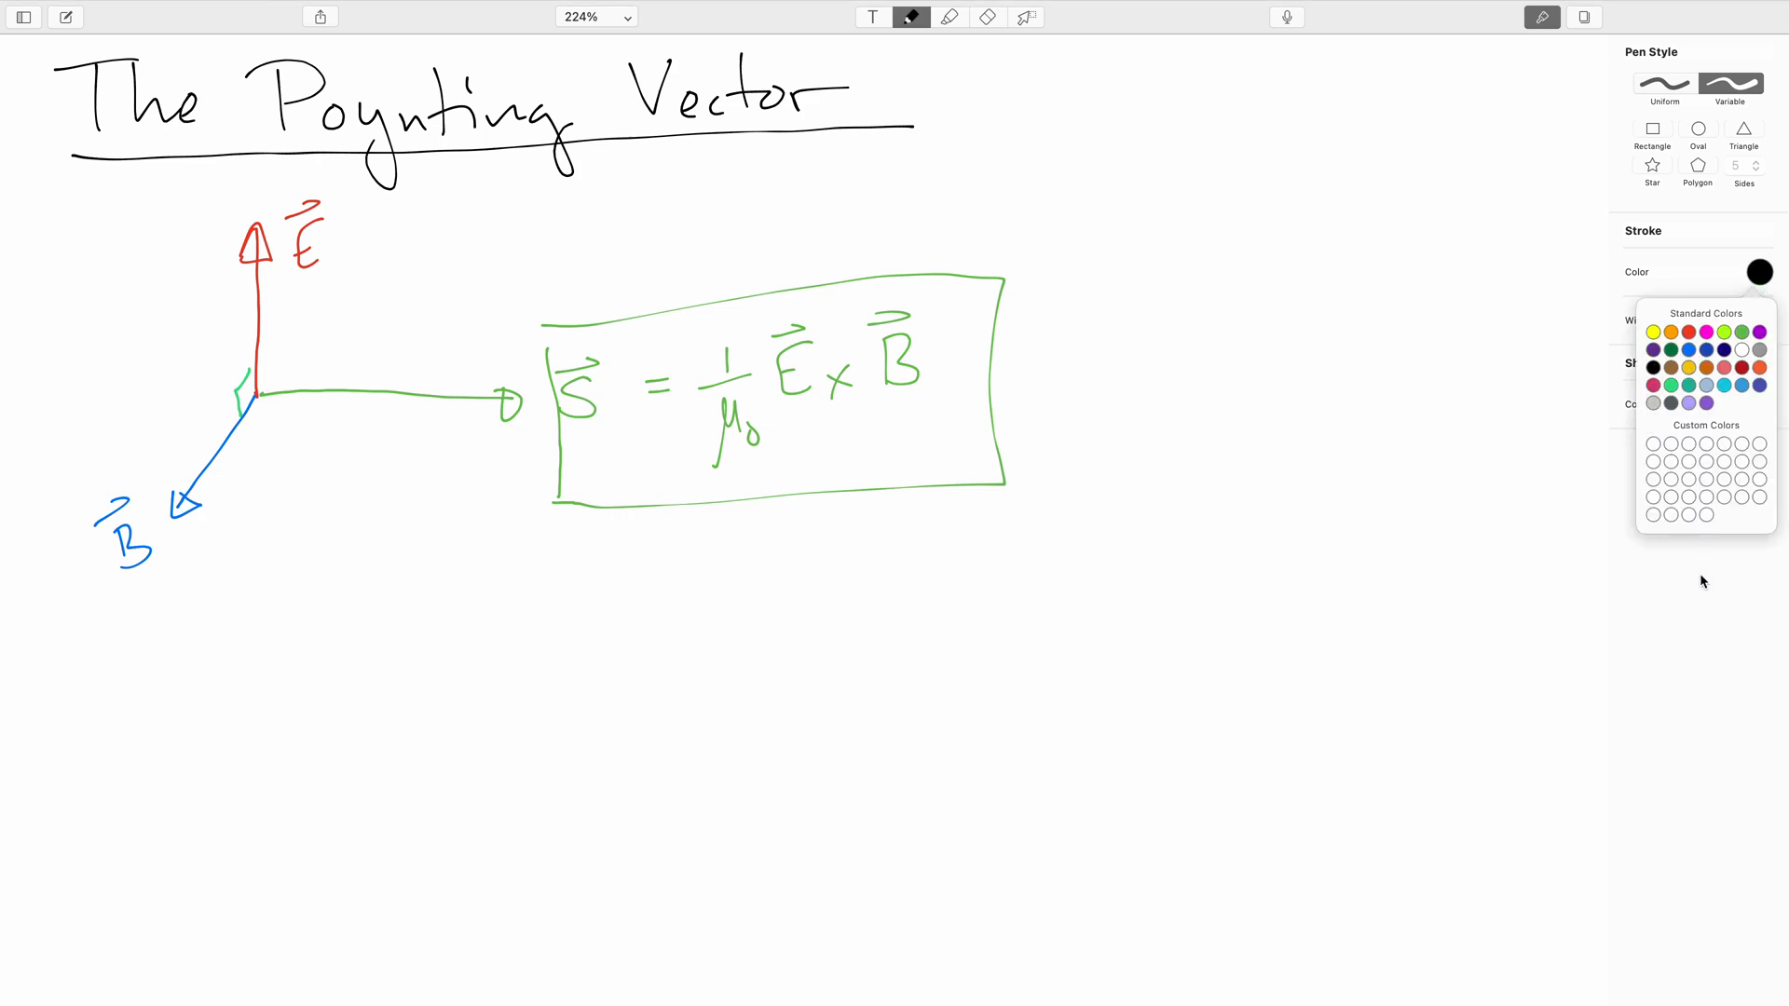
left_click(1182, 375)
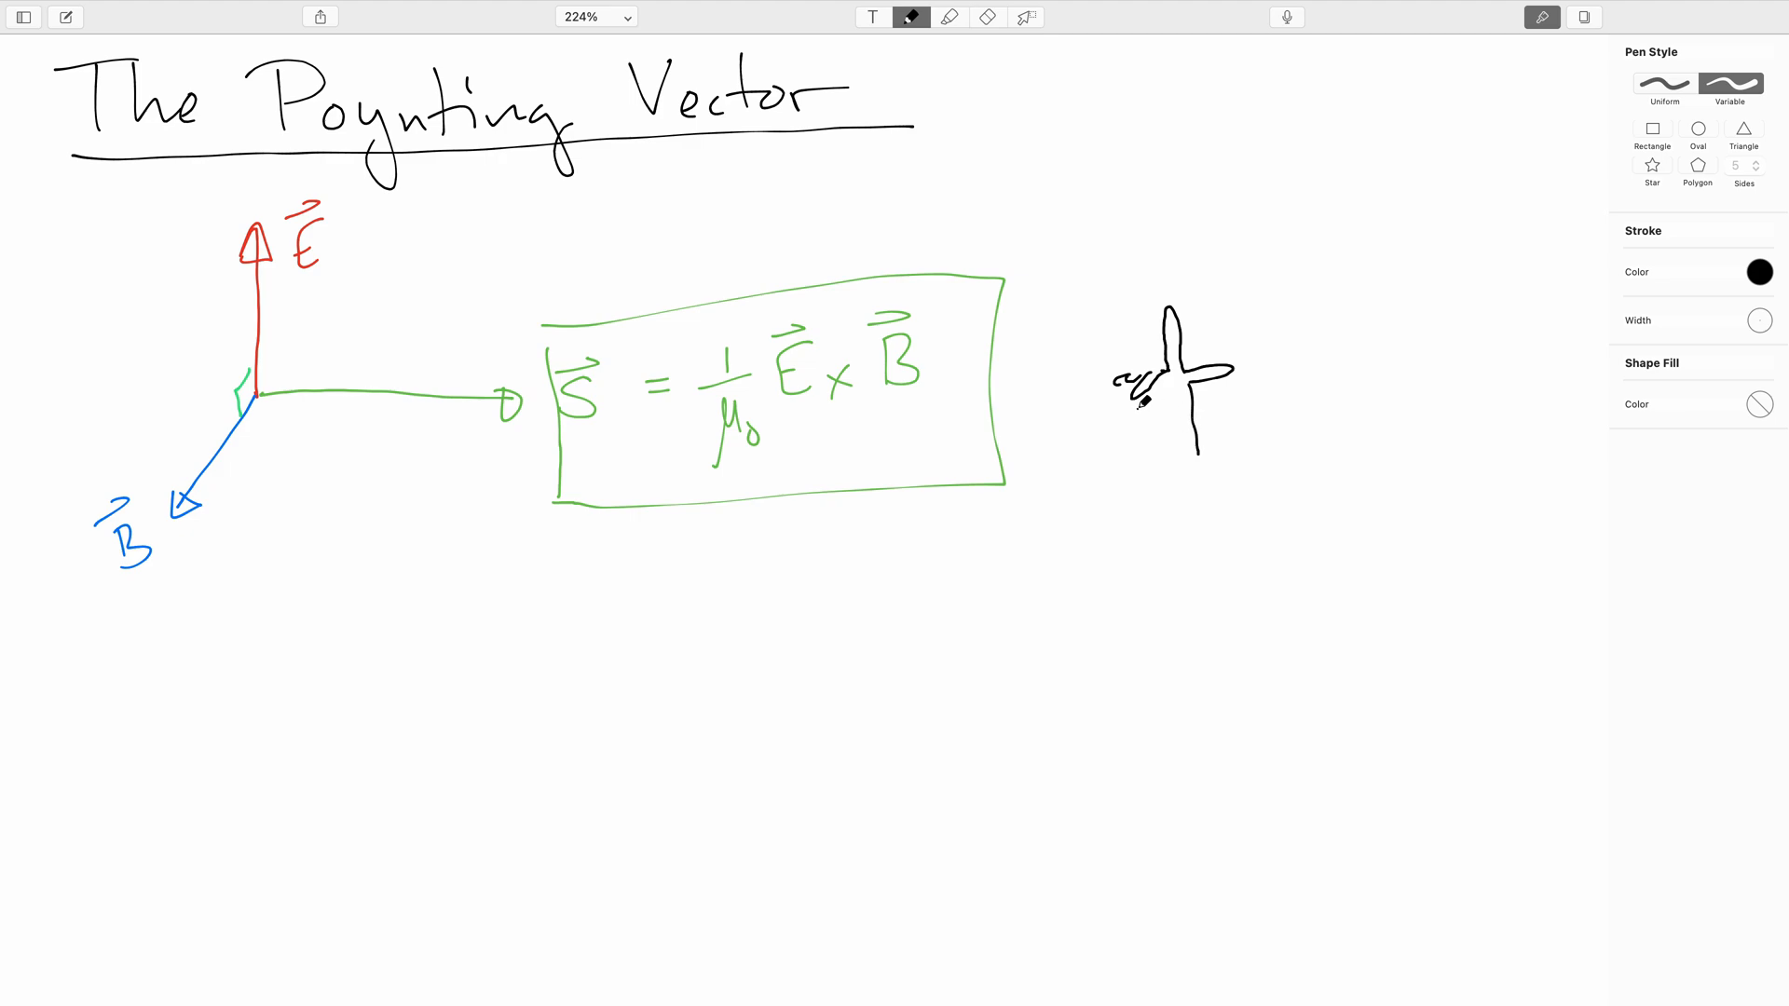
left_click_drag(1140, 410, 1140, 462)
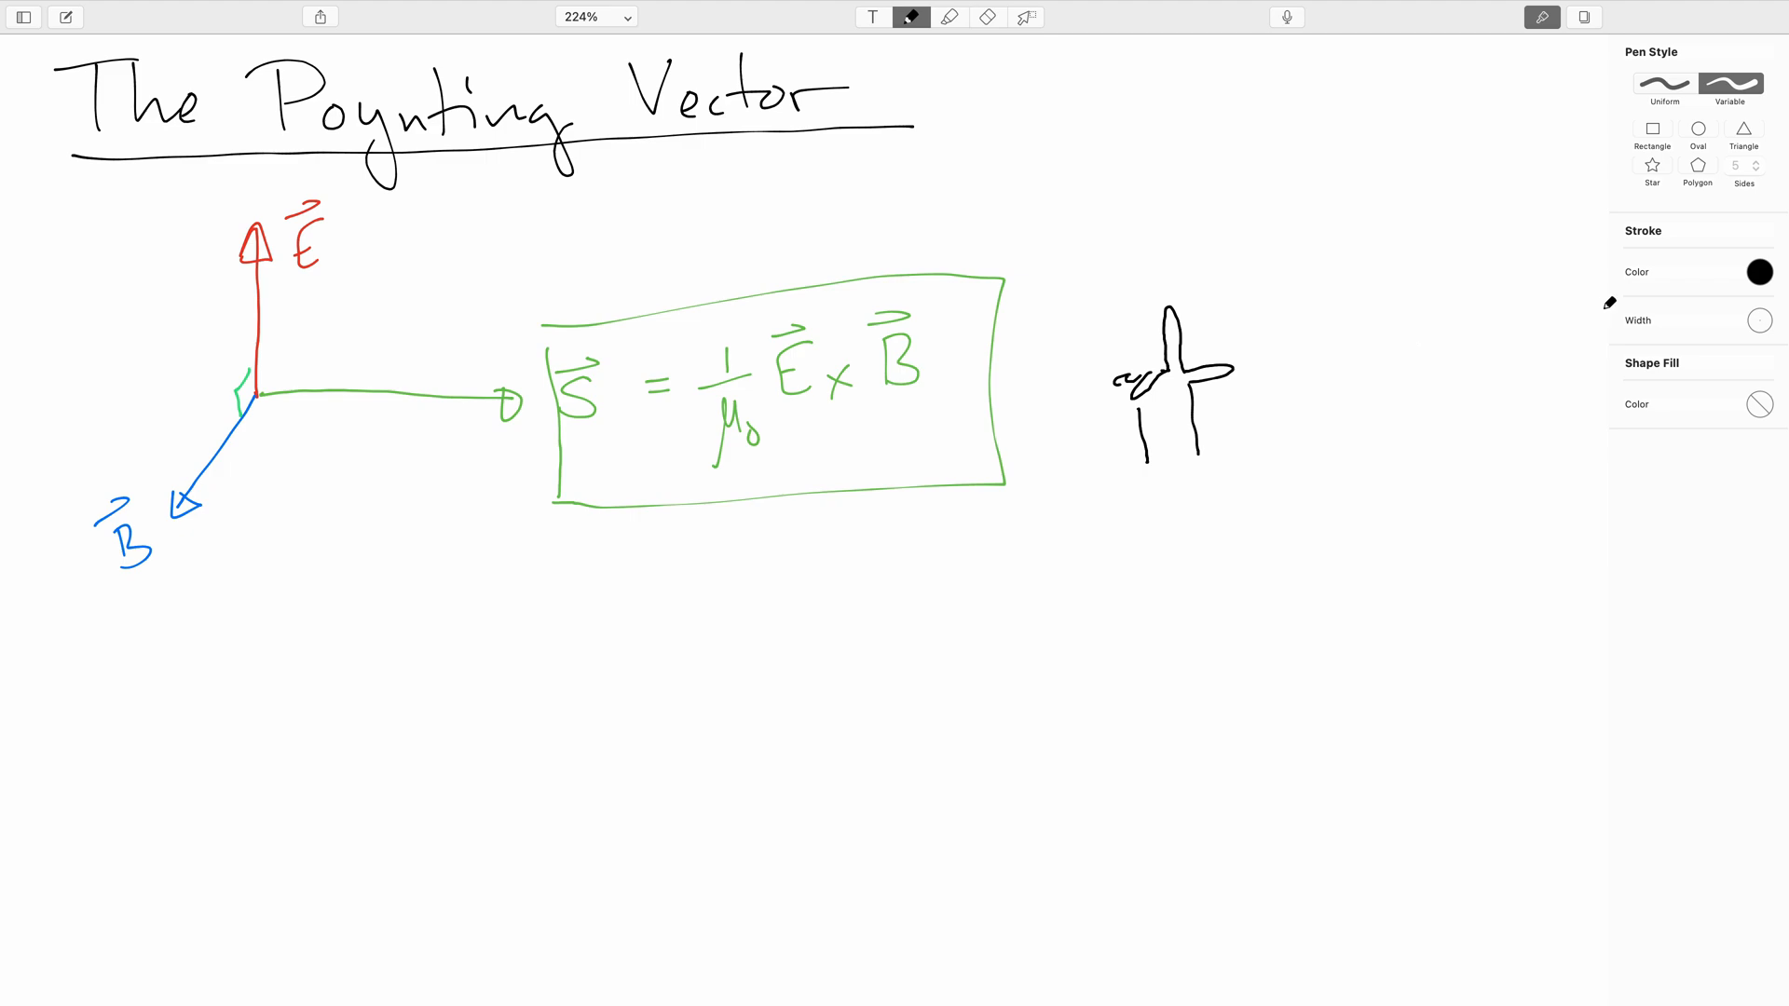
mouse_move(1739, 278)
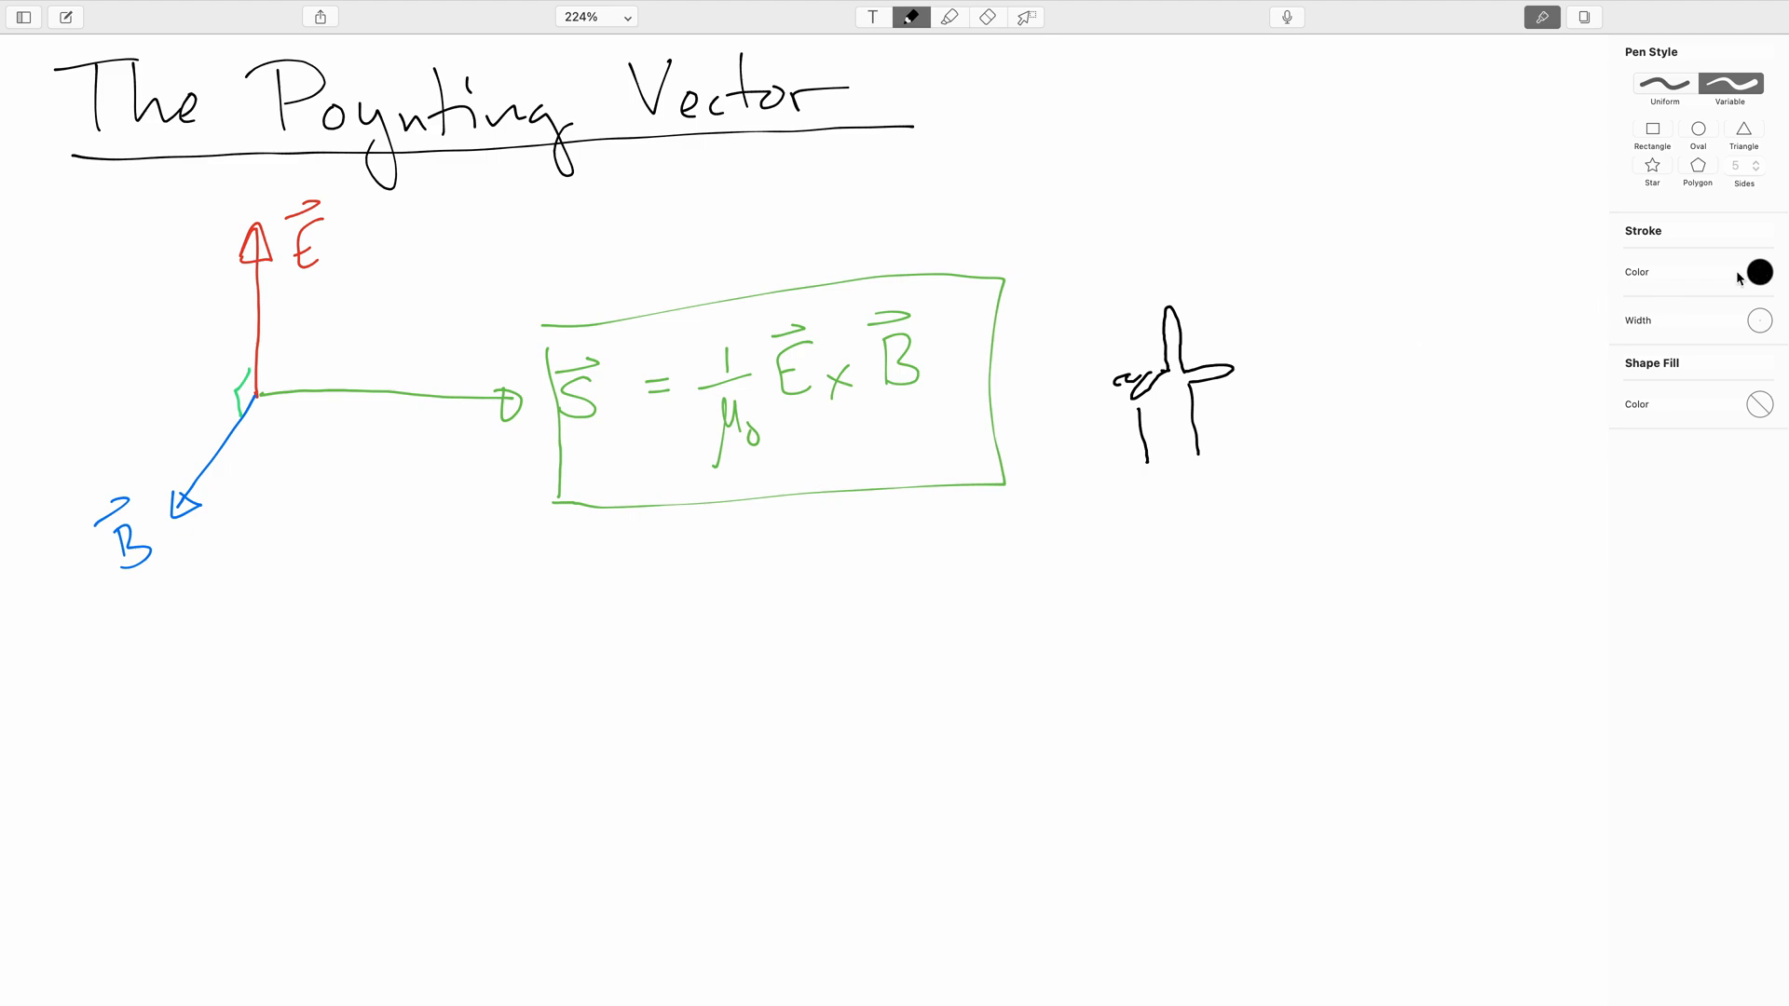
mouse_move(1758, 278)
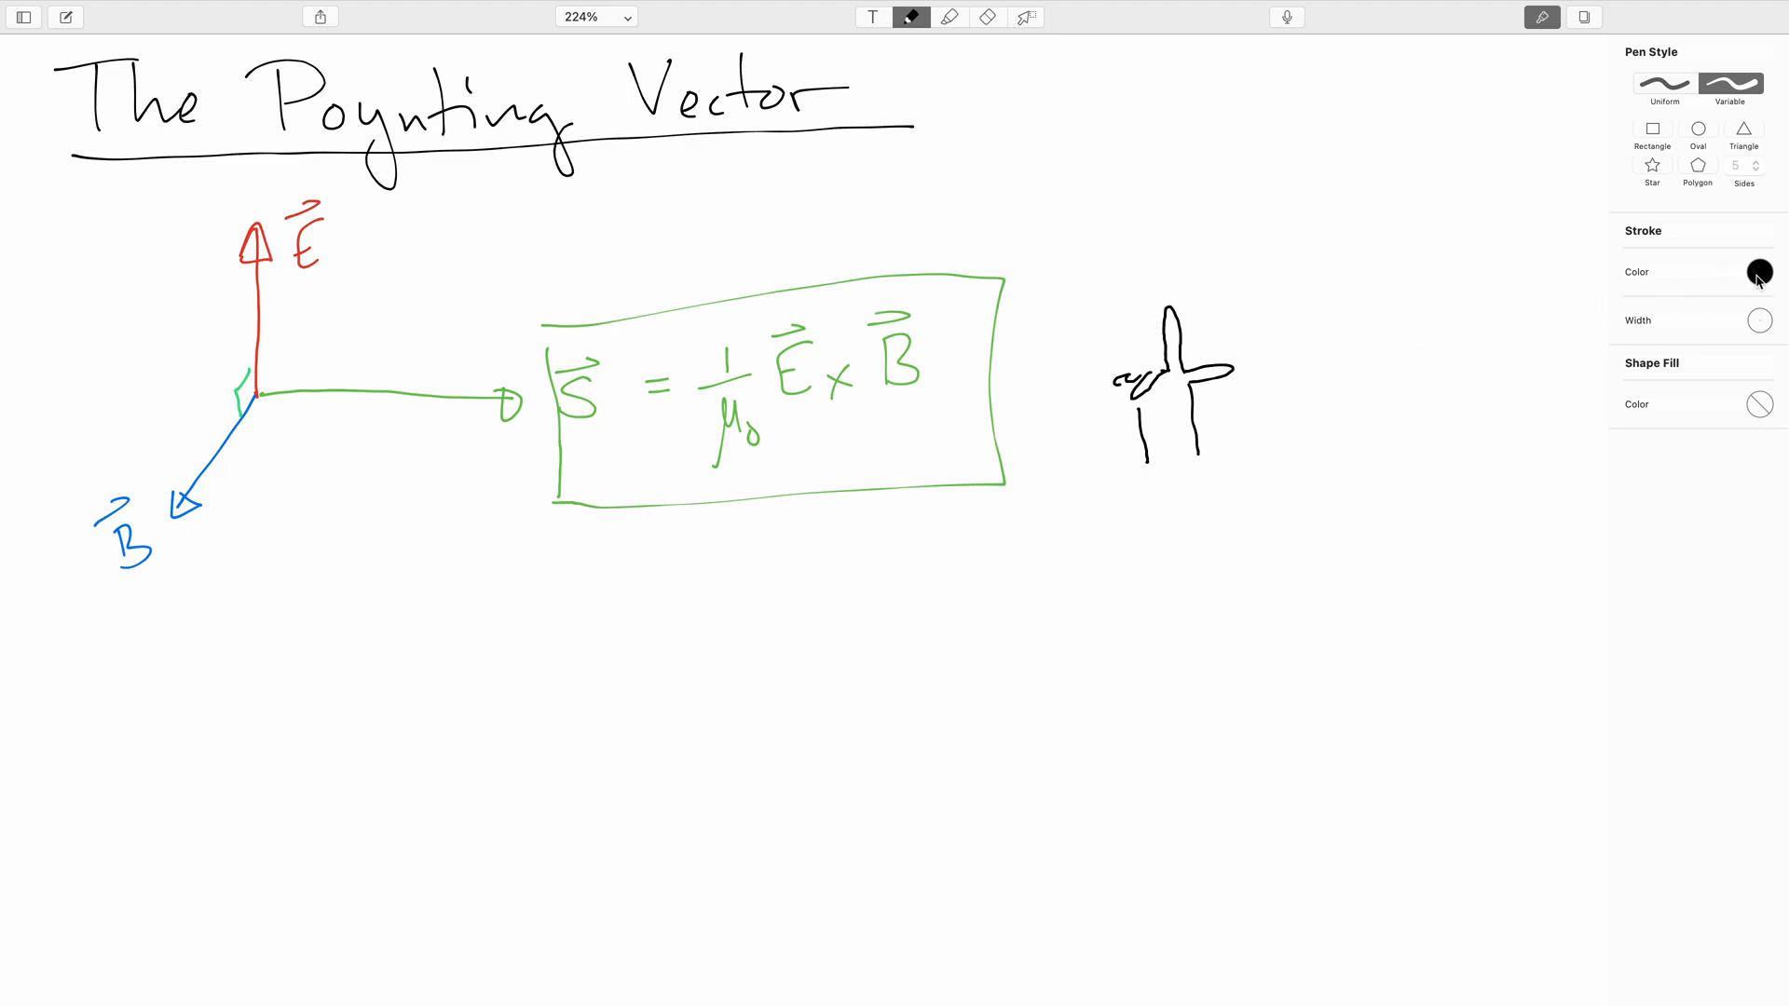
- Label the hand sketch with a red E above, blue B left and green S right, ending in black ink
left_click(1757, 272)
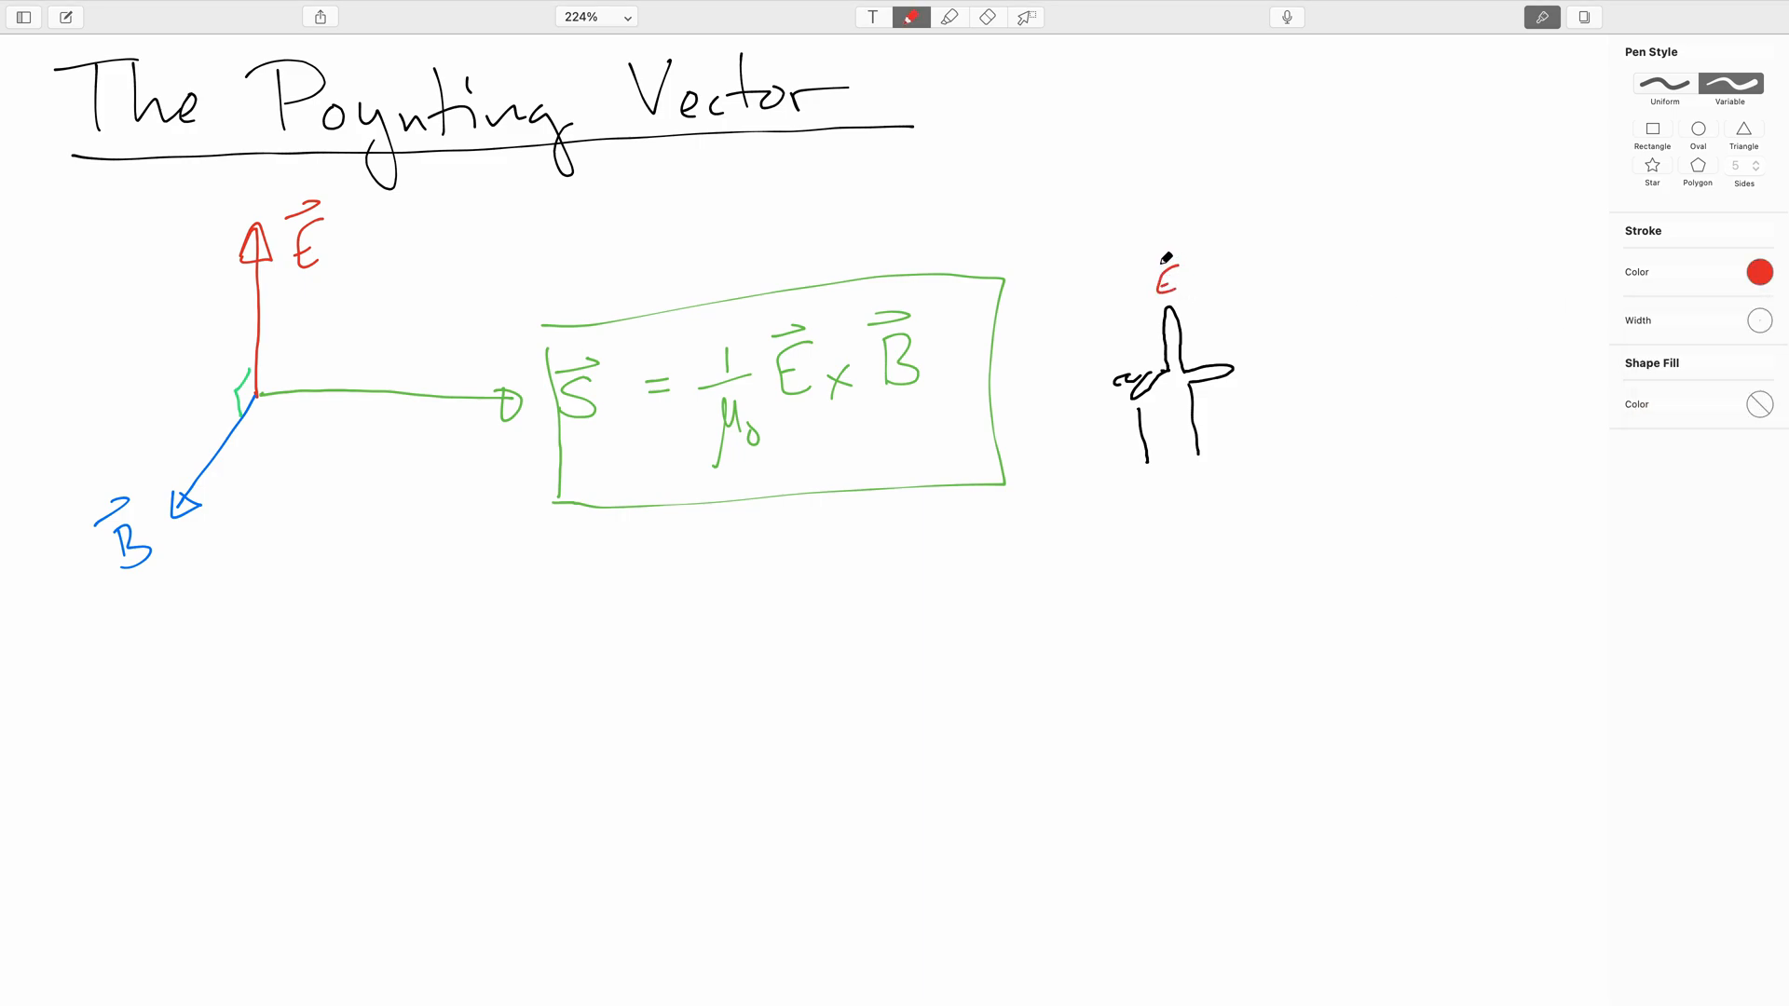
left_click(1757, 272)
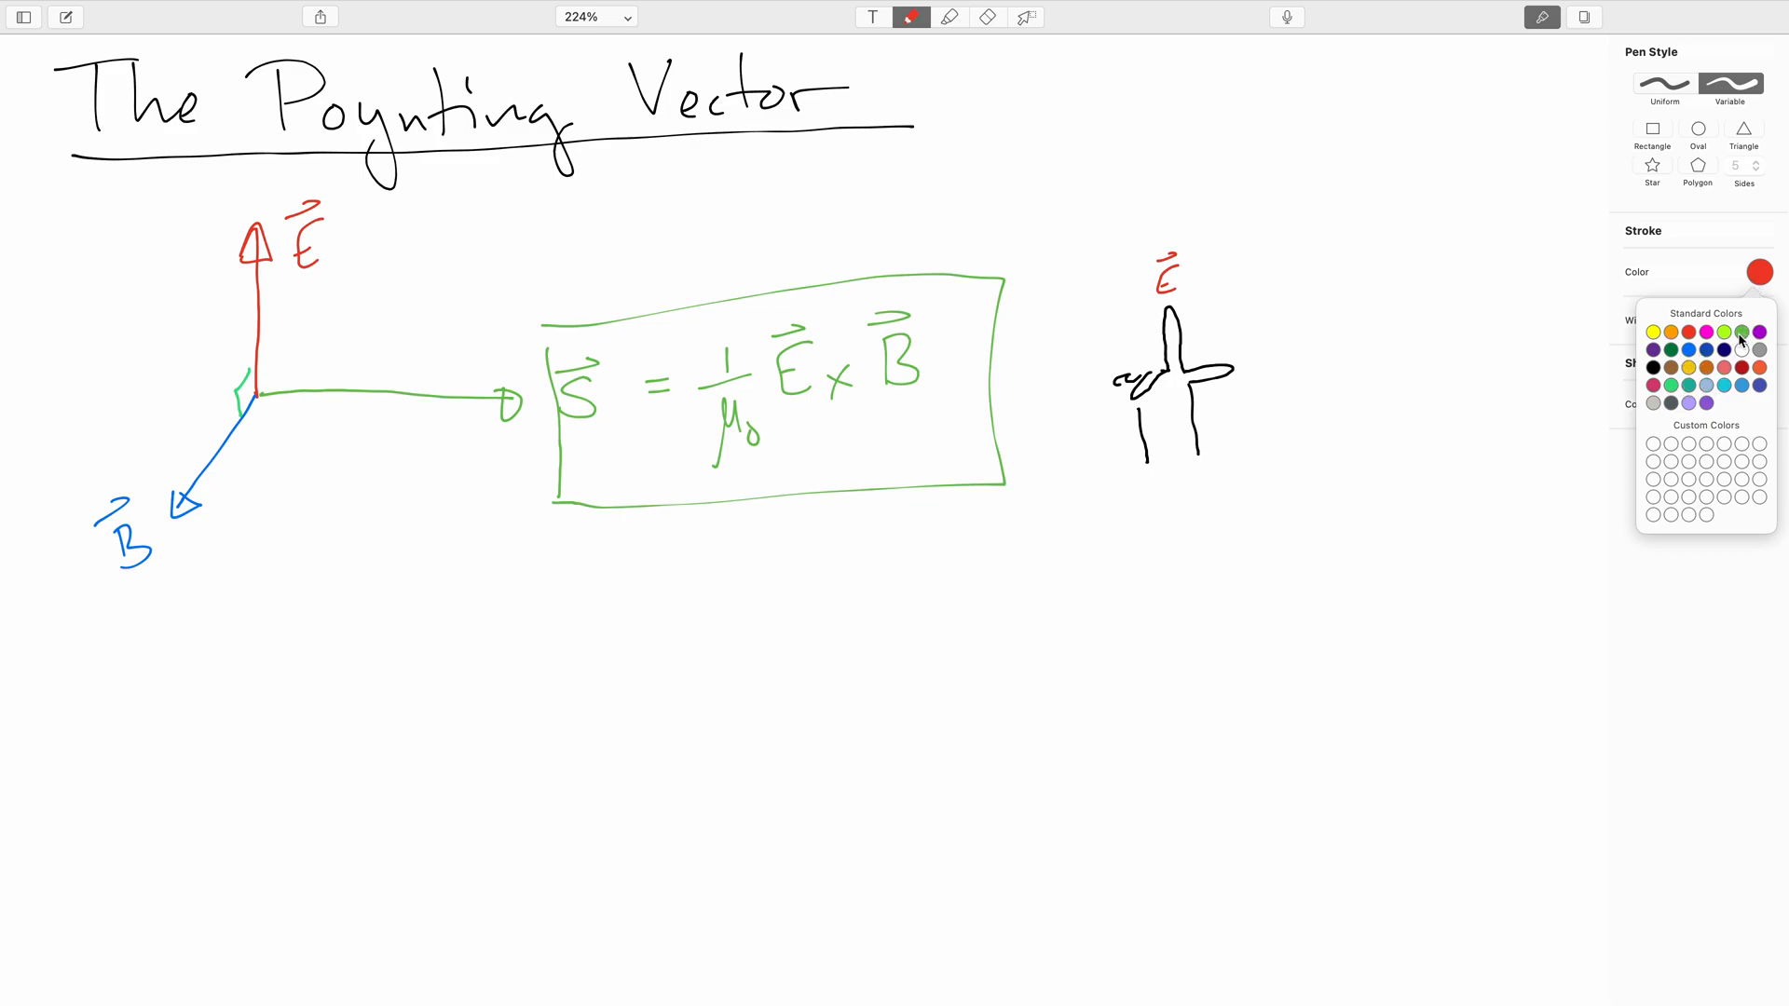
left_click(1725, 349)
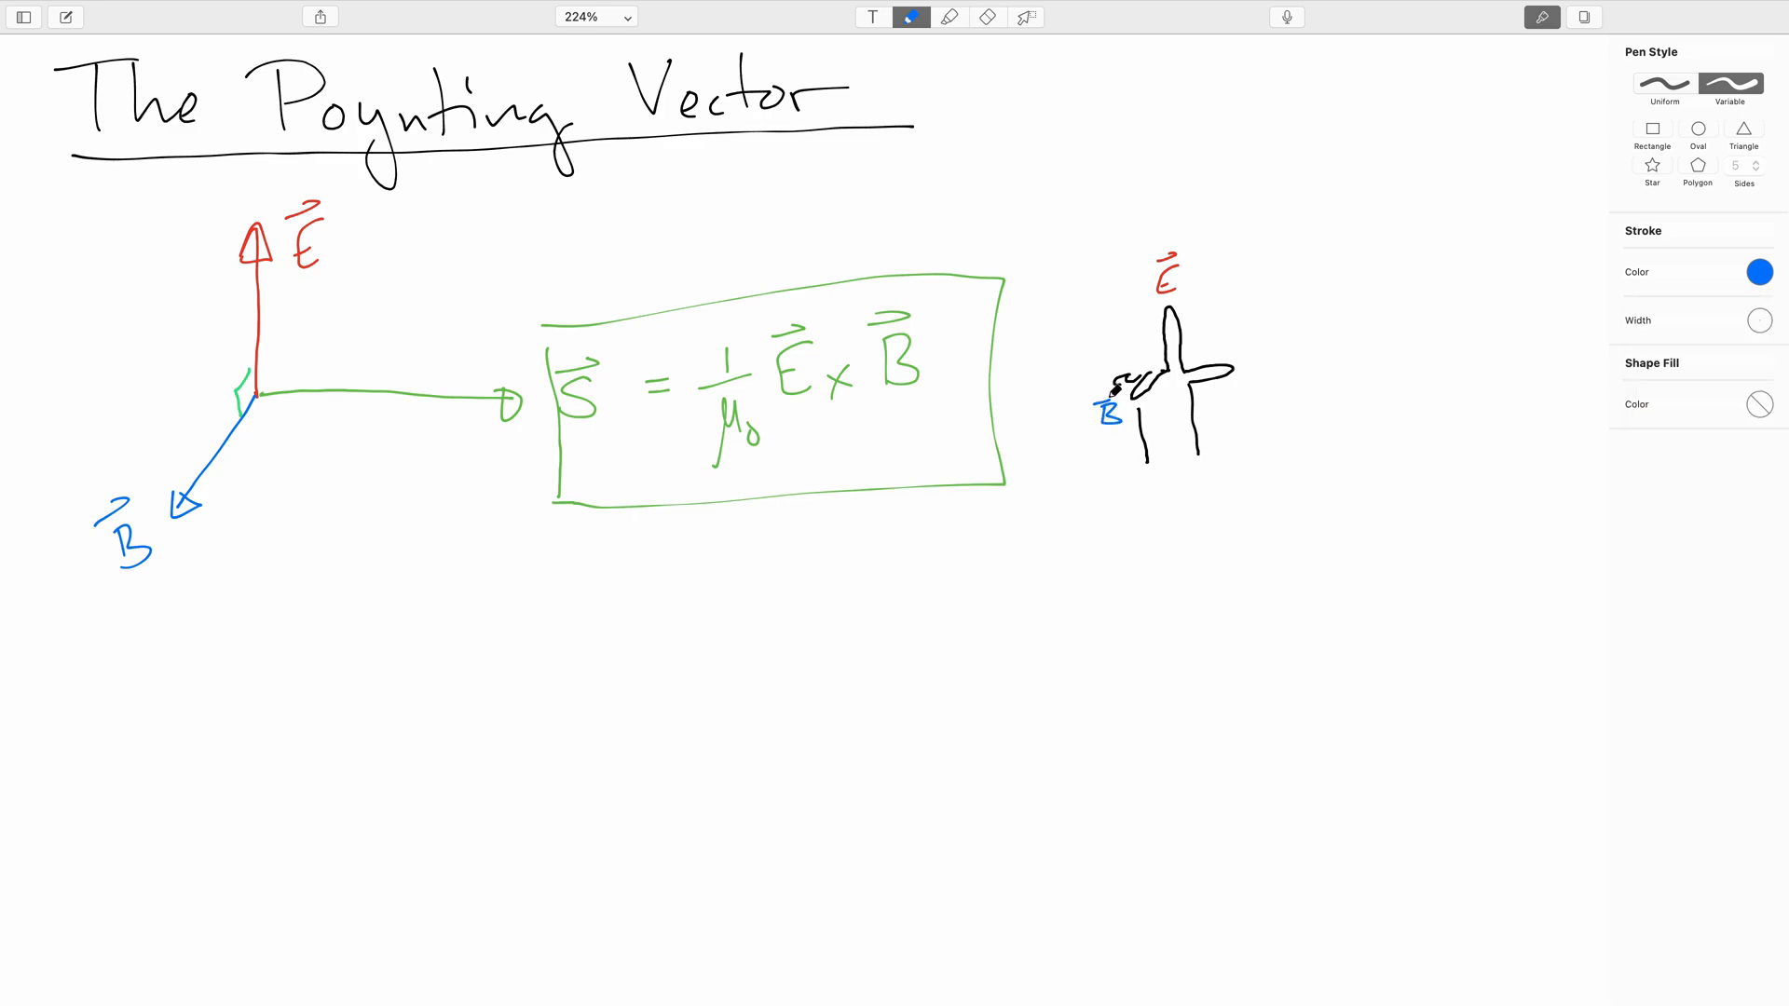
left_click(1757, 272)
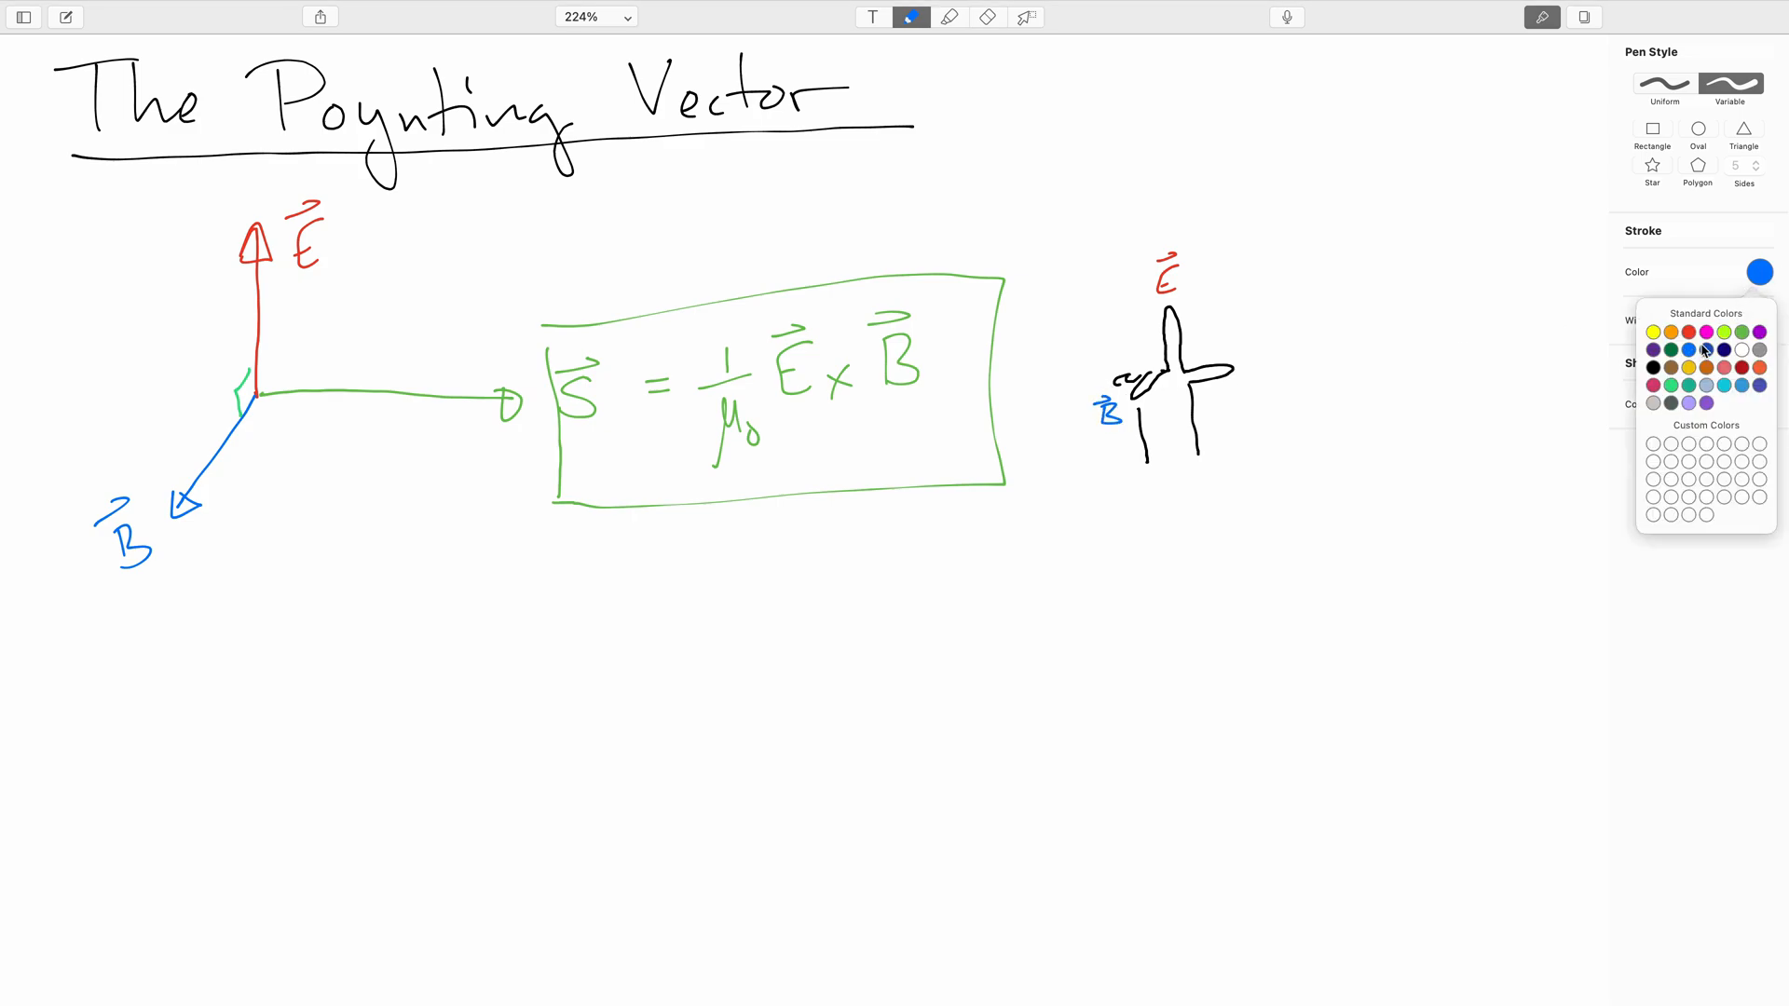
left_click(1740, 331)
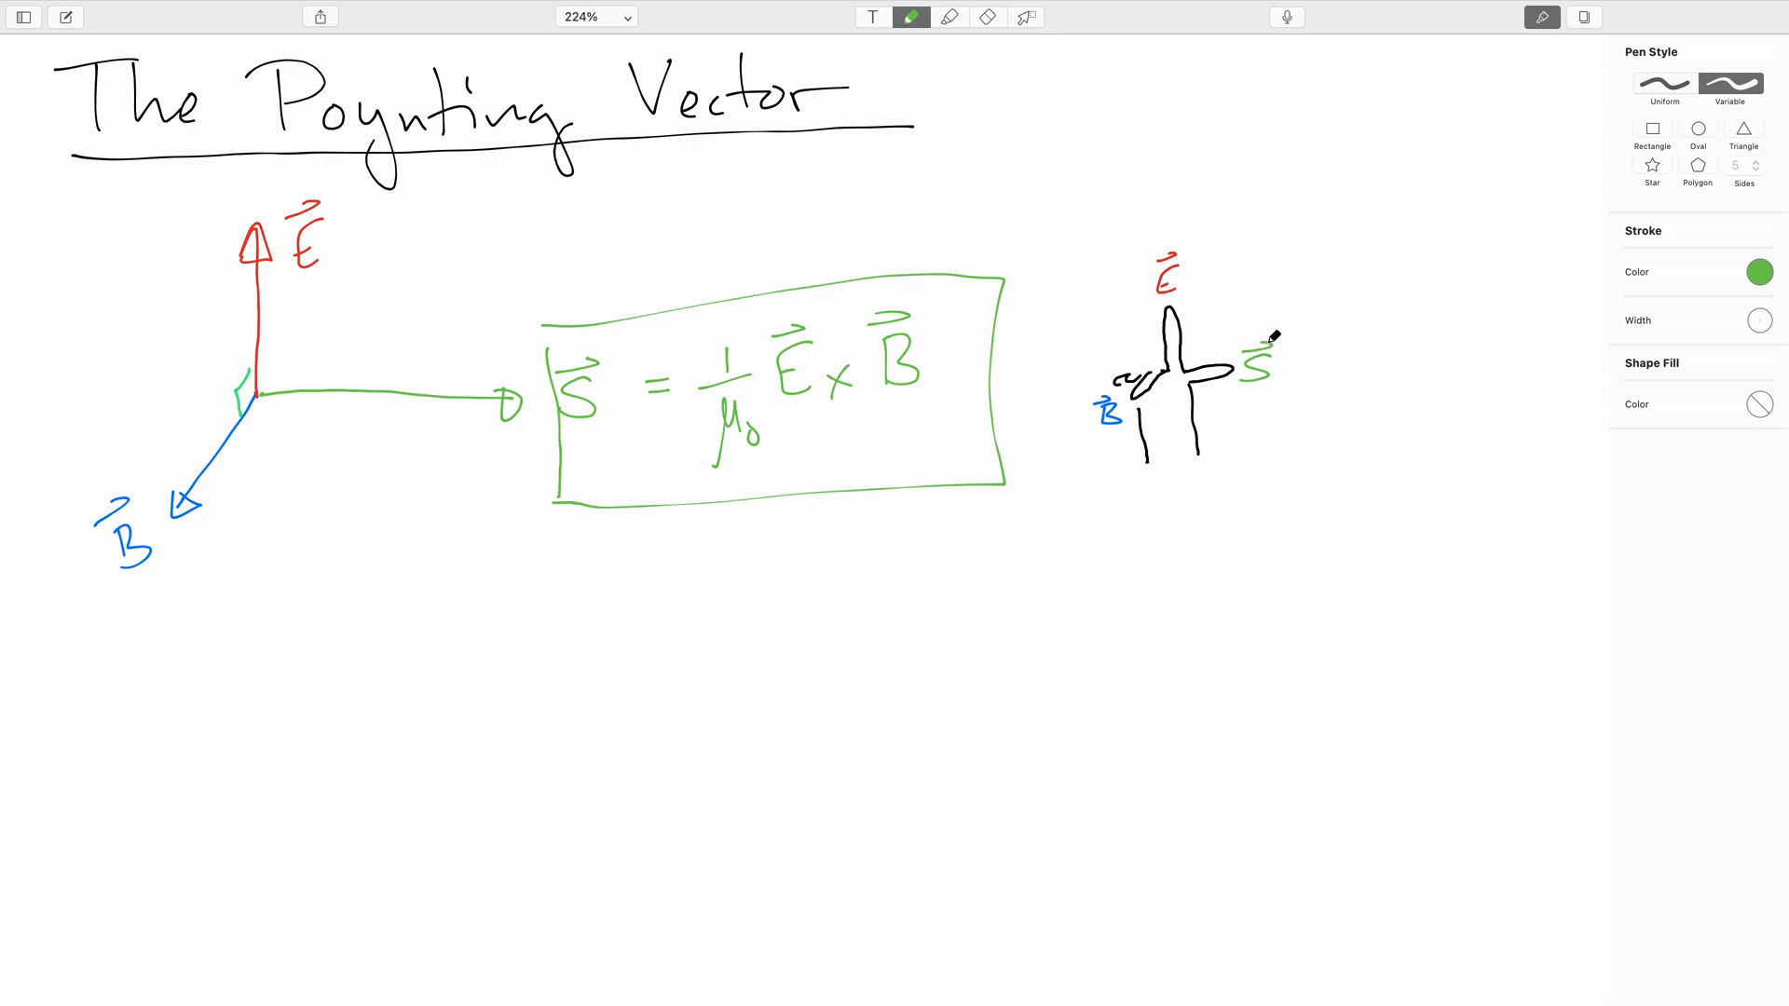
left_click(1757, 272)
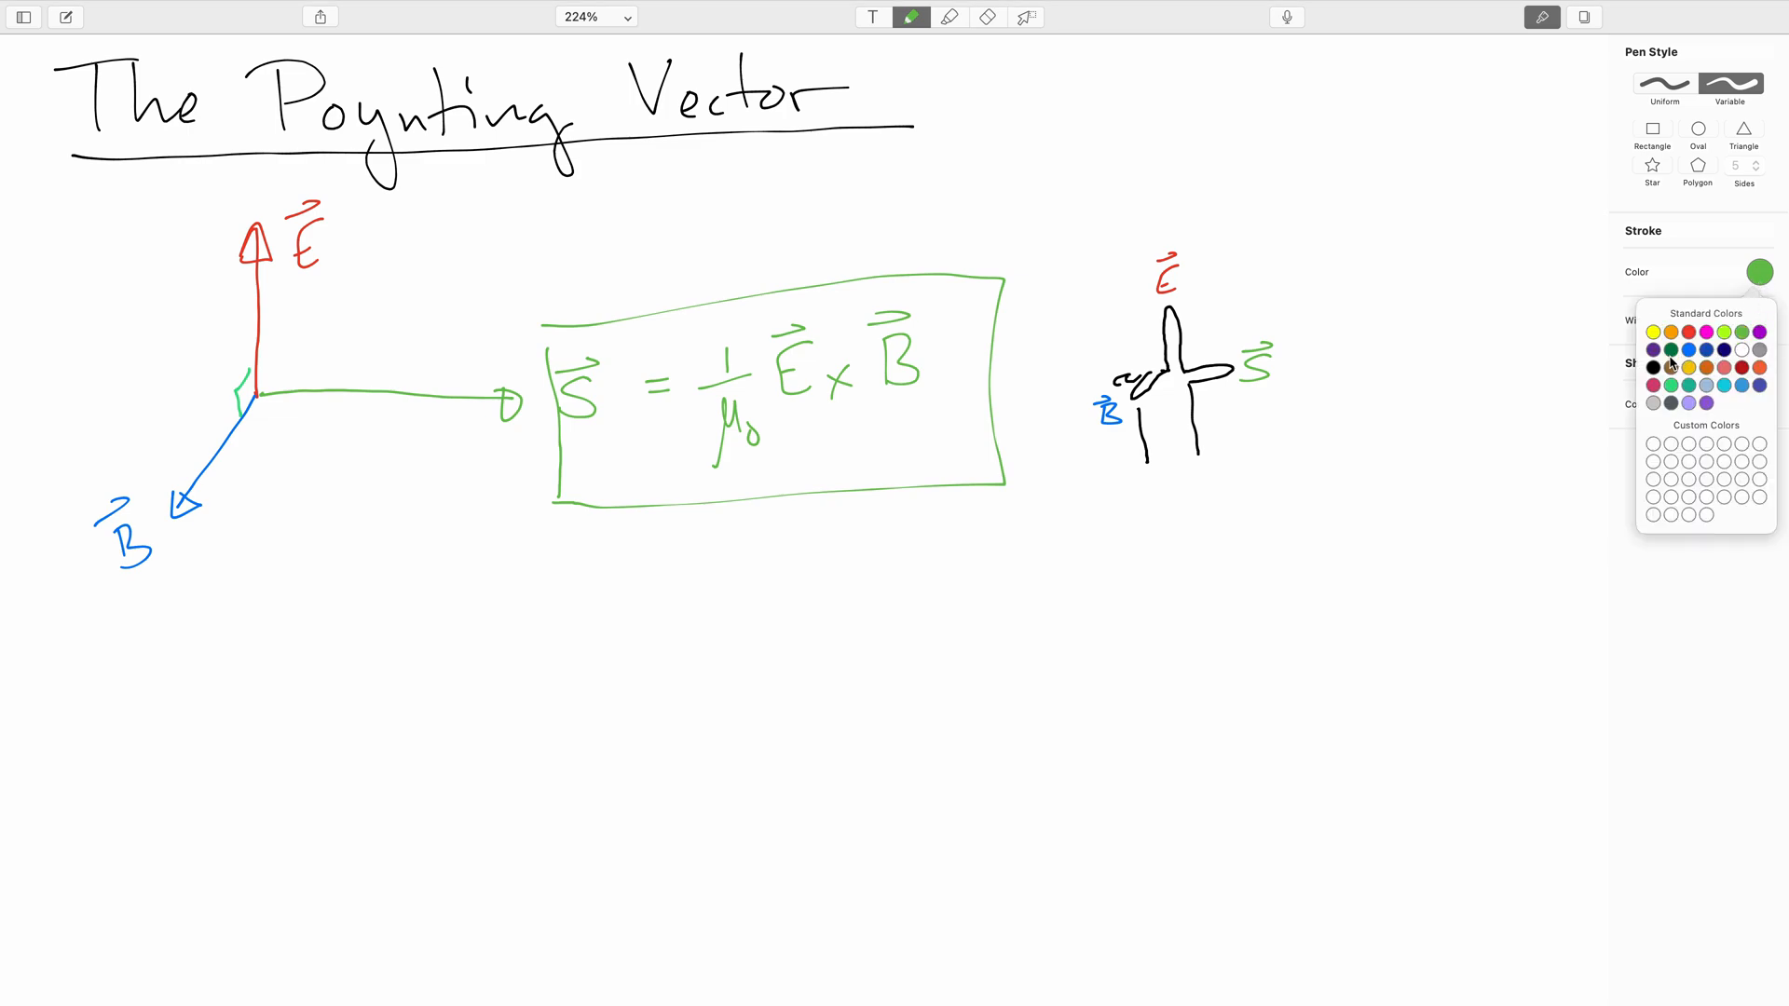
left_click(1653, 367)
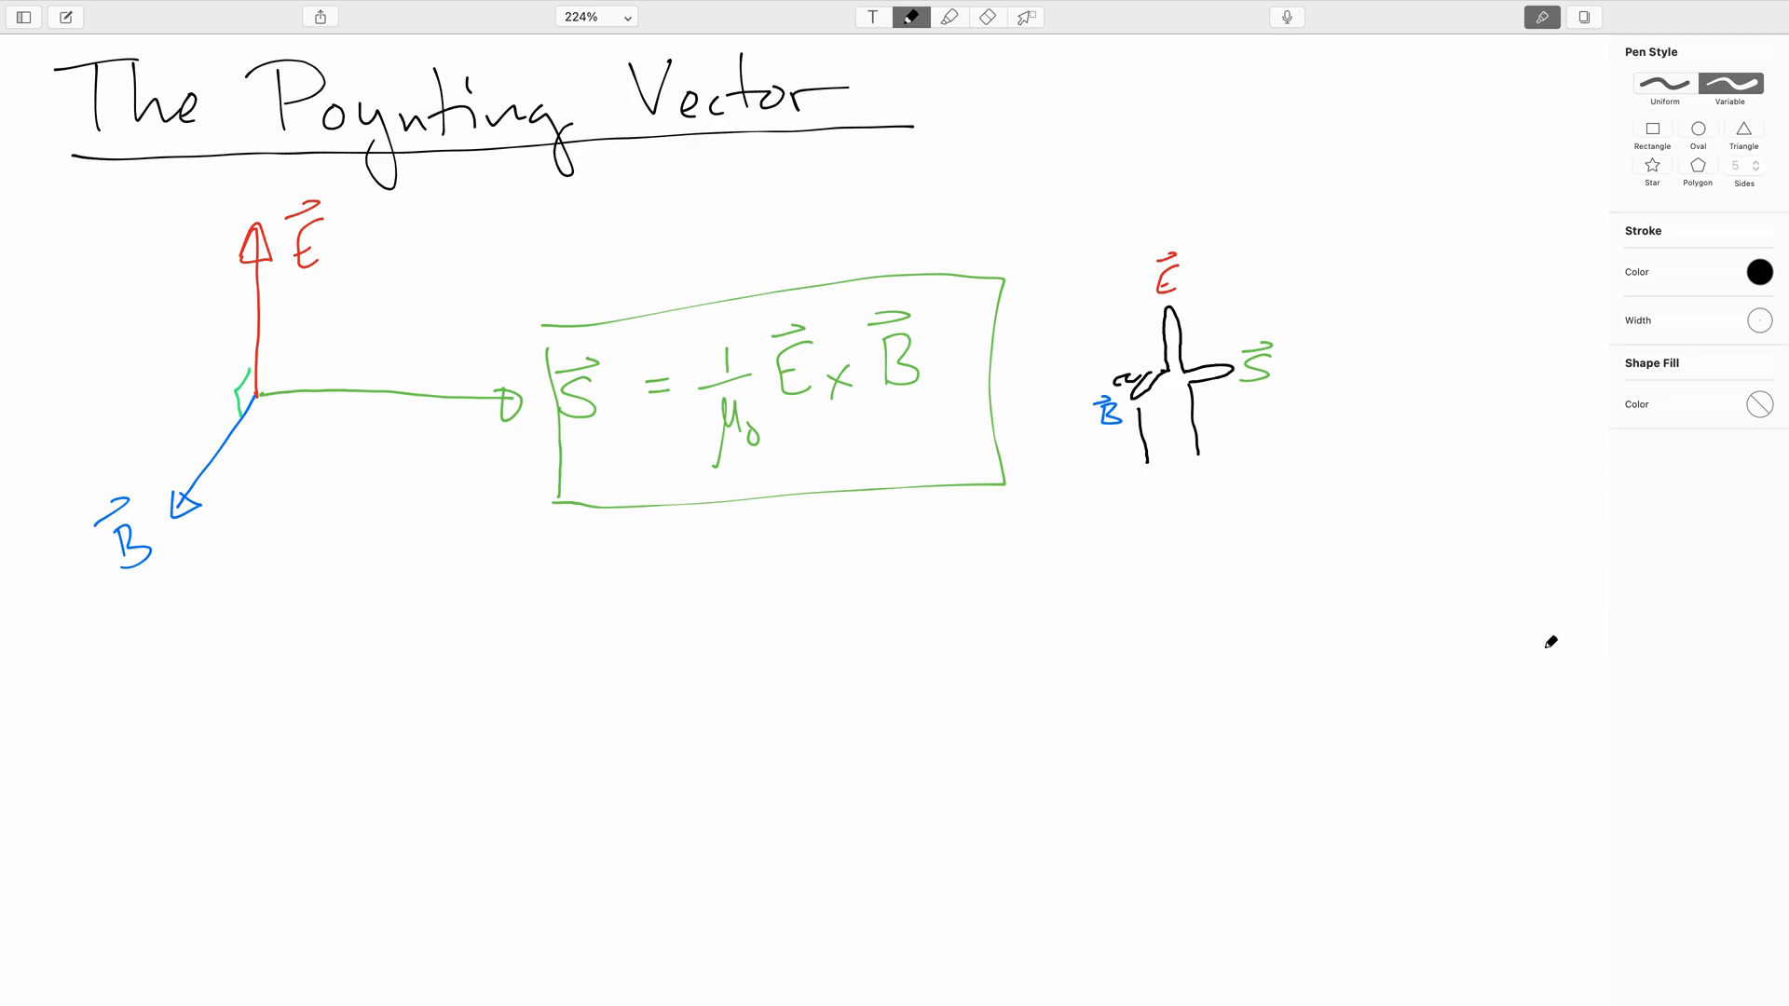
- Write S = EB/μ₀ = E²/(cμ₀) in black below the boxed Poynting equation
scroll("up", 3)
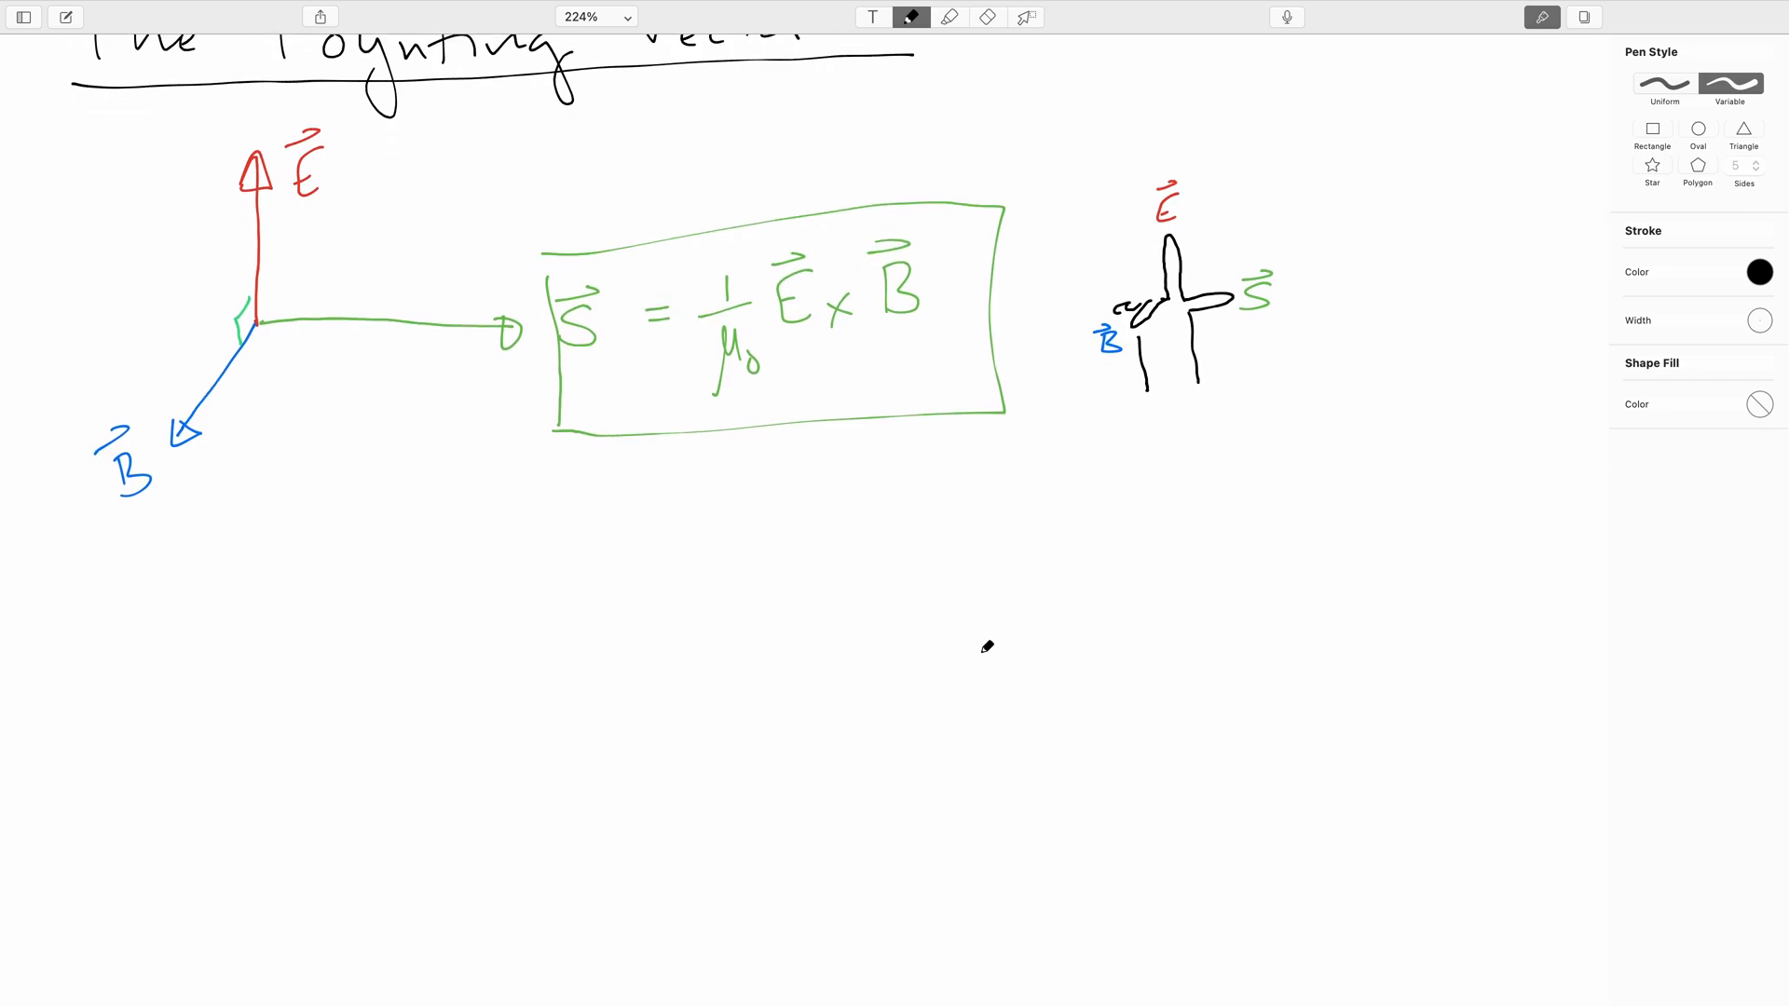
mouse_move(626, 572)
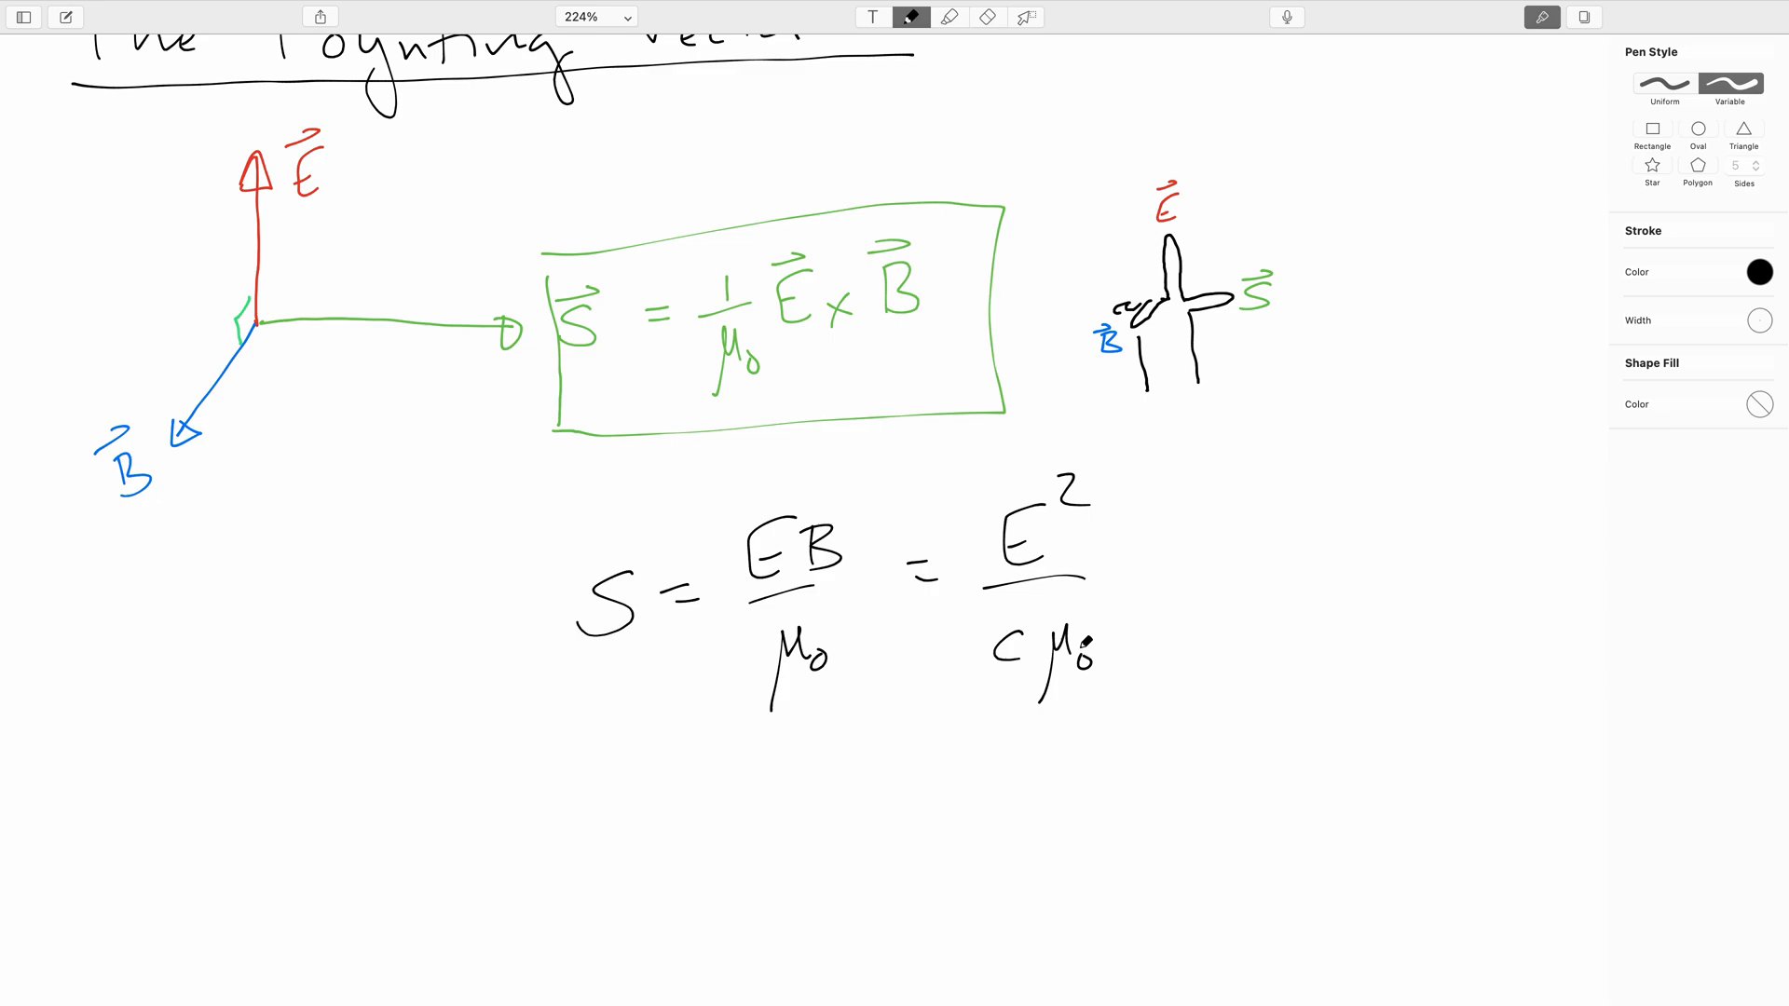
- Extend the intensity line to = cε₀/2·E₀² and note (E = E₀ sin( )) beside the S equation
scroll("up", 3)
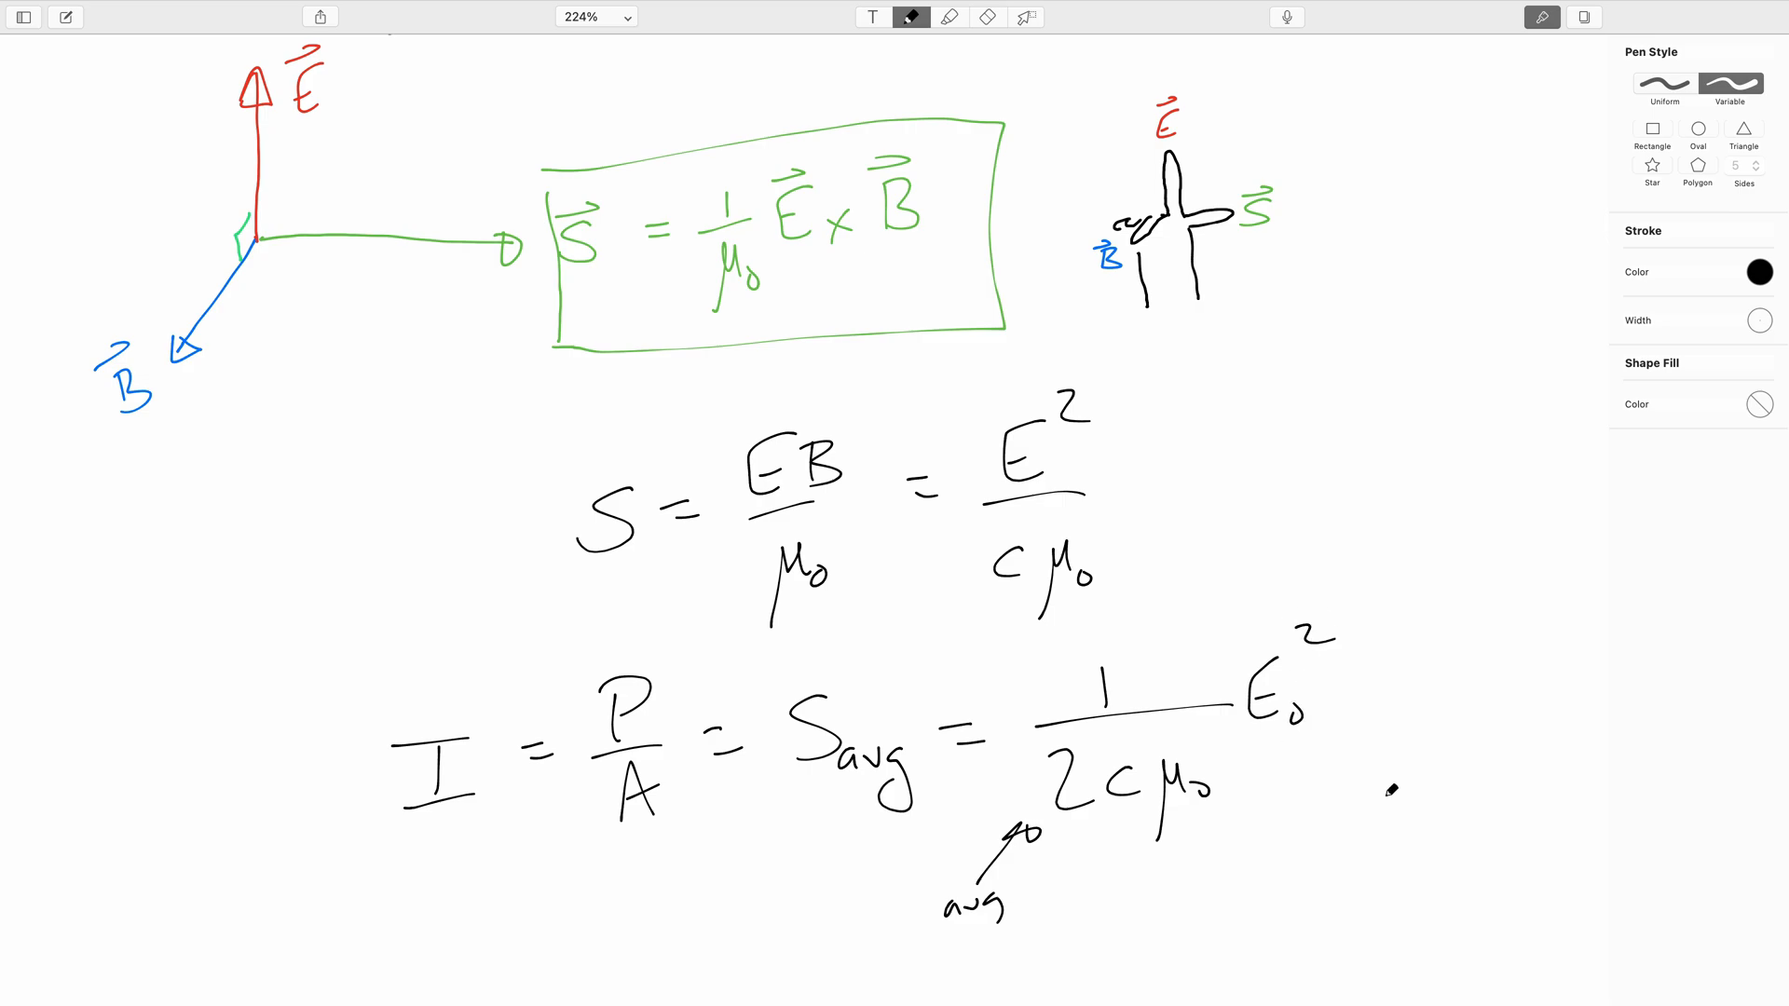
scroll("up", 3)
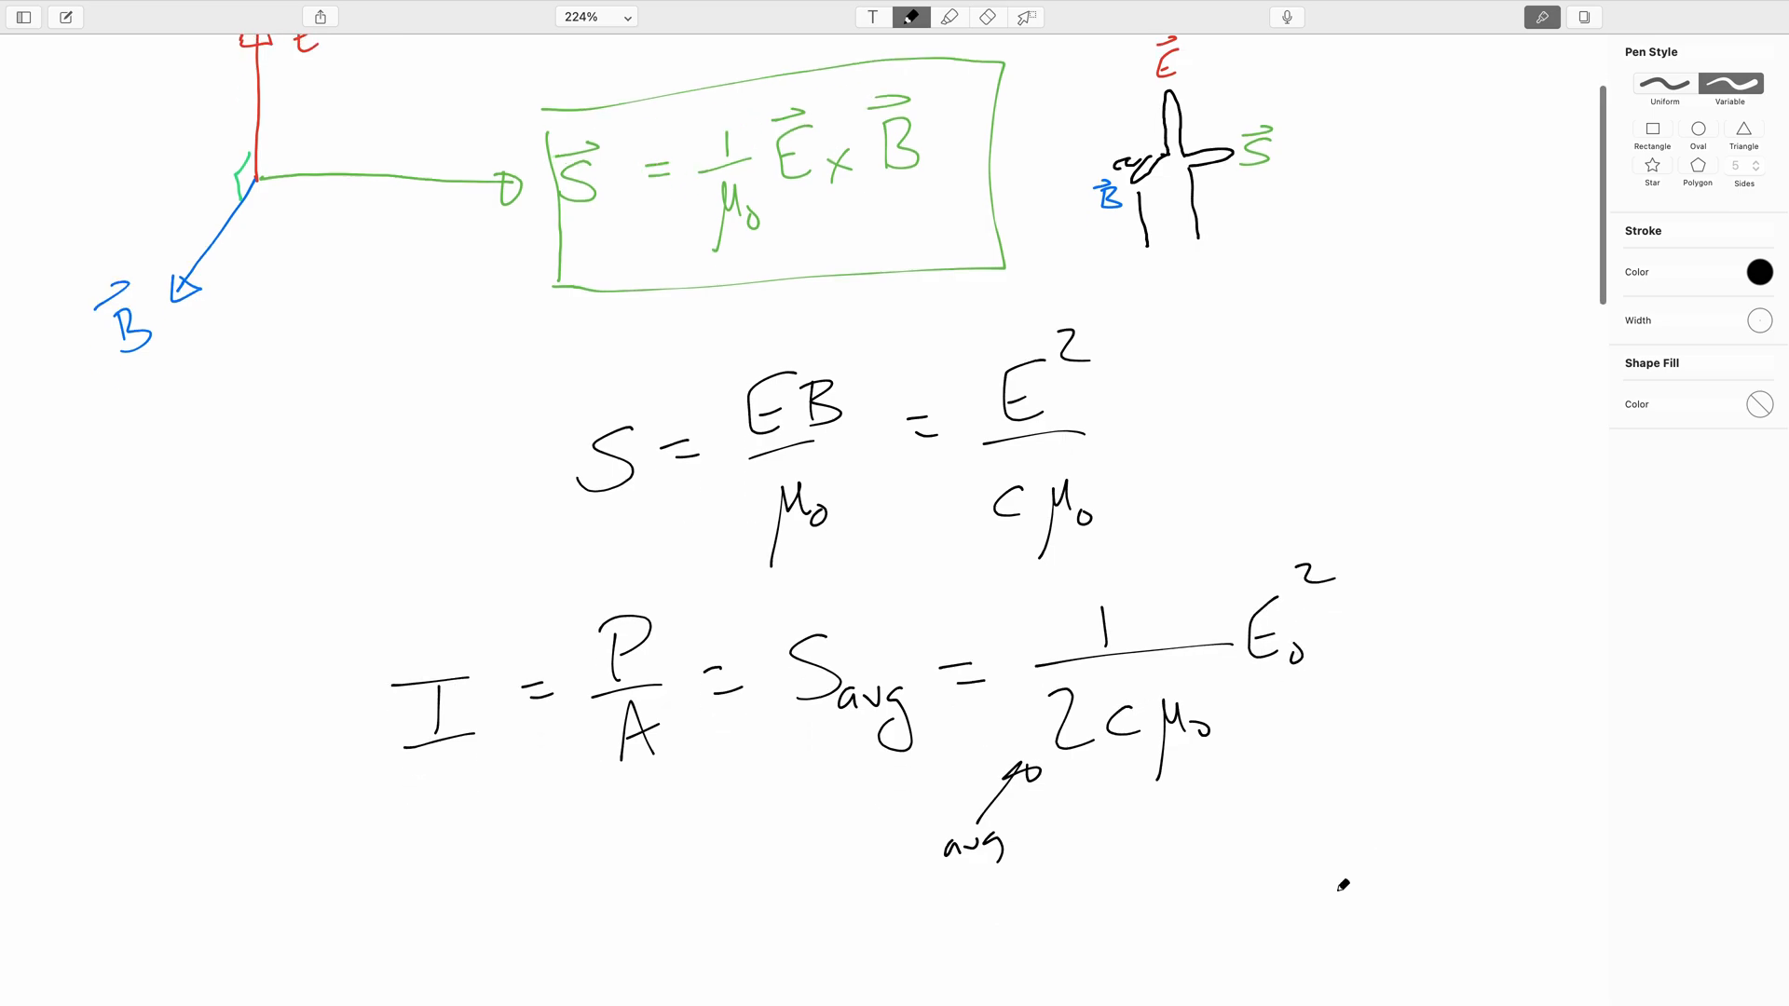
scroll("down", 3)
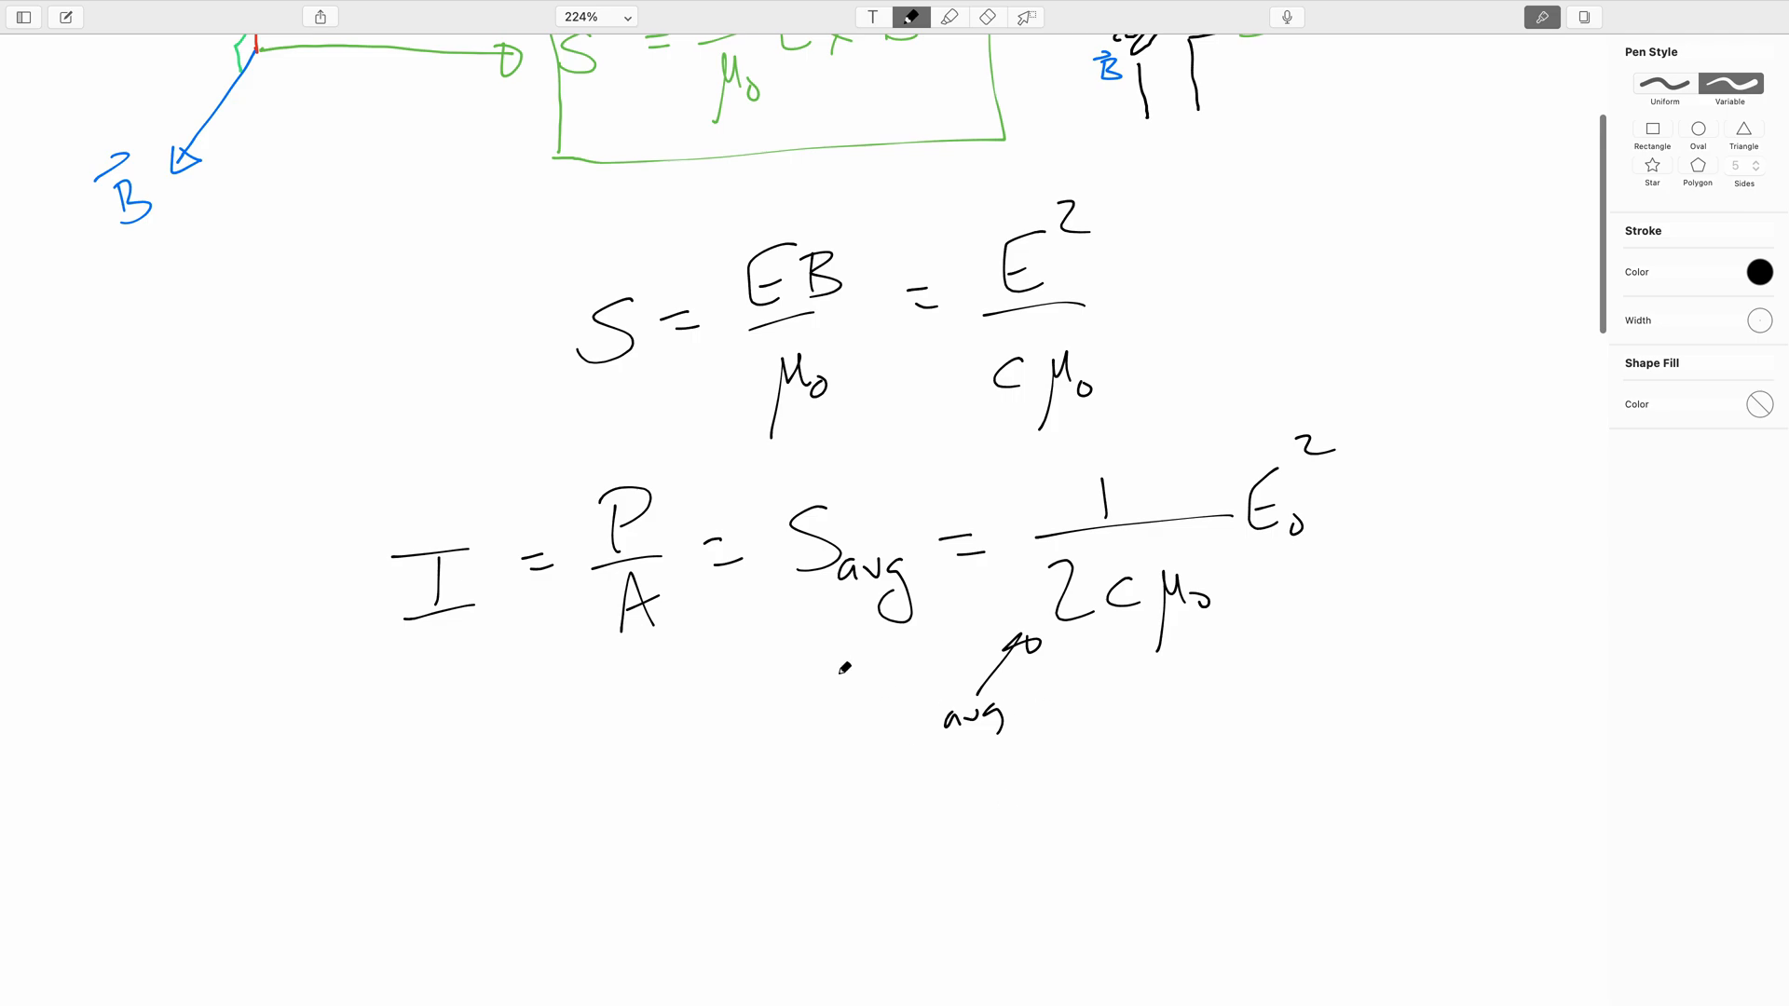
mouse_move(1507, 563)
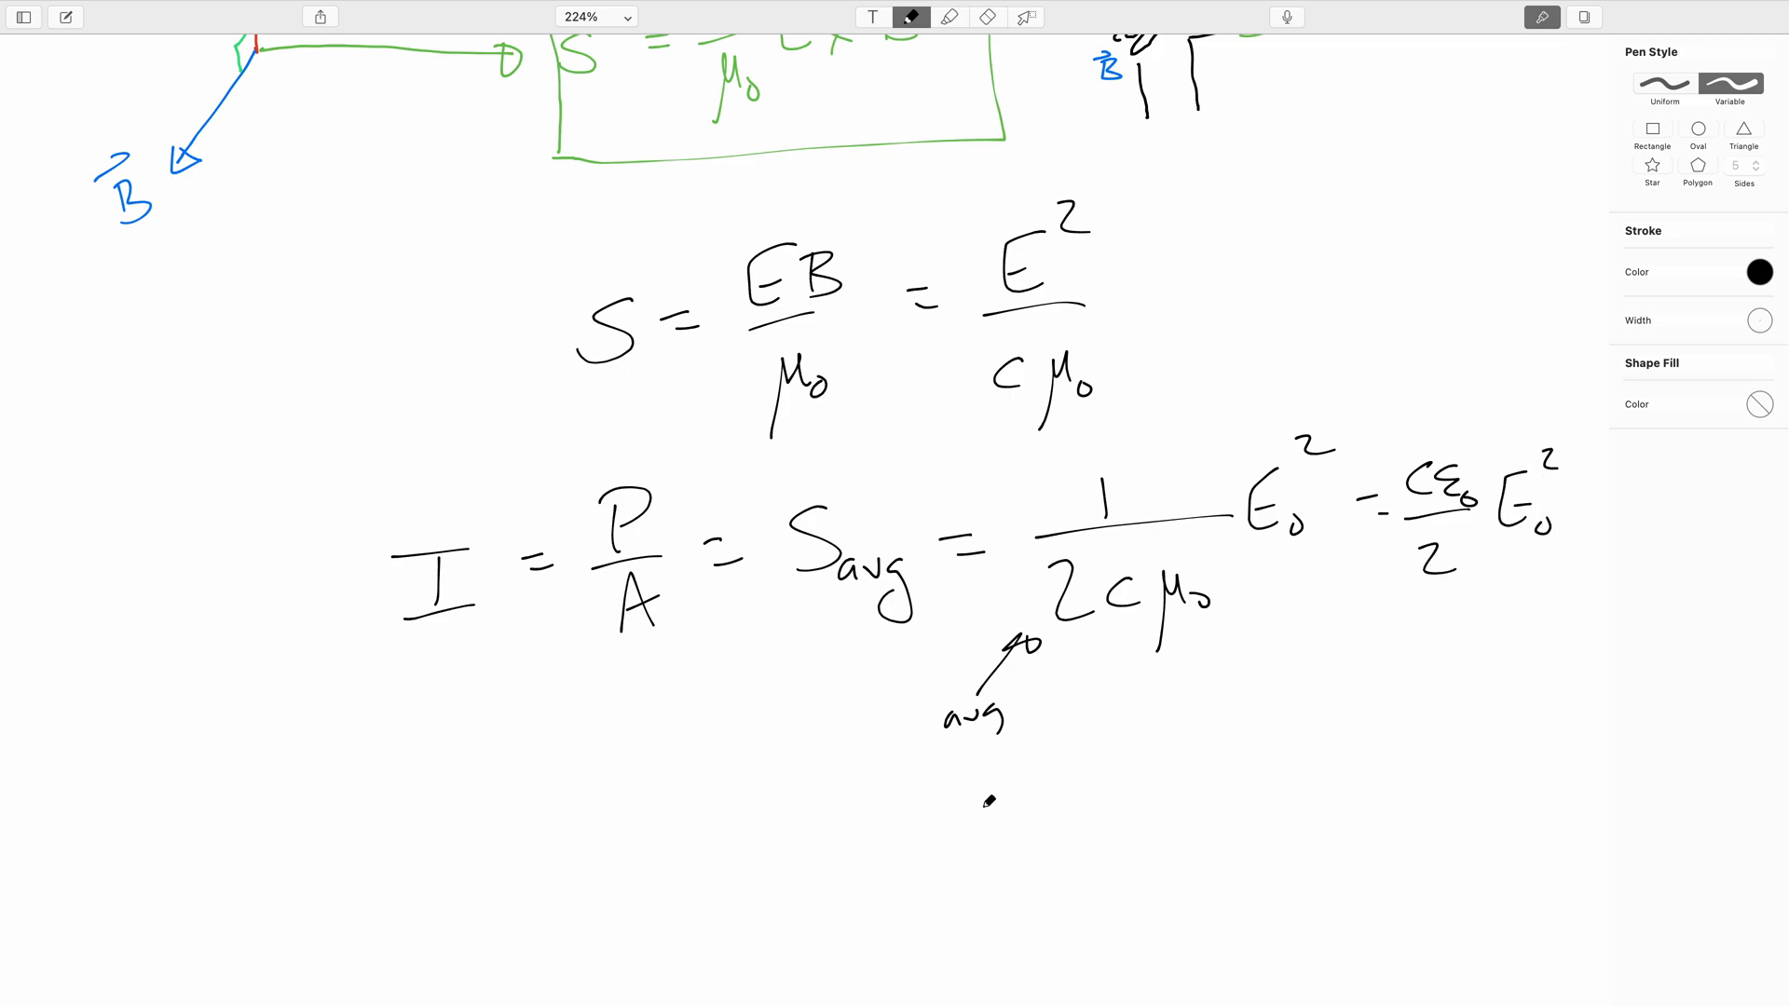
scroll("down", 3)
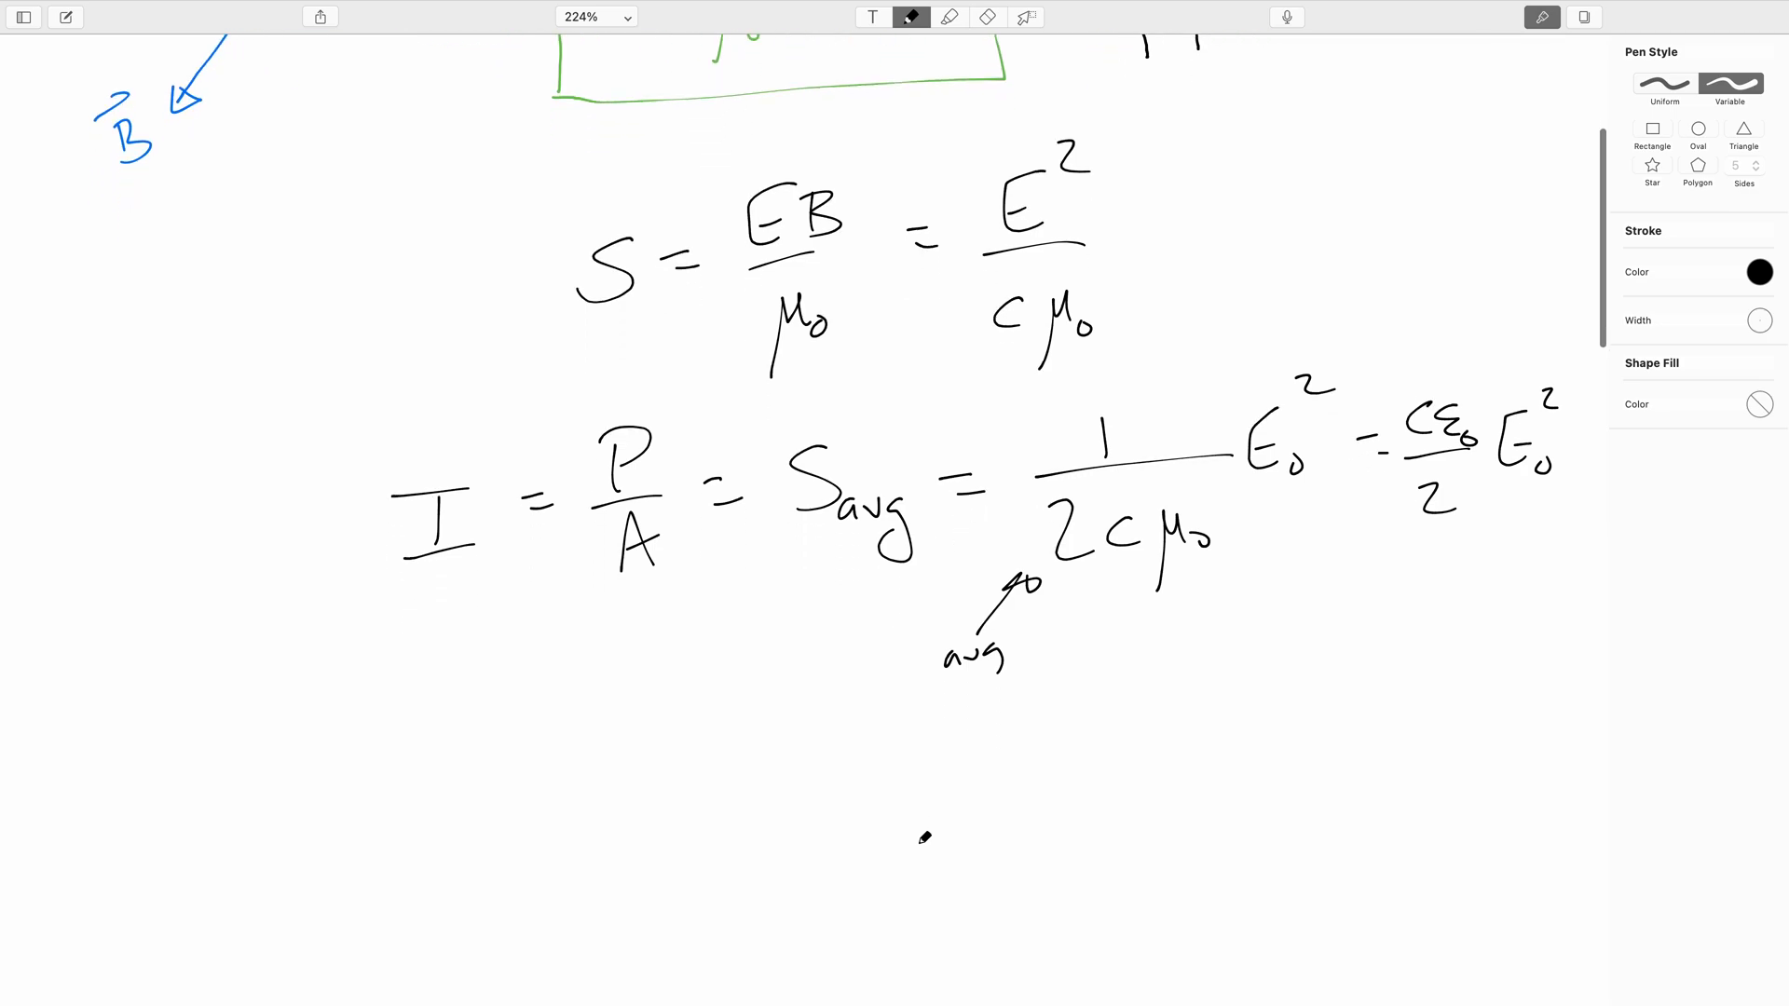
mouse_move(1543, 328)
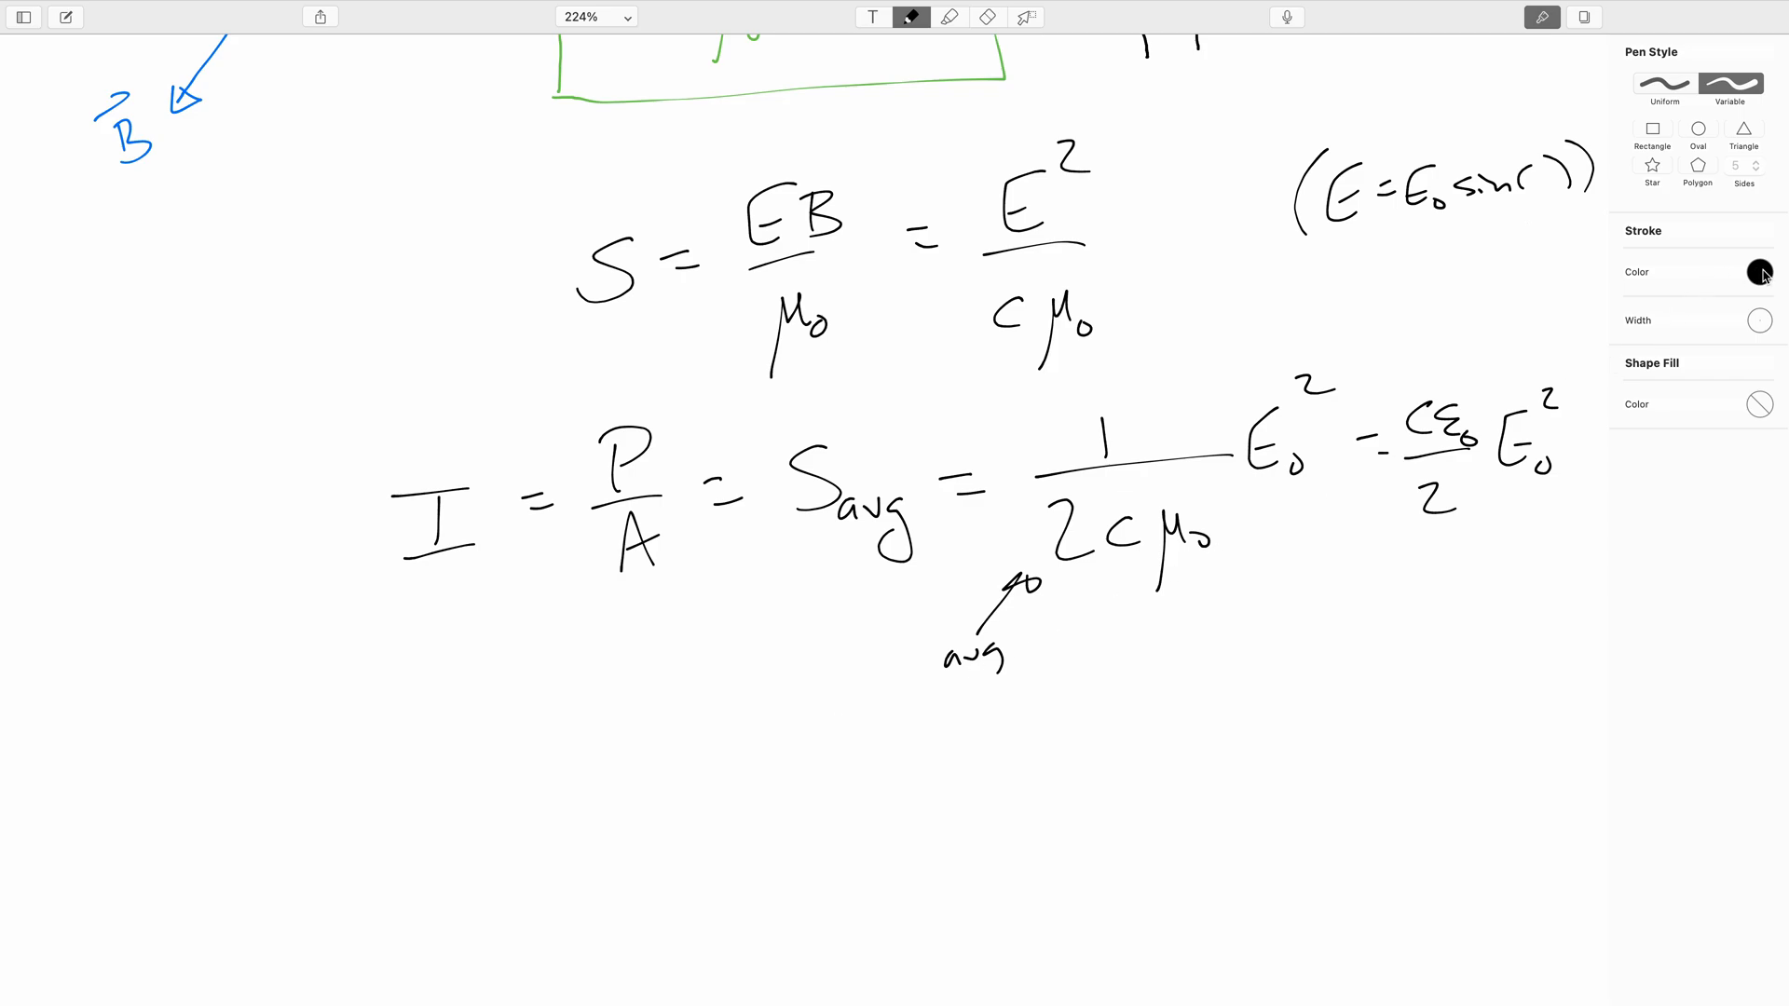
- In purple, write ⟨sin²(ωt)⟩ = ½⟨sin²(ωt) + sin²(ωt)⟩ to open the time-average proof
left_click(1759, 272)
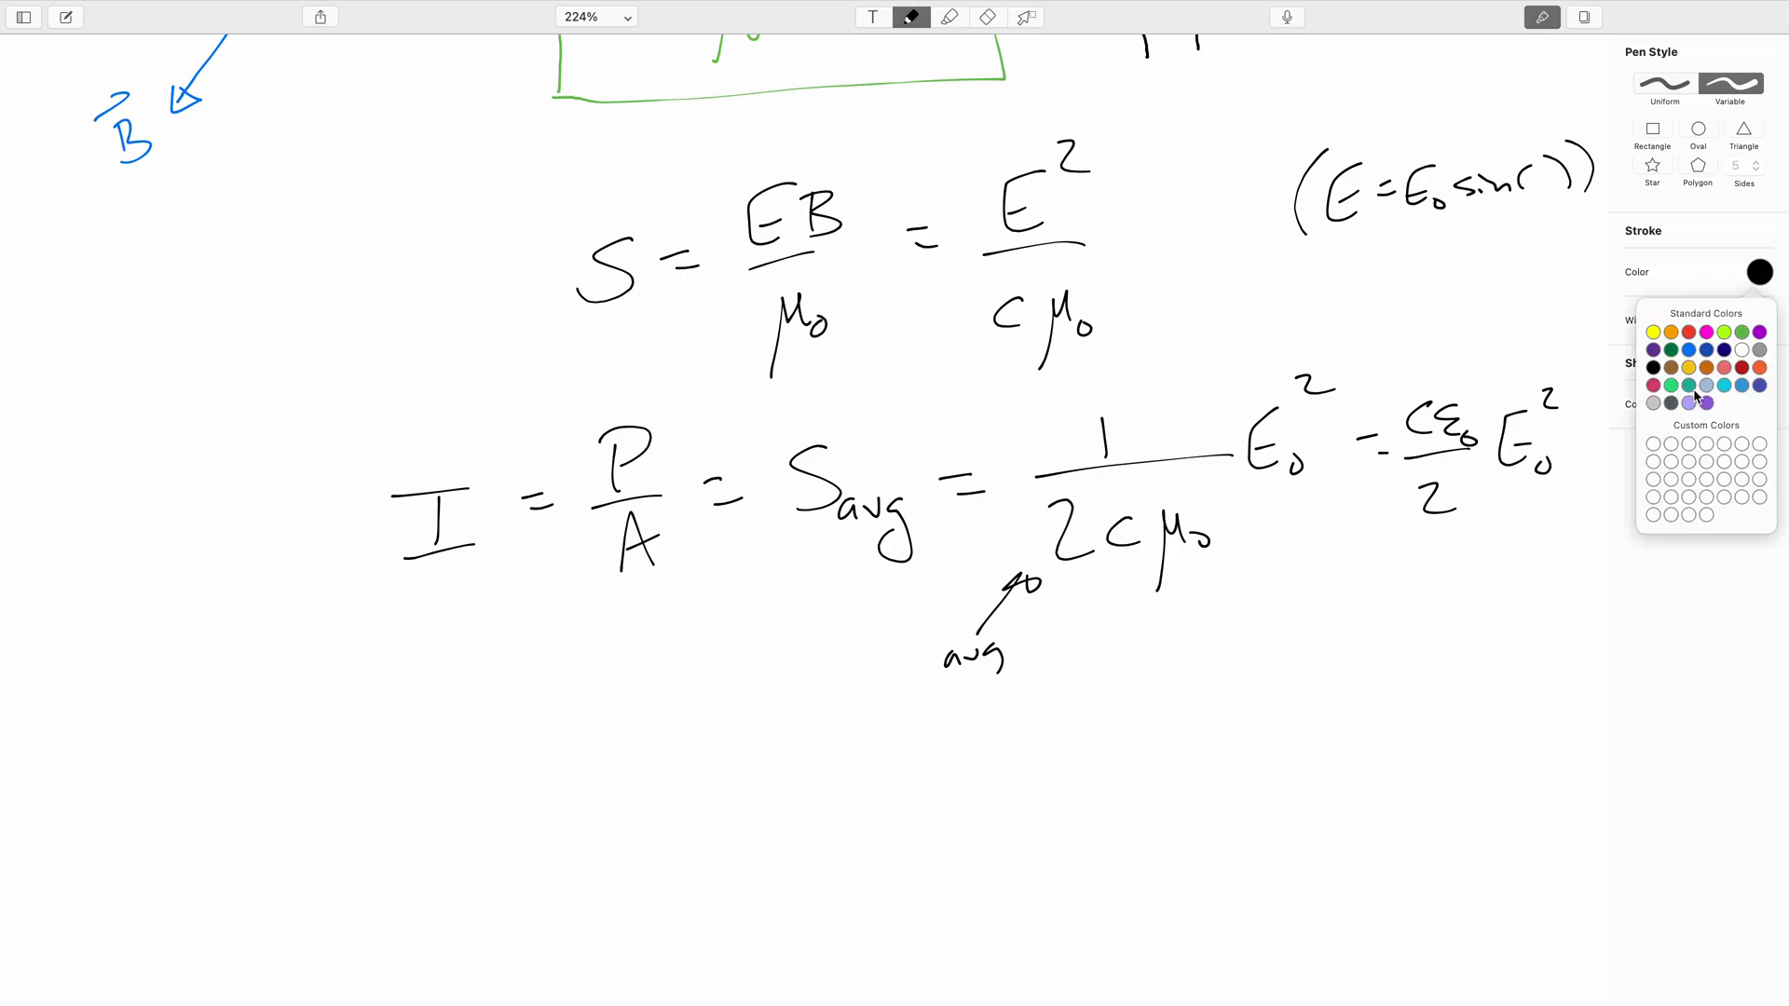
left_click(1707, 403)
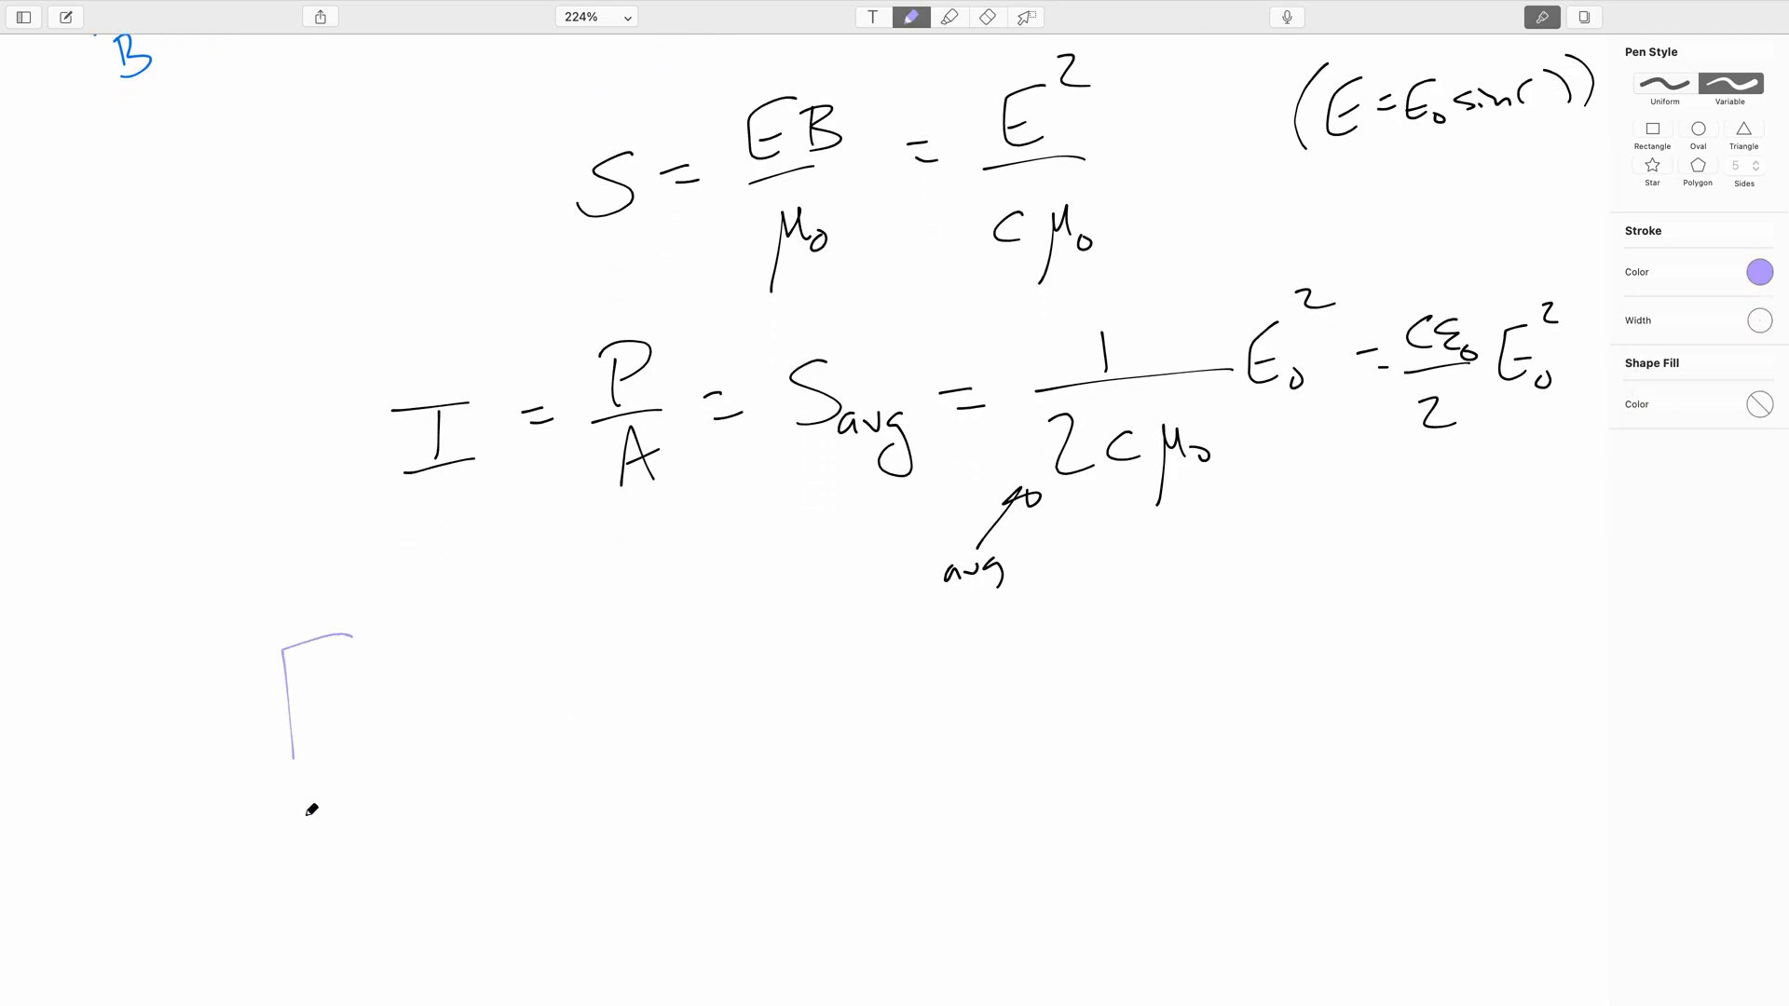
mouse_move(408, 697)
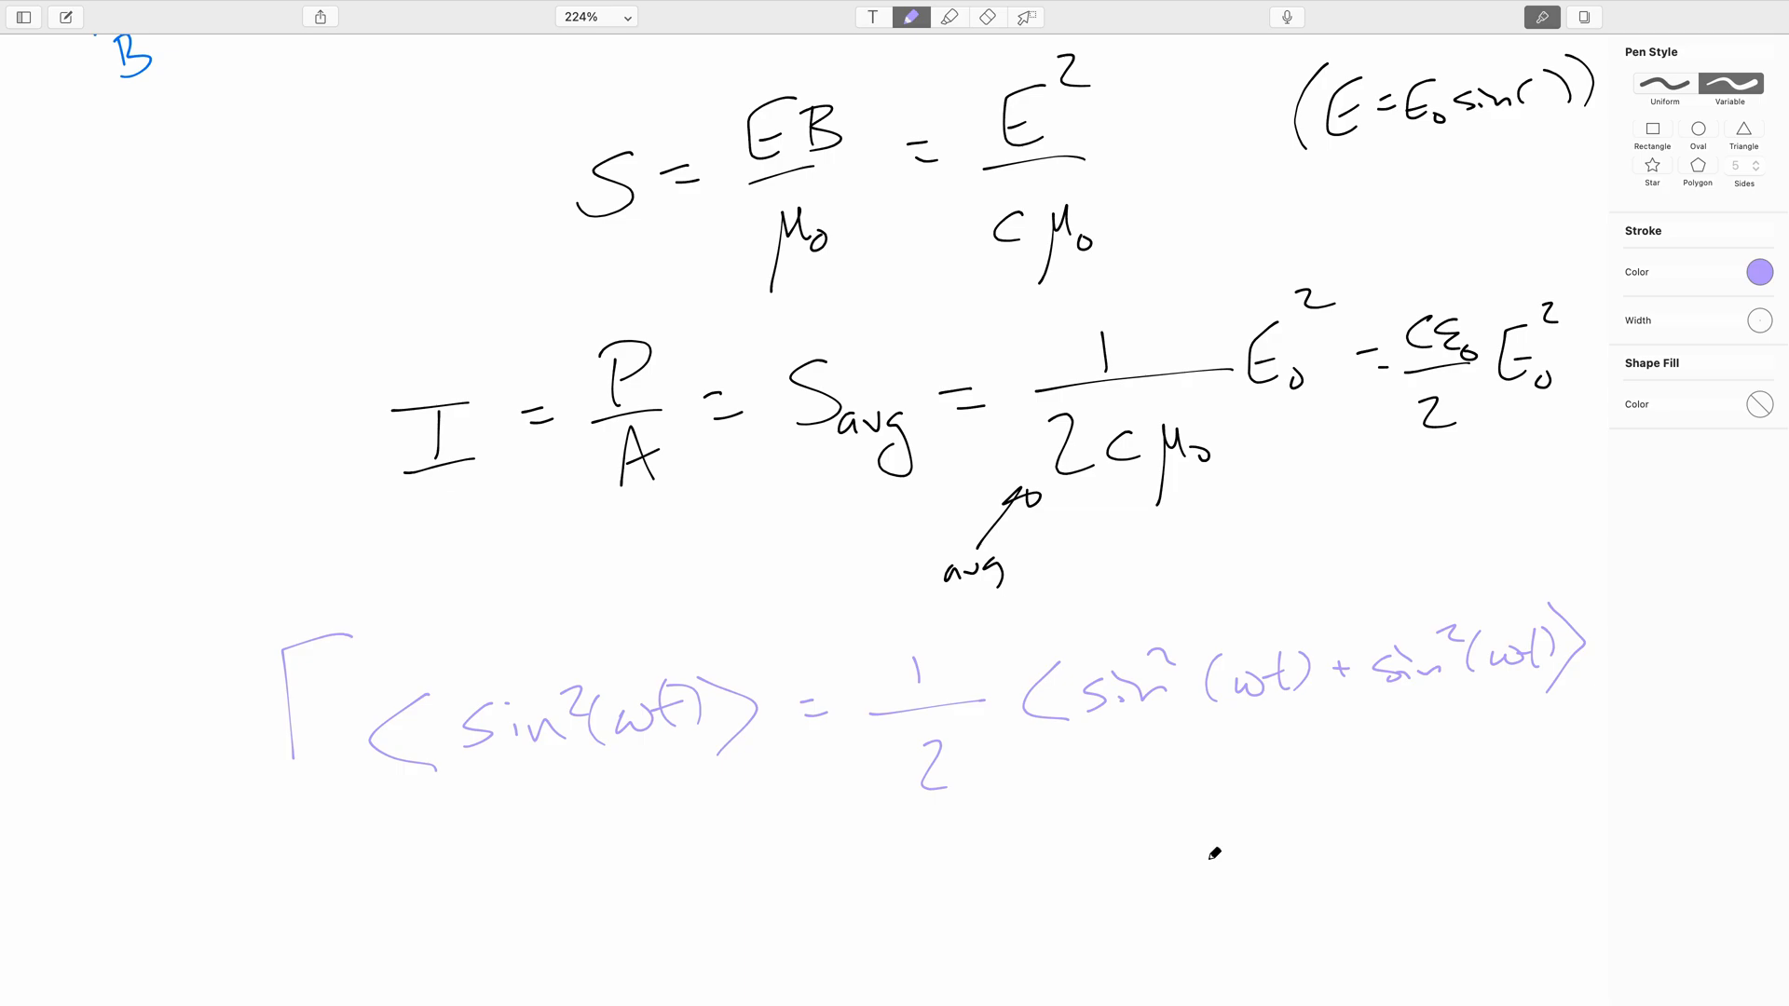
- Continue the purple proof to ½⟨sin²(ωt) + cos²(ωt)⟩, marking sin² + cos² as 1
scroll("up", 3)
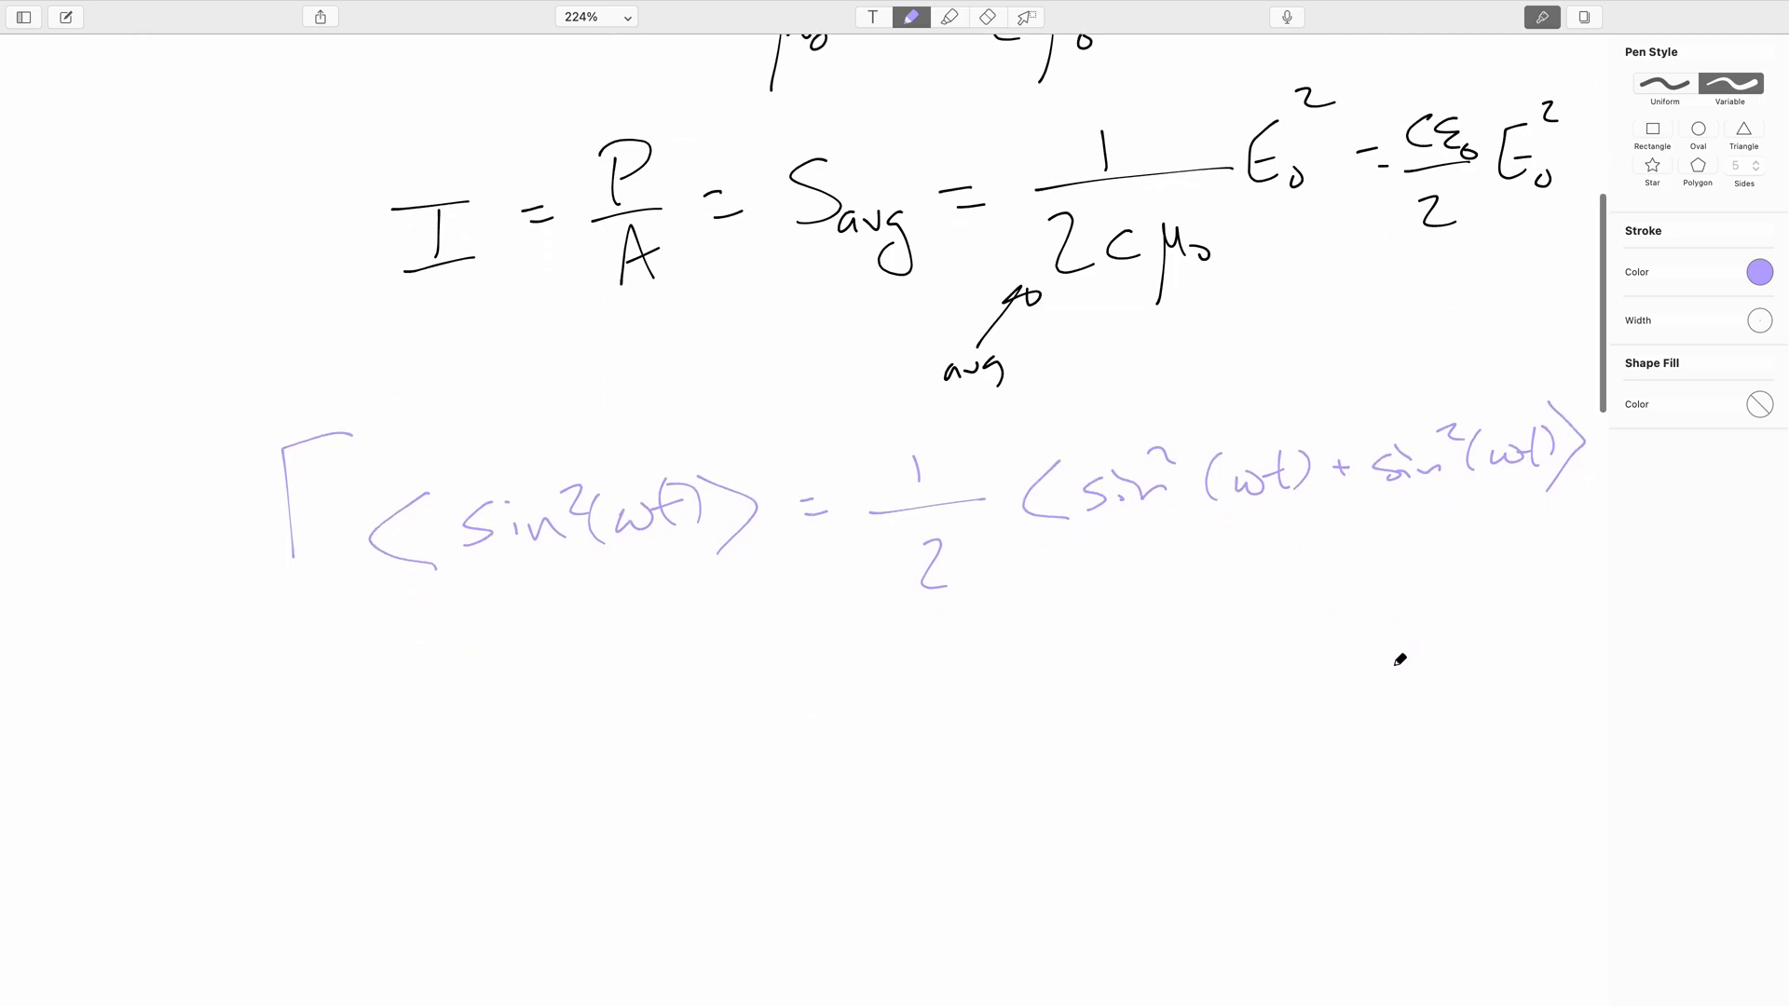
mouse_move(669, 747)
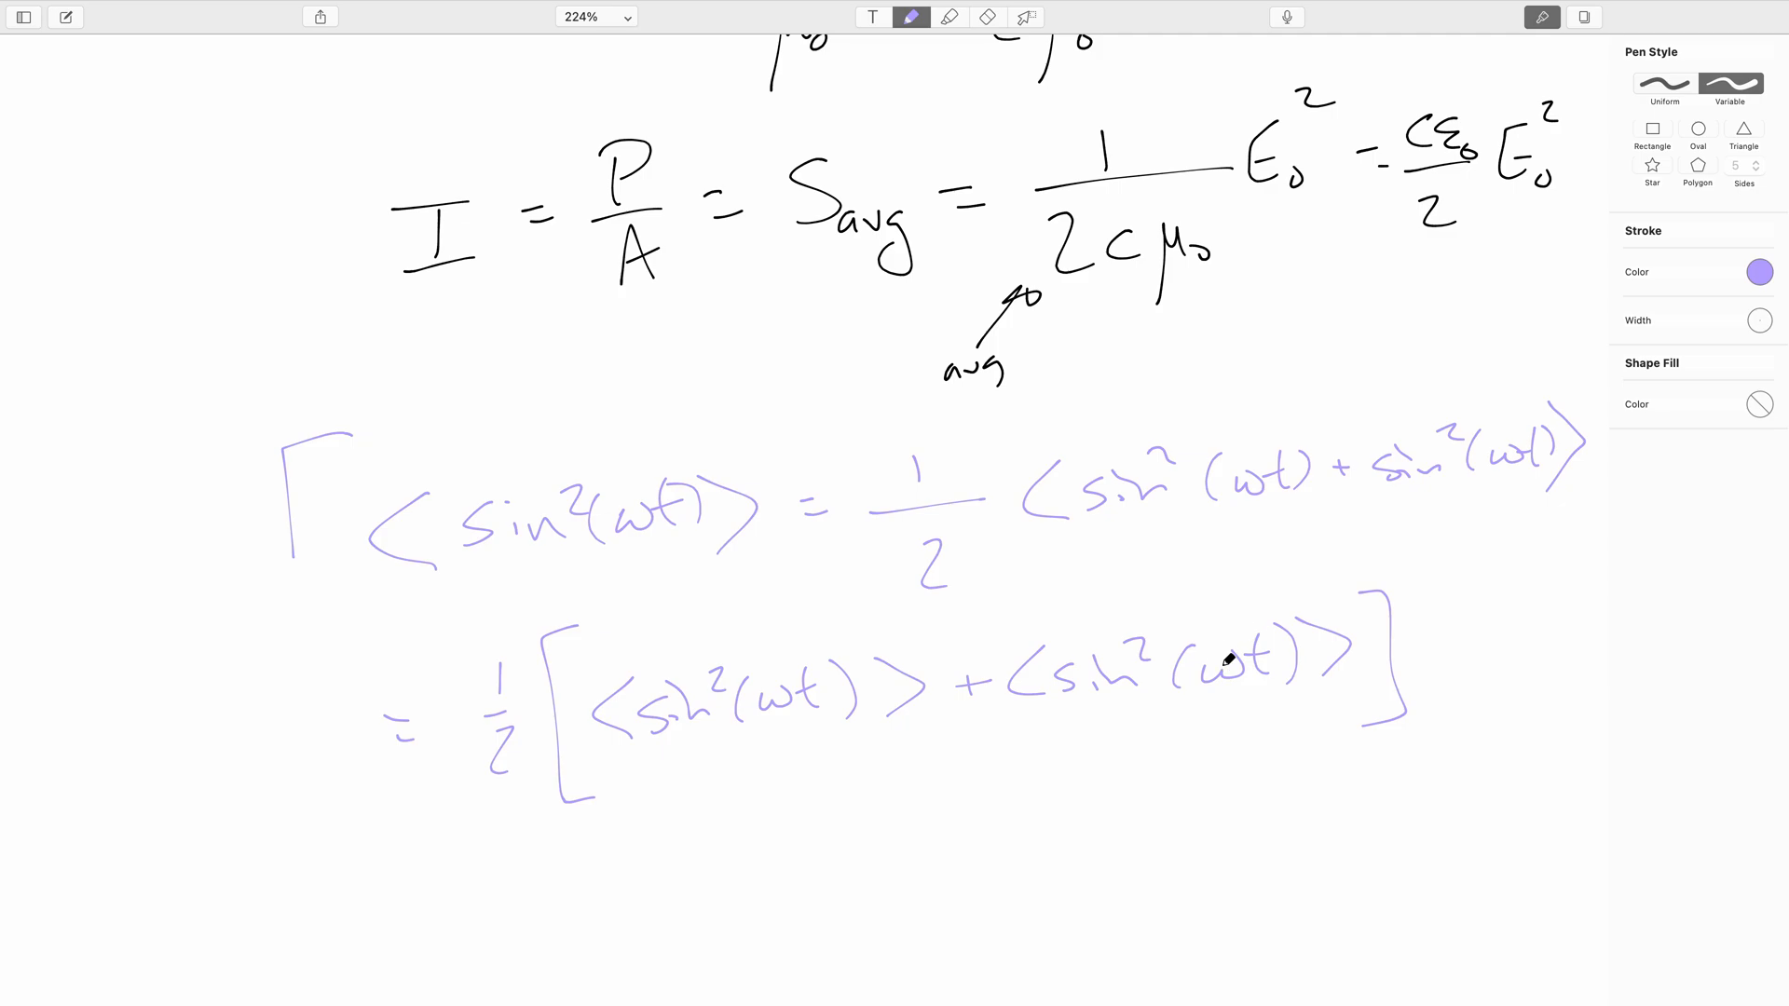
scroll("up", 3)
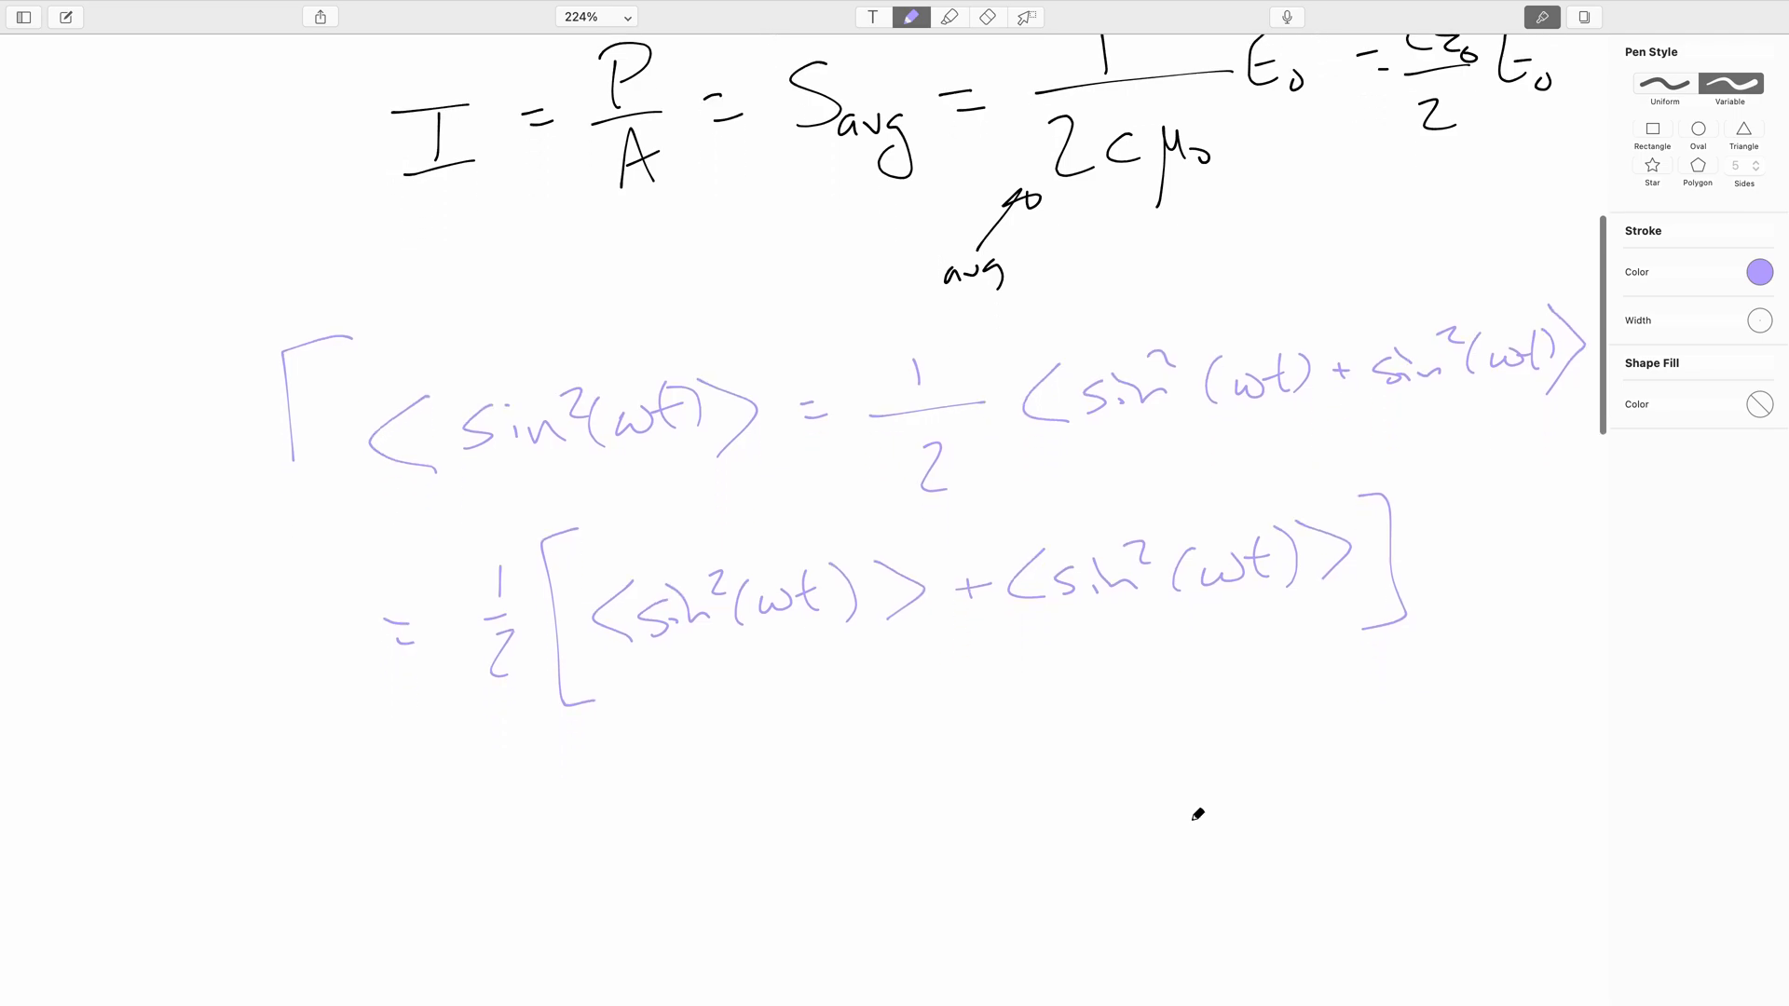
mouse_move(492, 786)
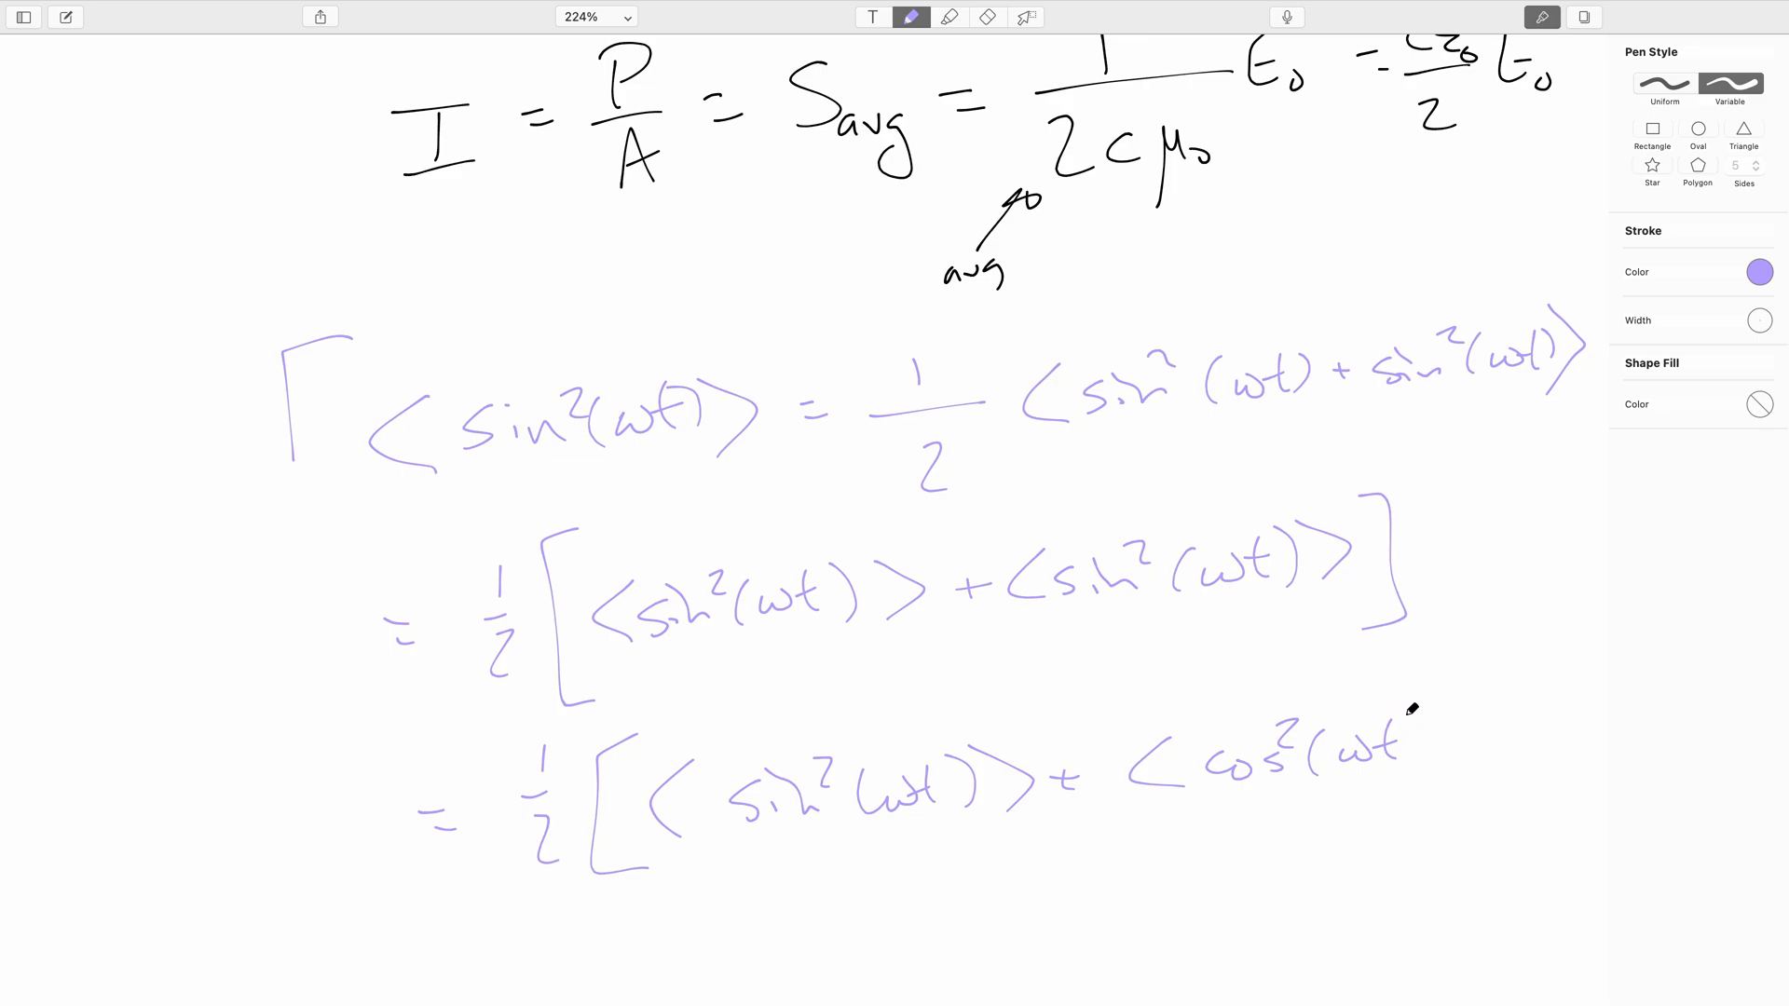
mouse_move(1450, 631)
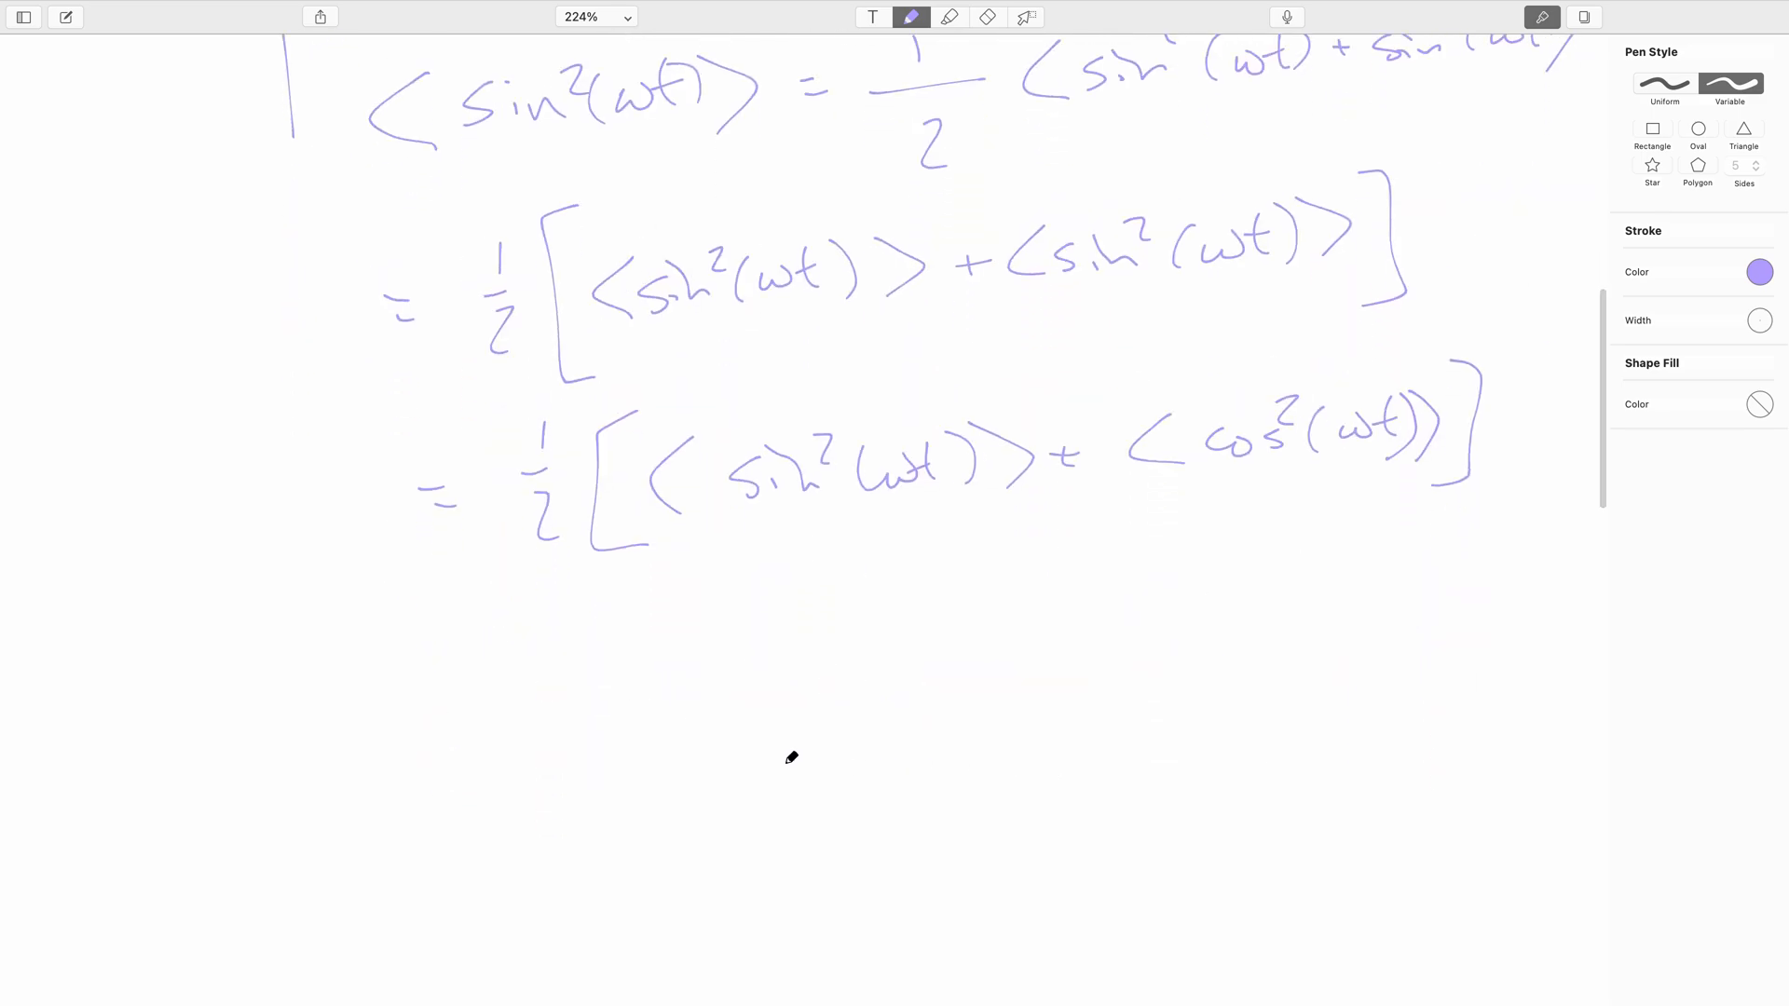
mouse_move(453, 672)
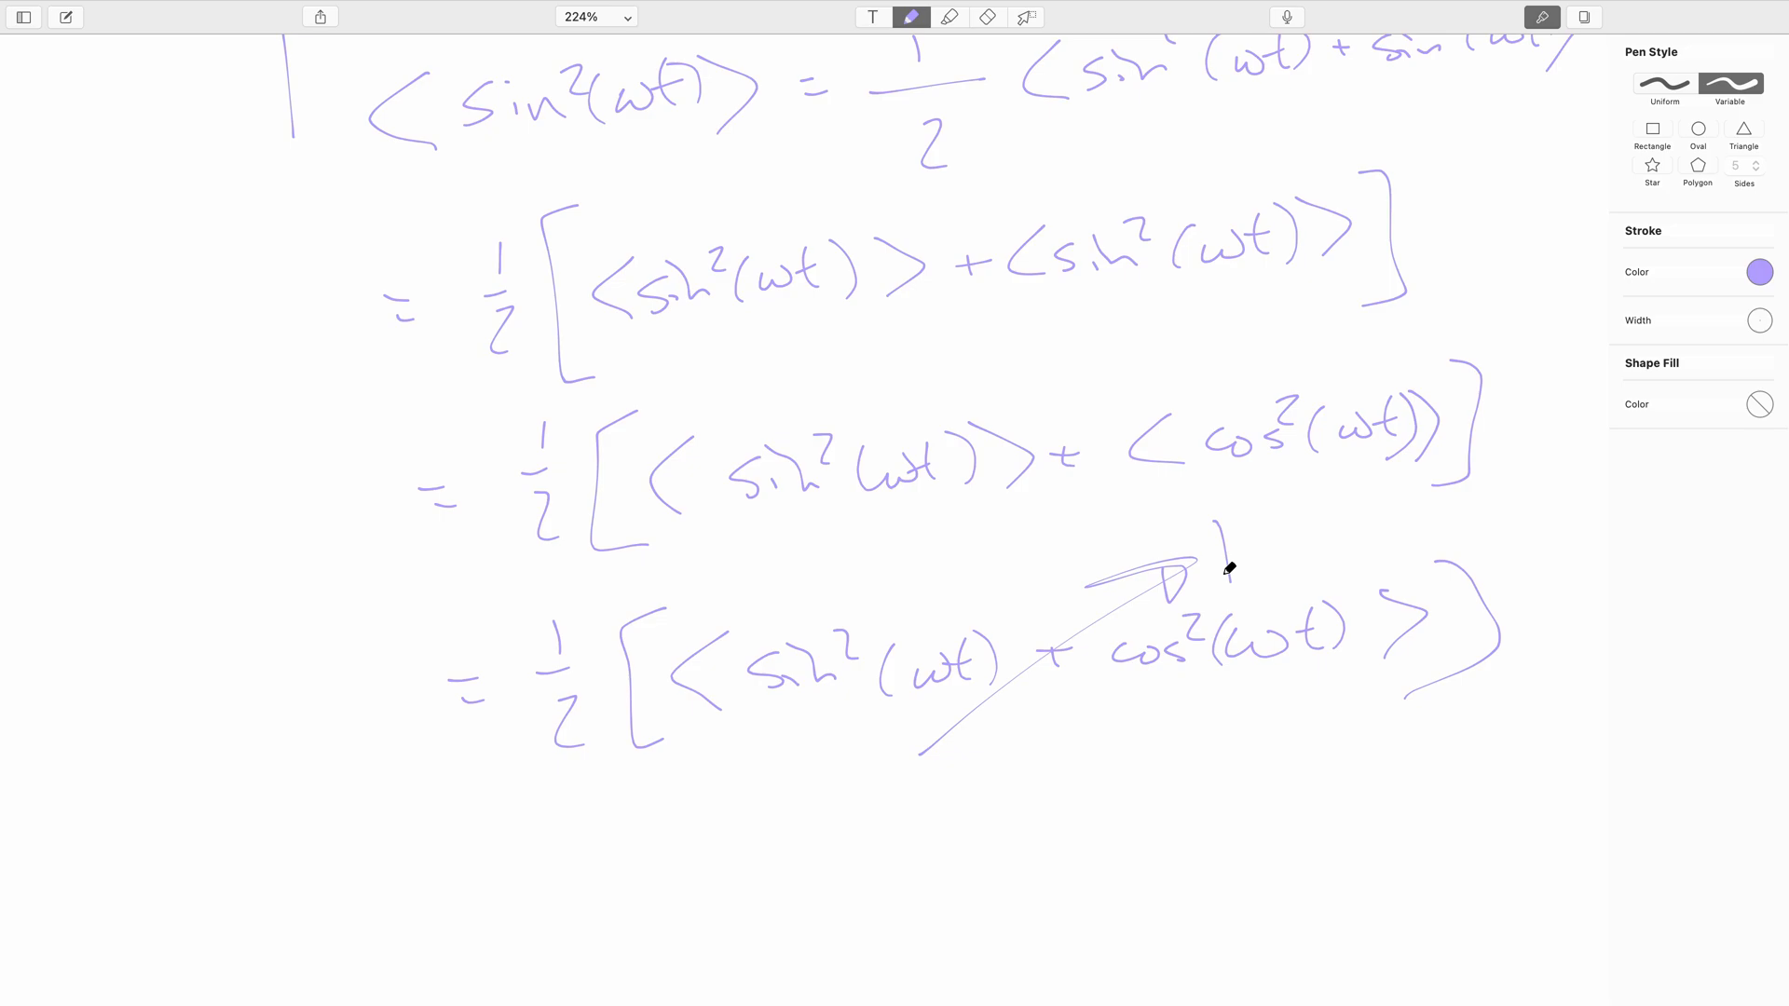
mouse_move(693, 323)
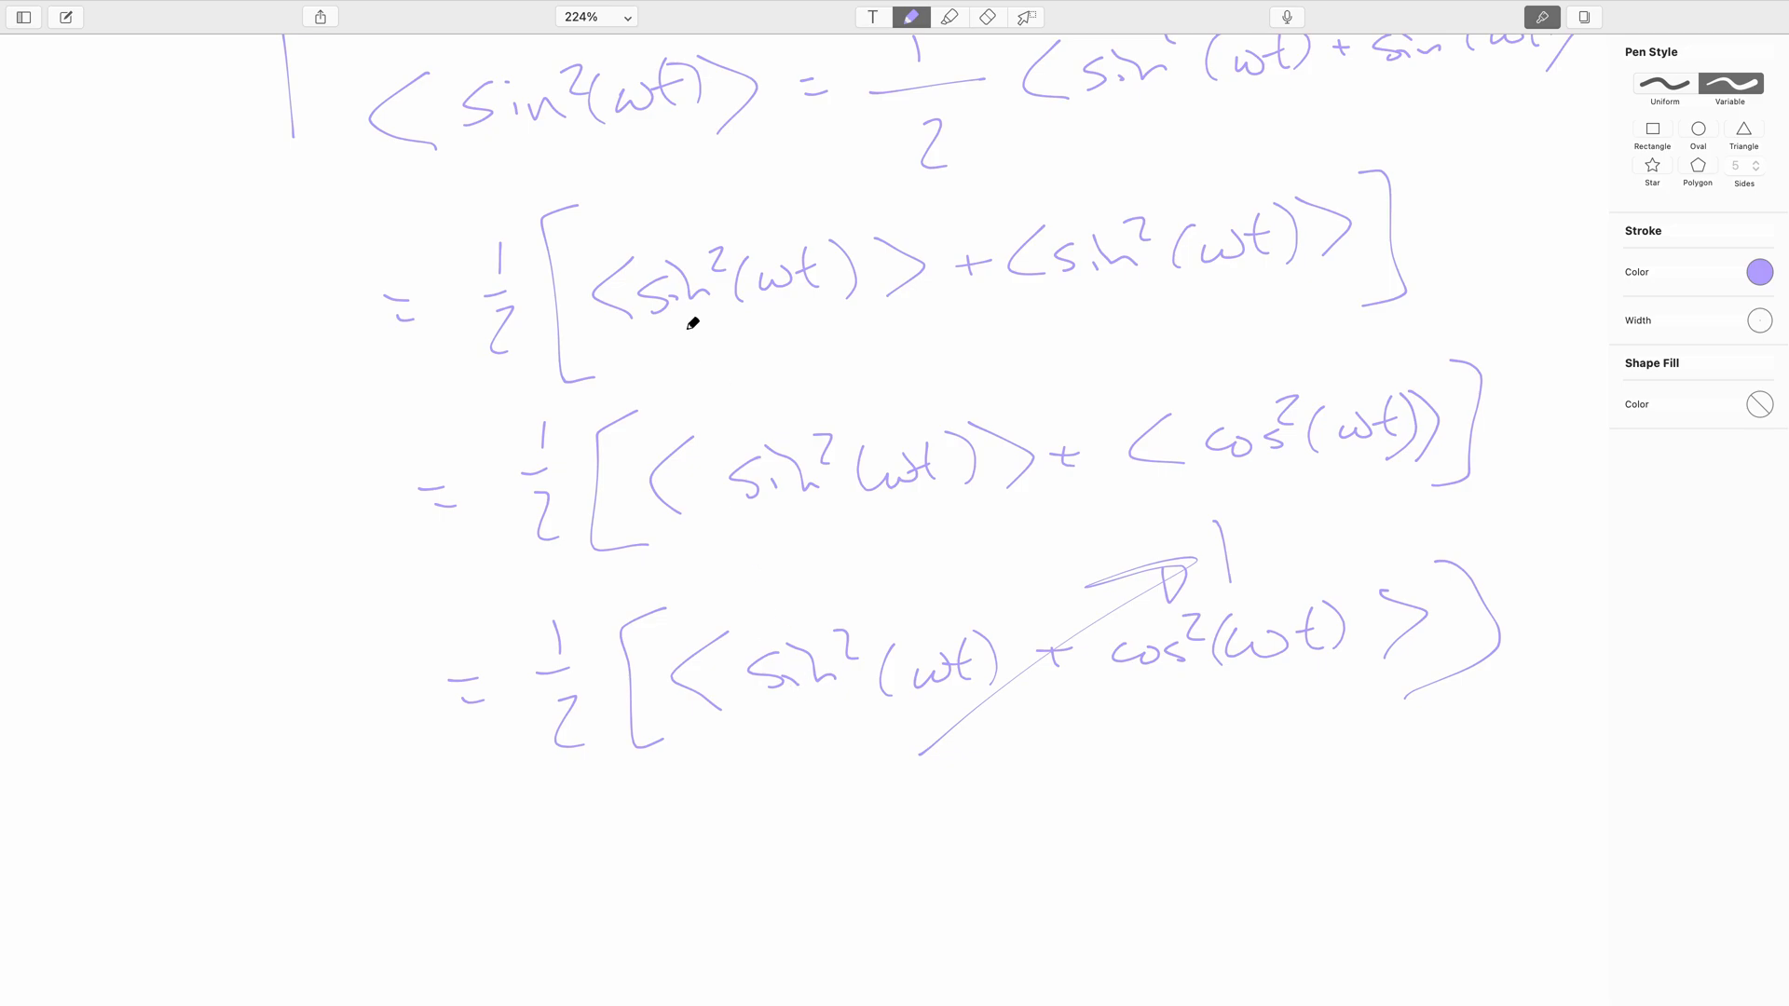
mouse_move(1541, 687)
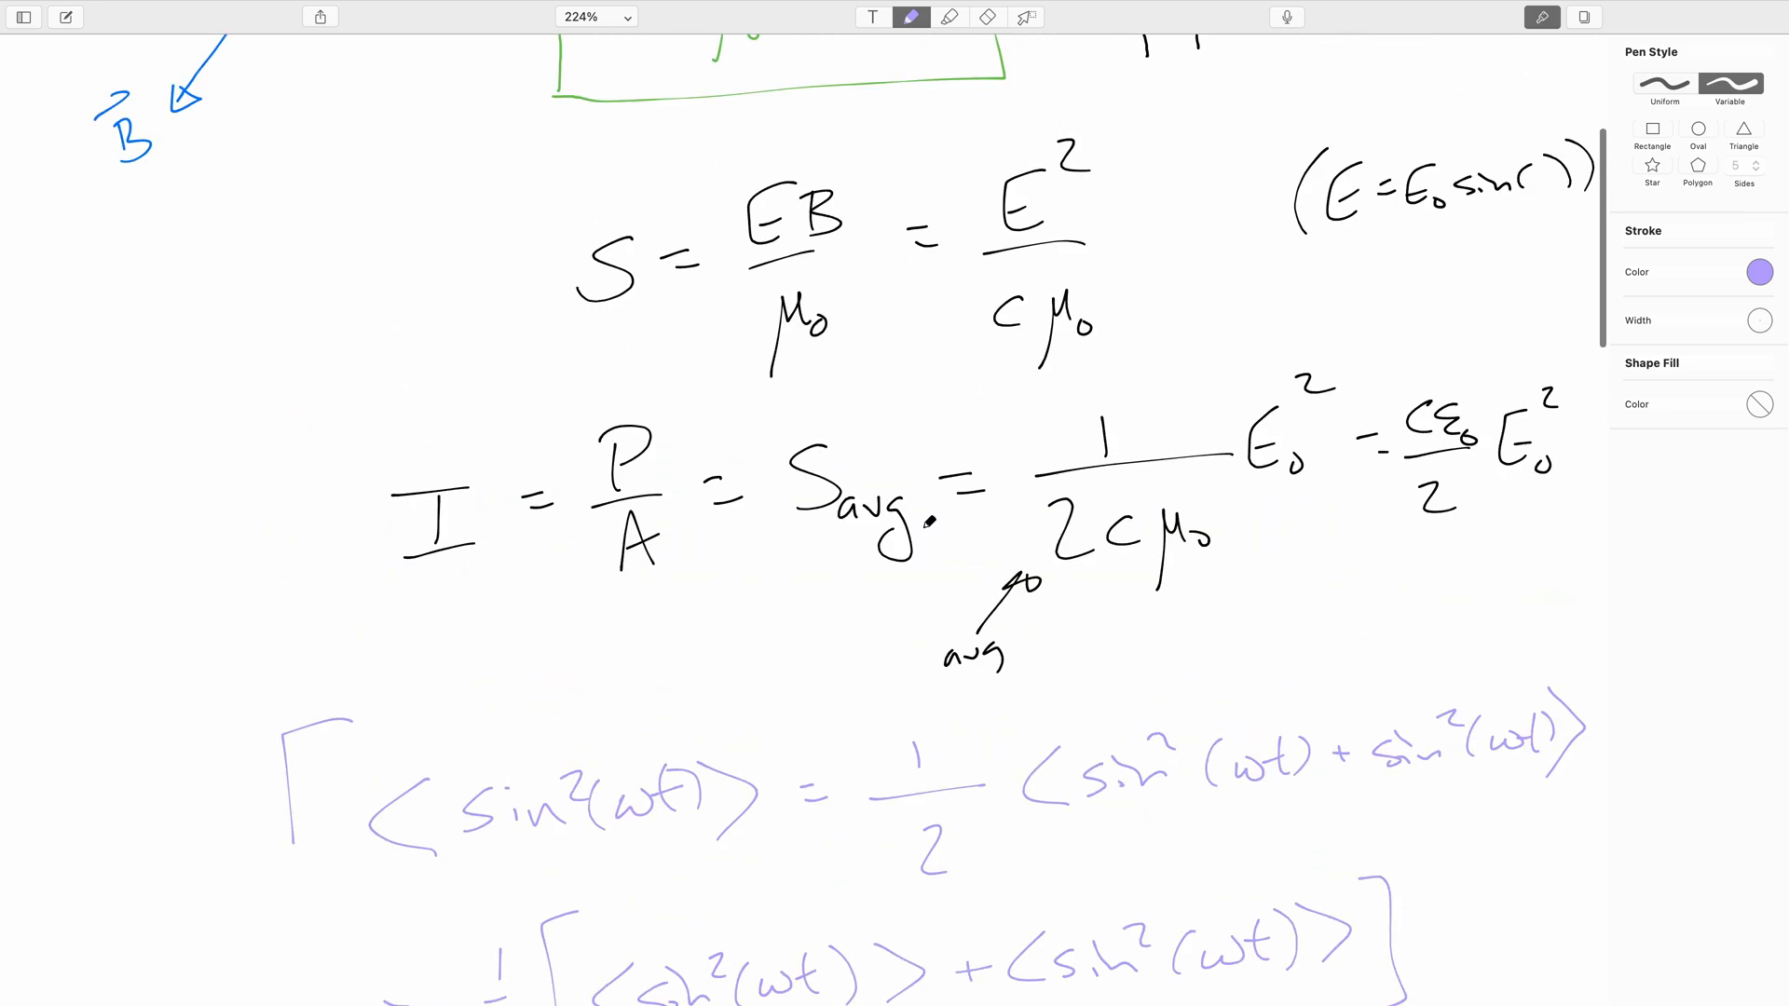
- Scroll through the intensity notes and proof, then past the end onto a new blank page
scroll("down", 3)
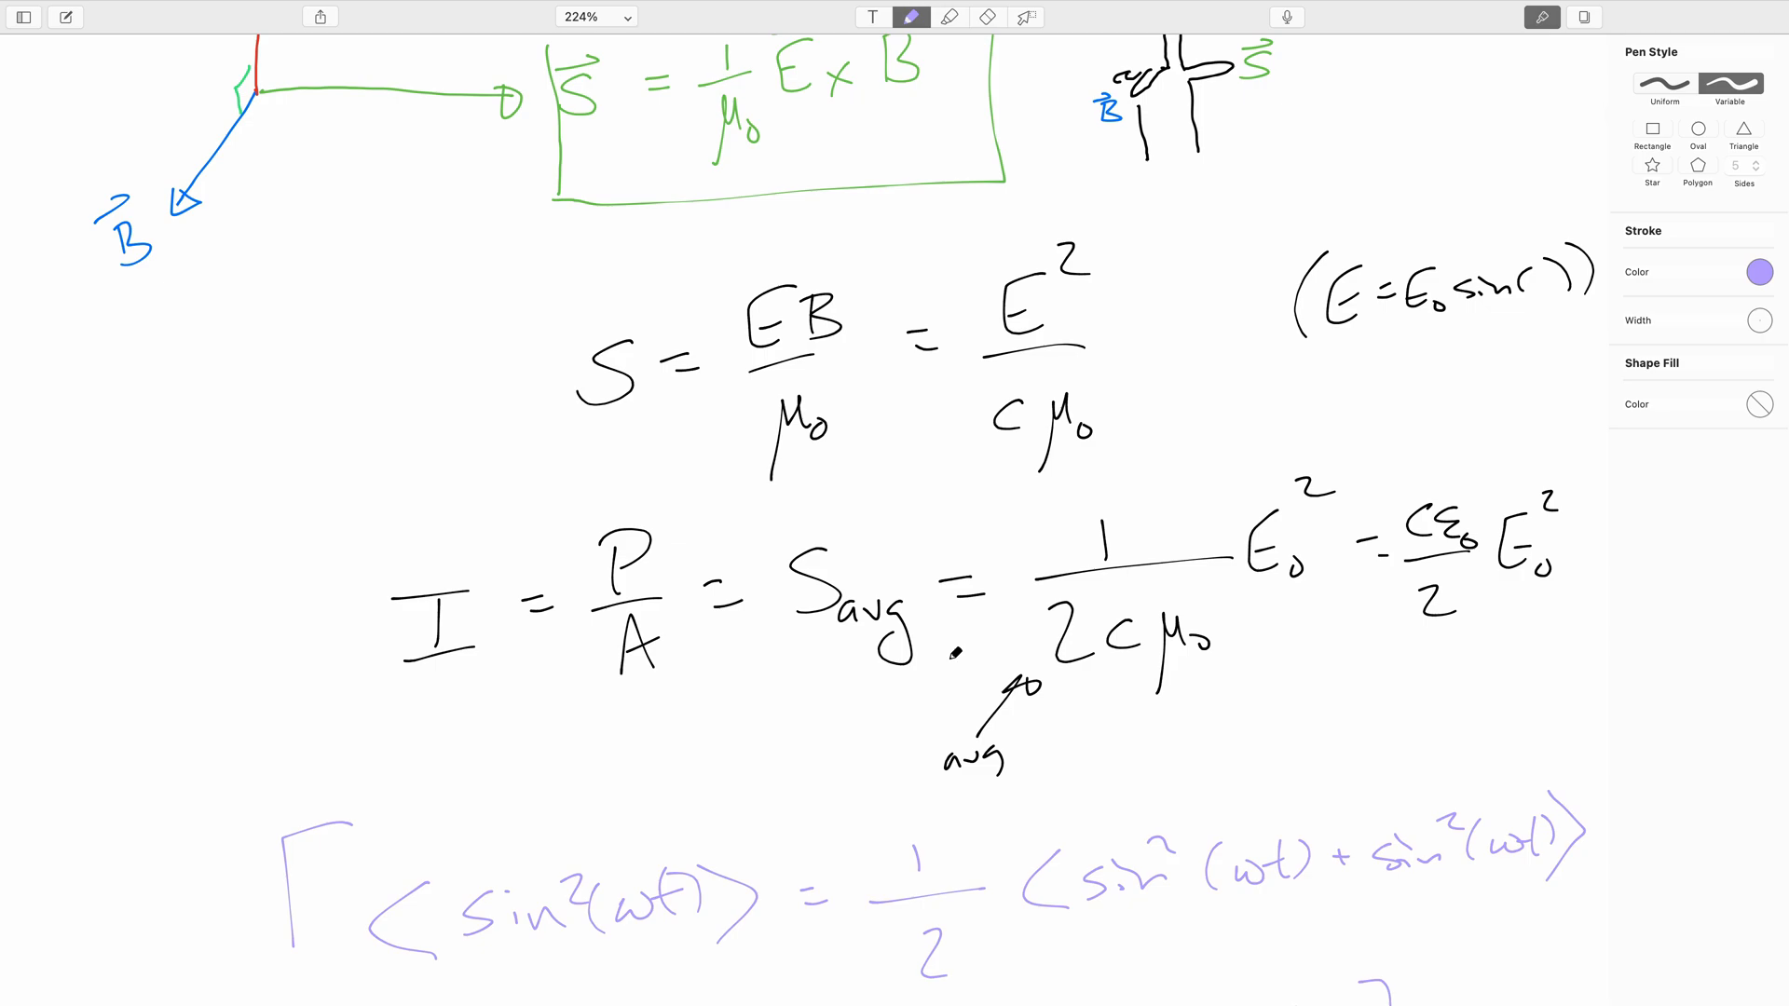
scroll("down", 3)
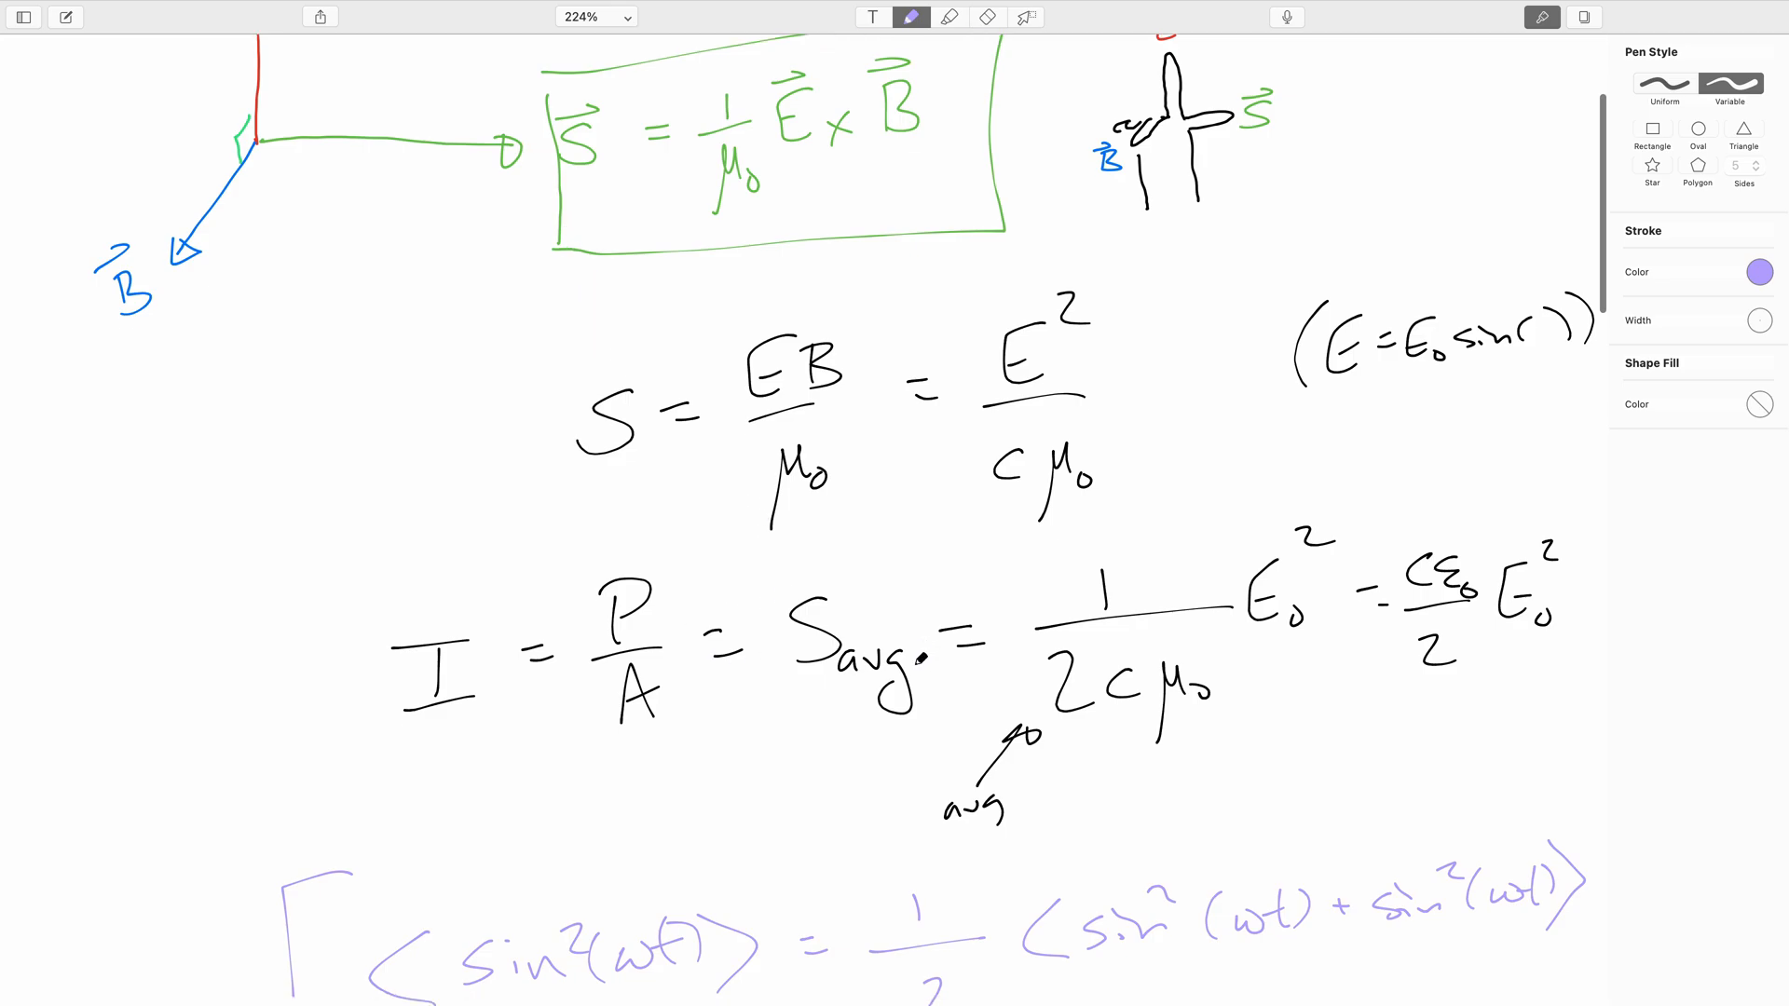
scroll("down", 3)
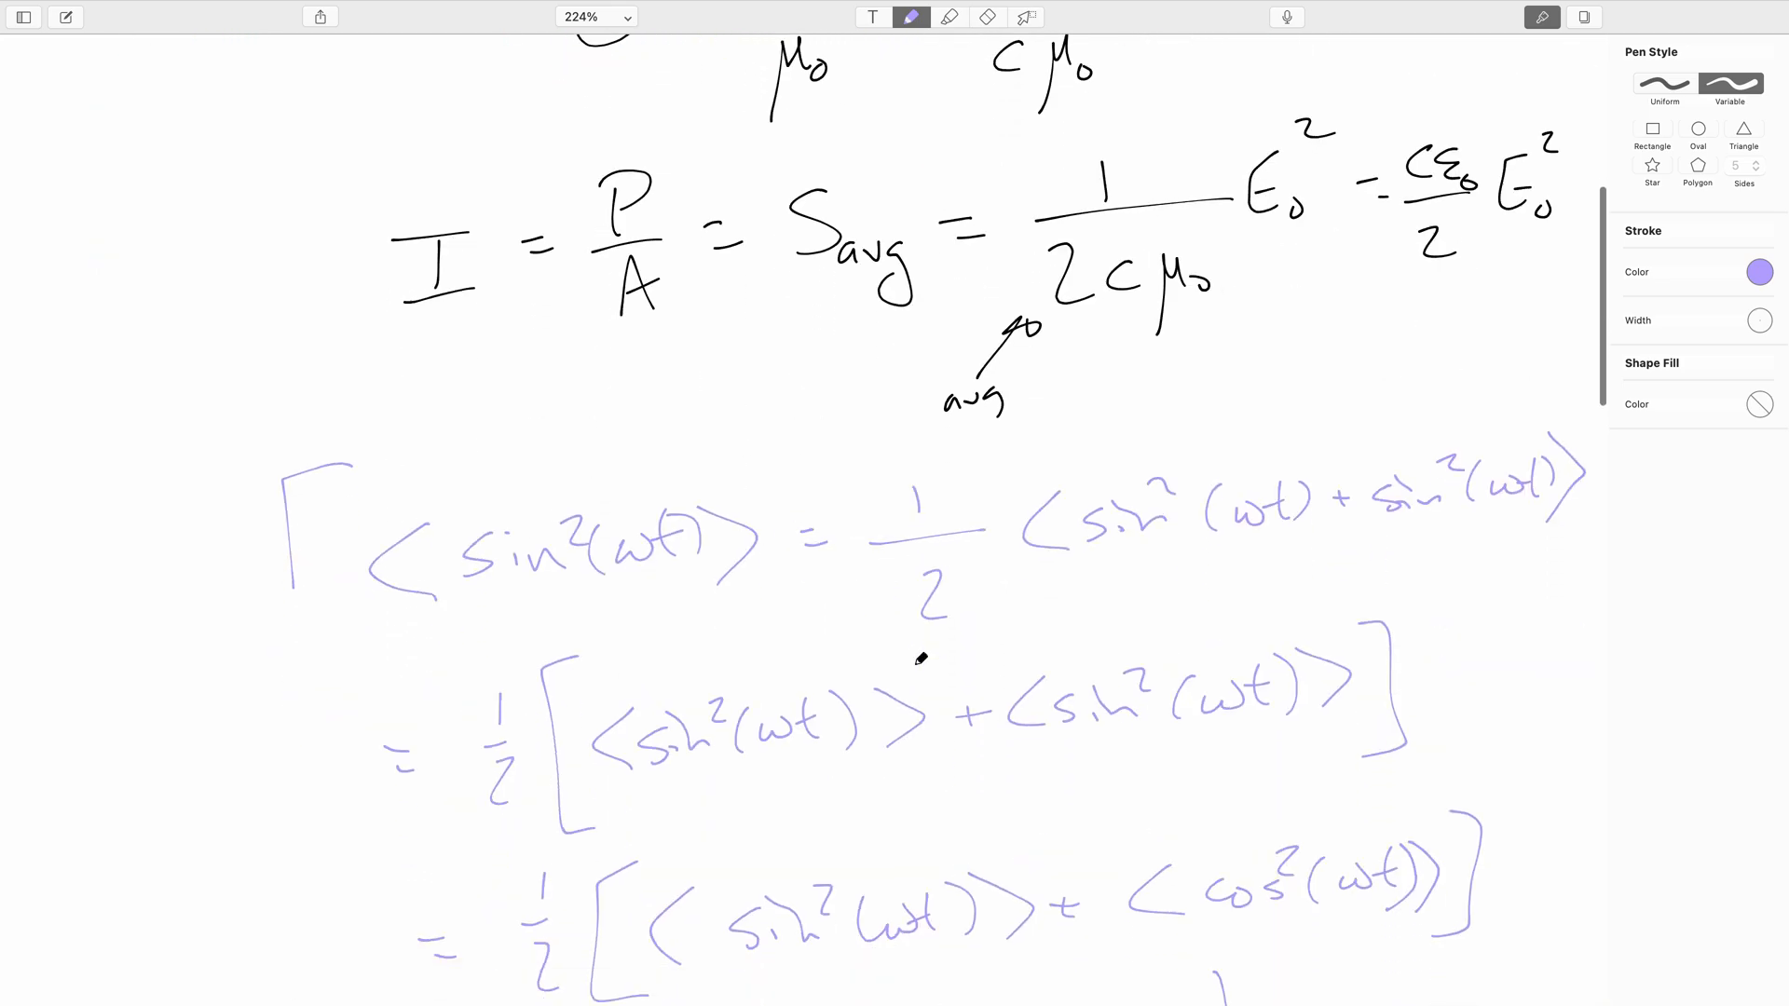
scroll("down", 3)
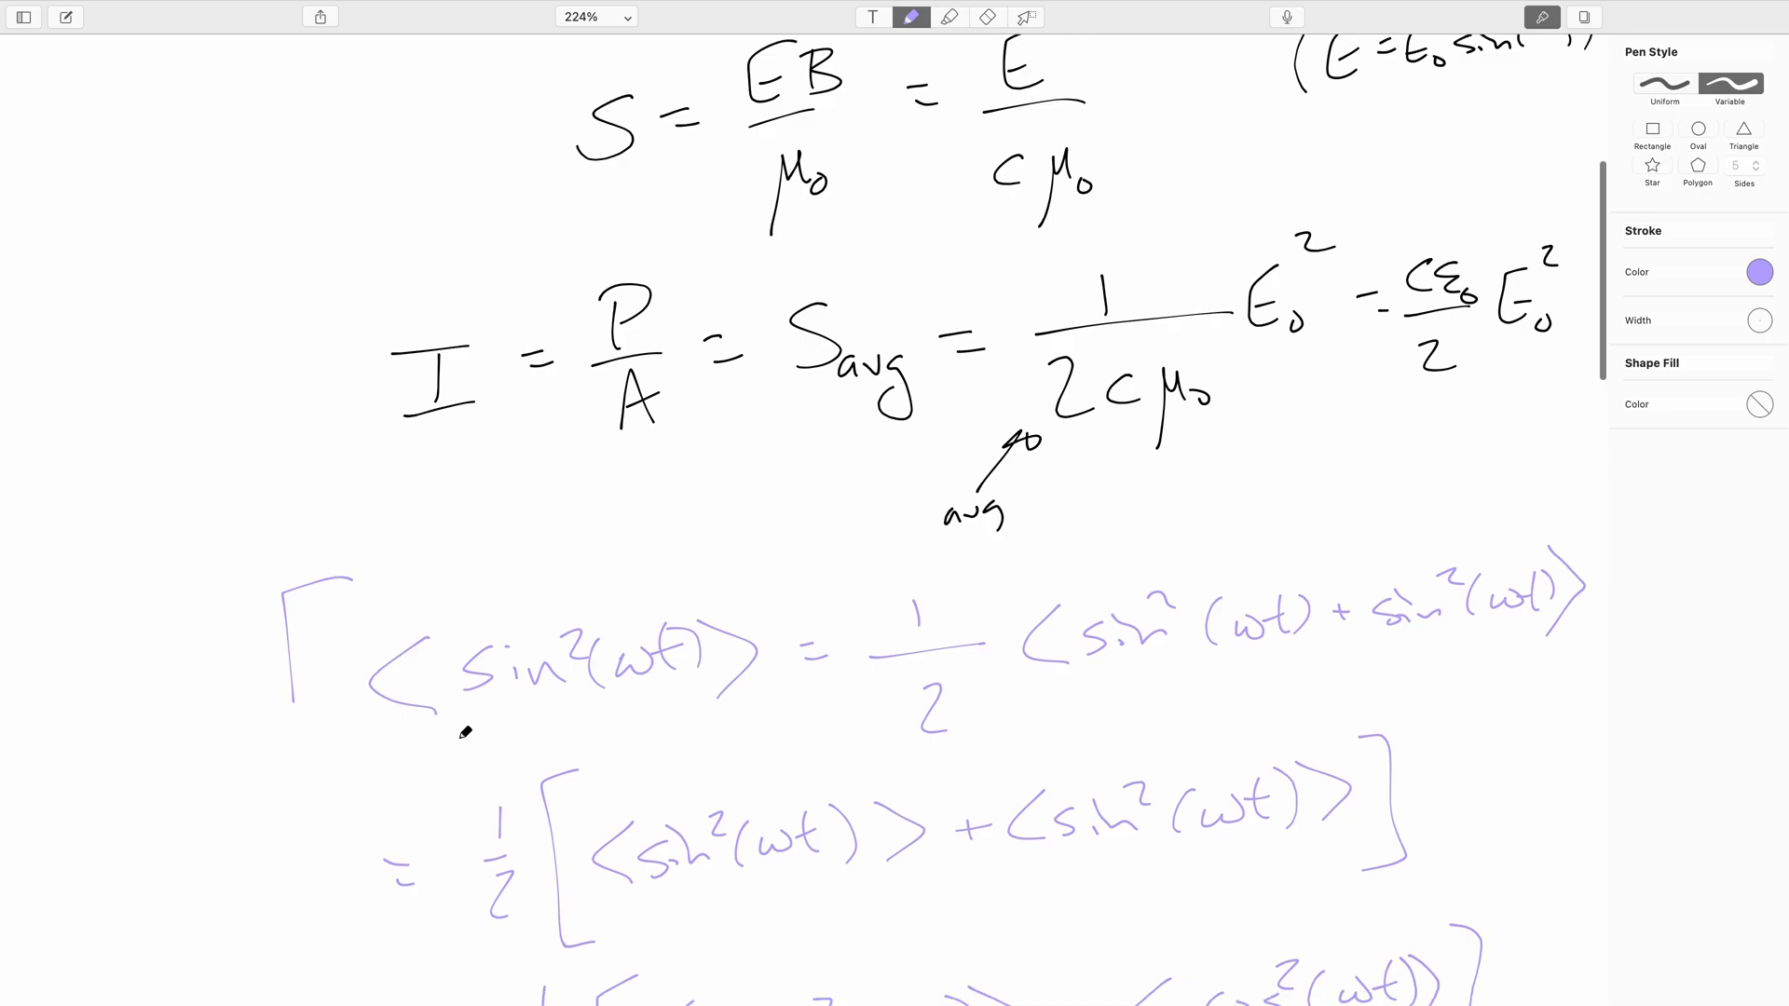
scroll("down", 3)
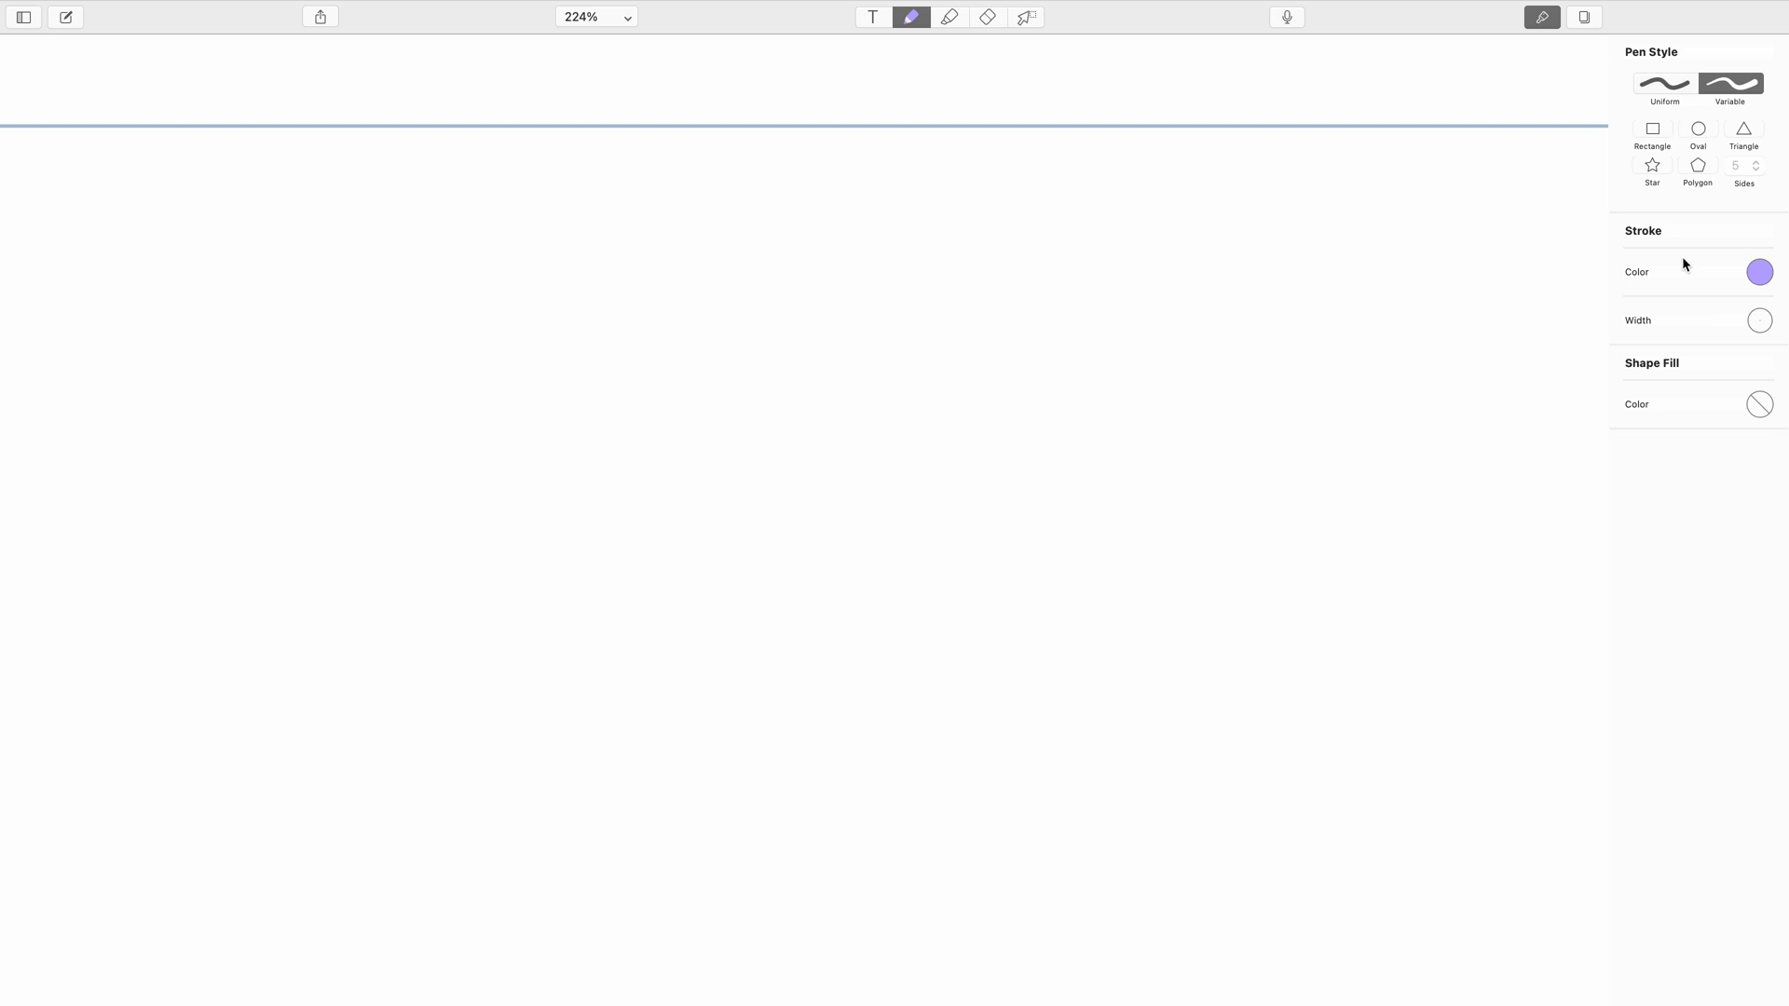
- Head the new page 'Pressure:' in black ink and write P_rad beneath it
left_click(1757, 272)
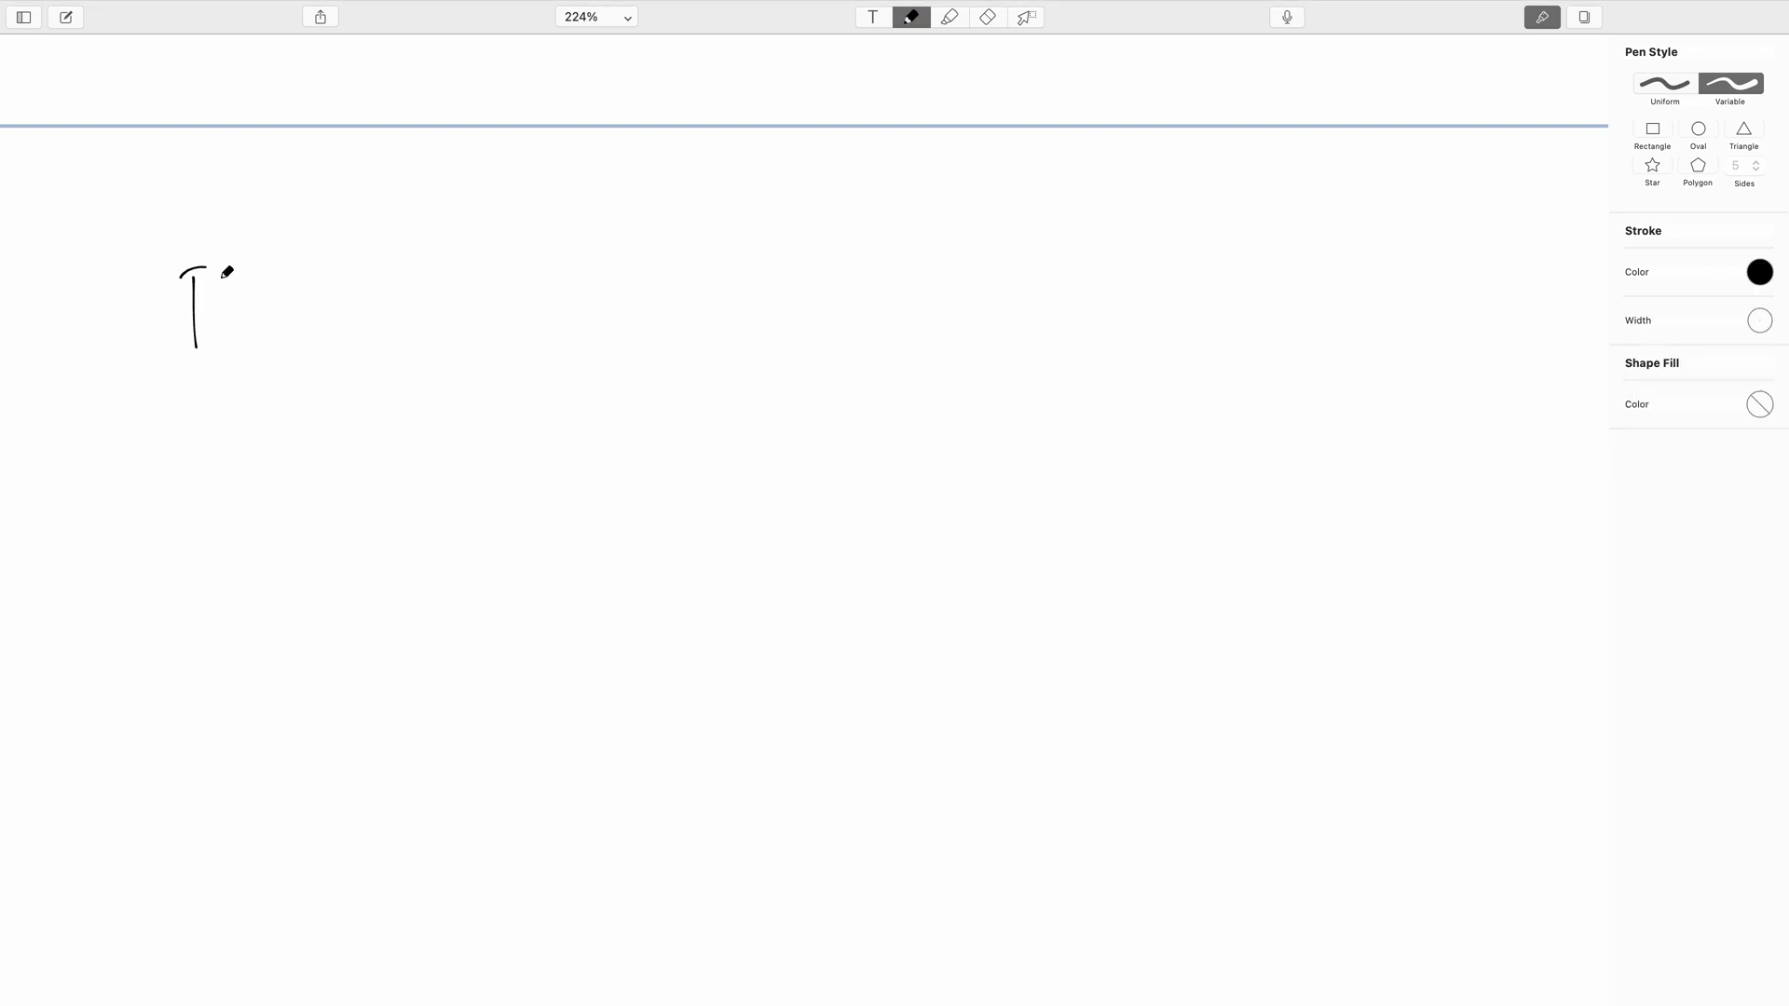
left_click_drag(183, 274, 324, 324)
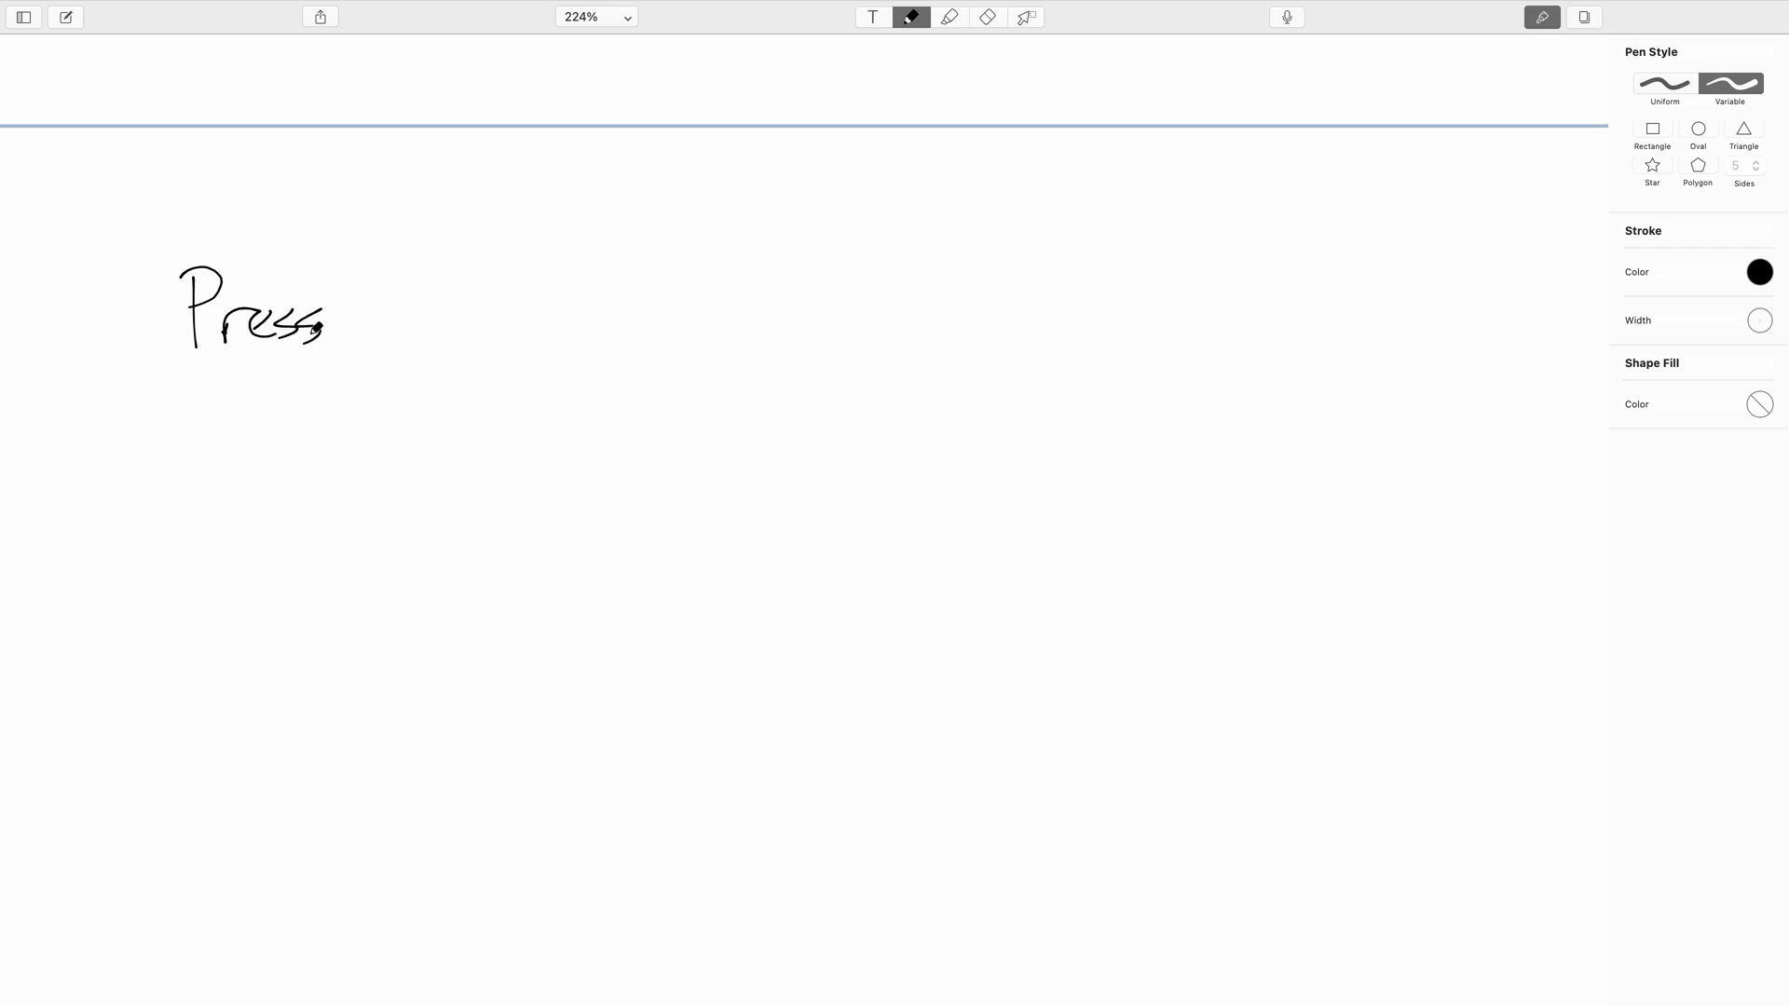
left_click_drag(332, 319, 428, 307)
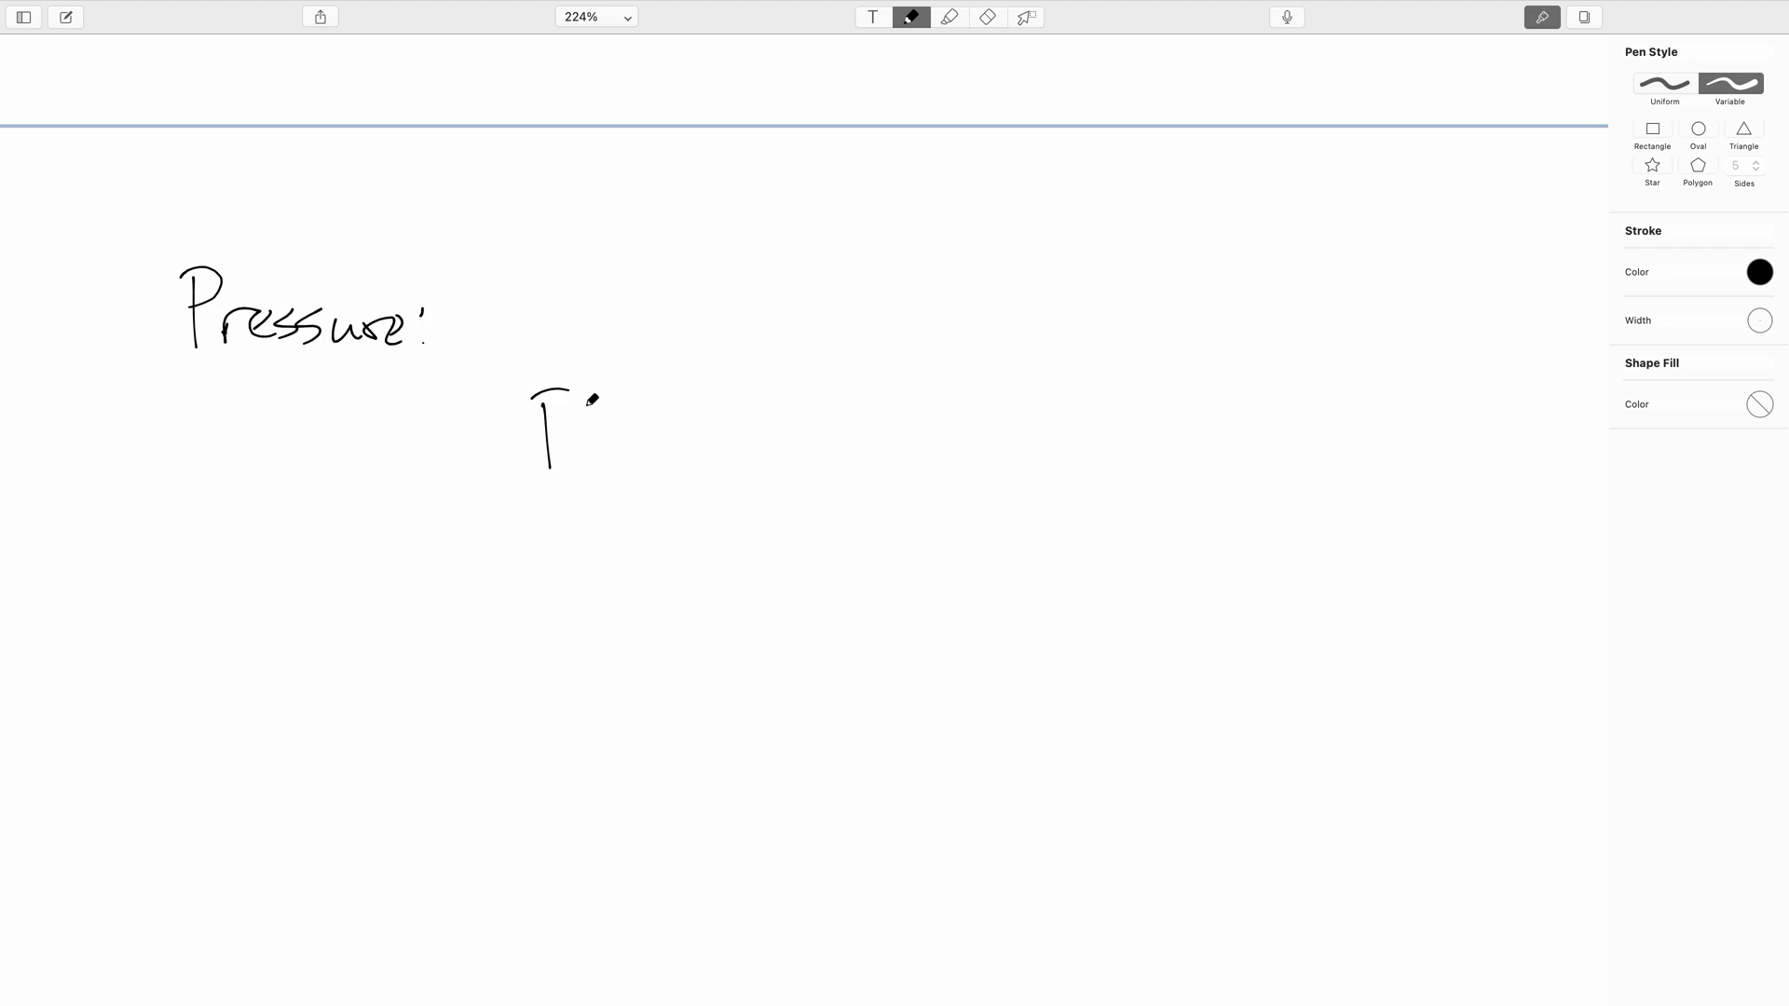
left_click_drag(548, 399, 628, 468)
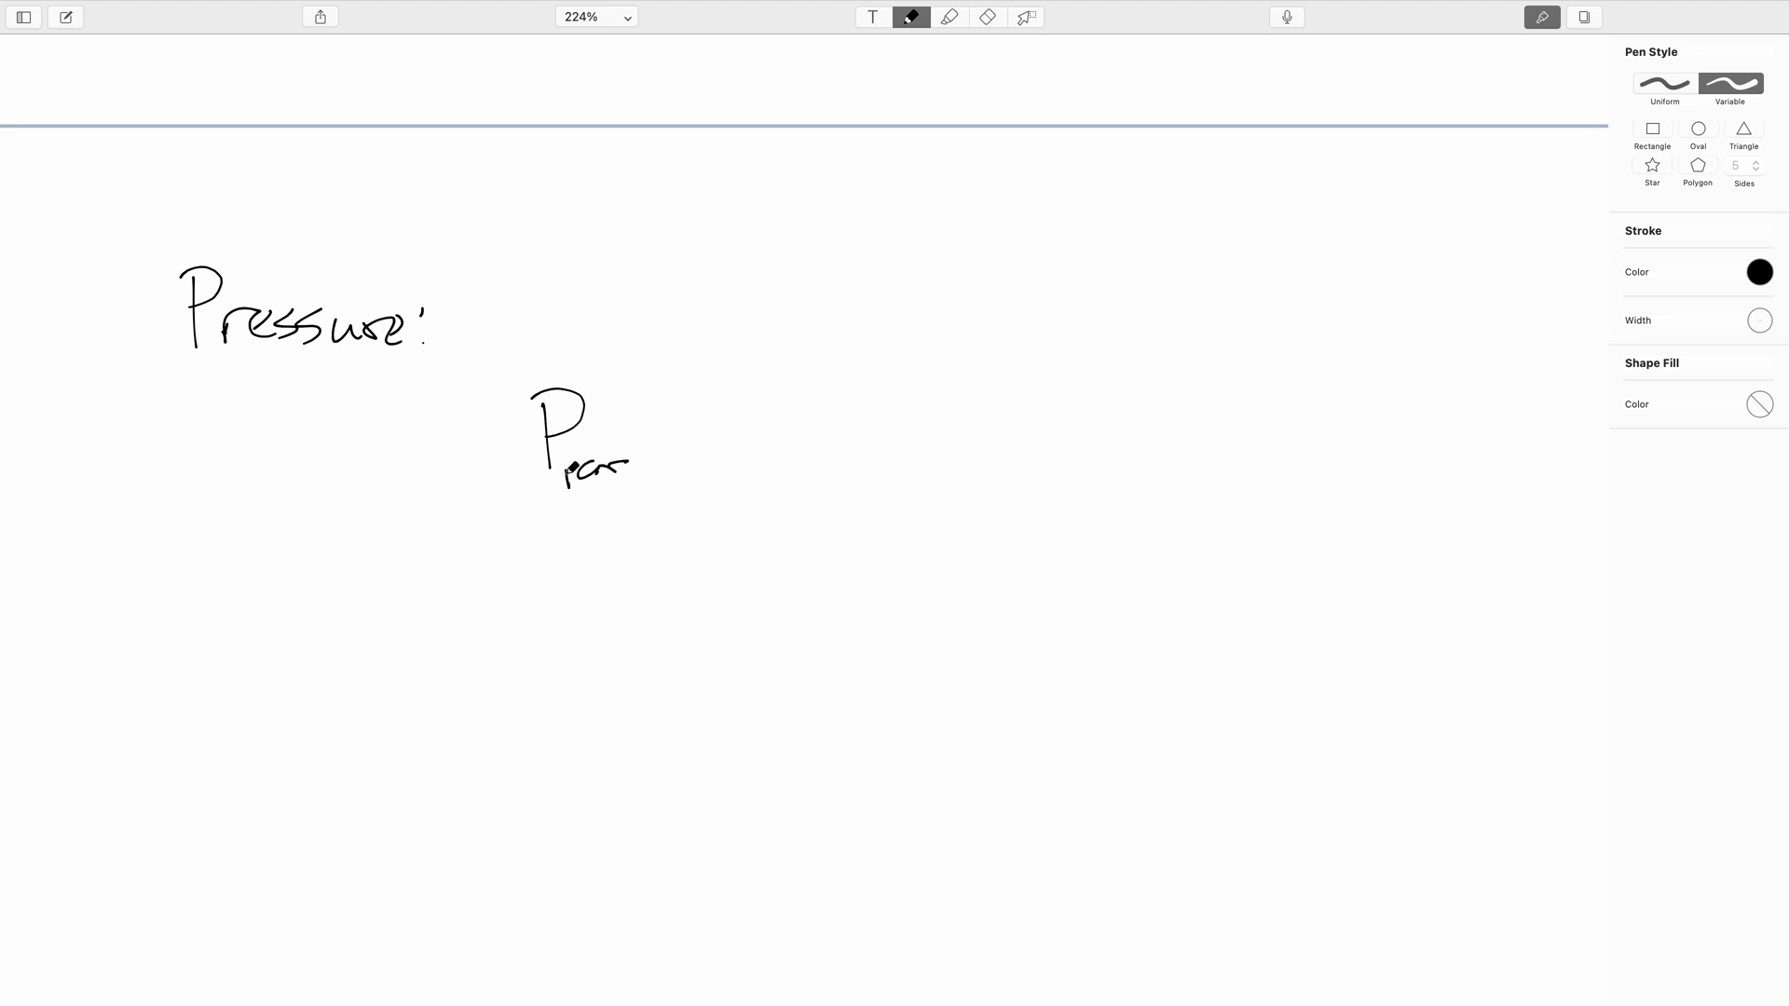
left_click_drag(582, 463, 633, 457)
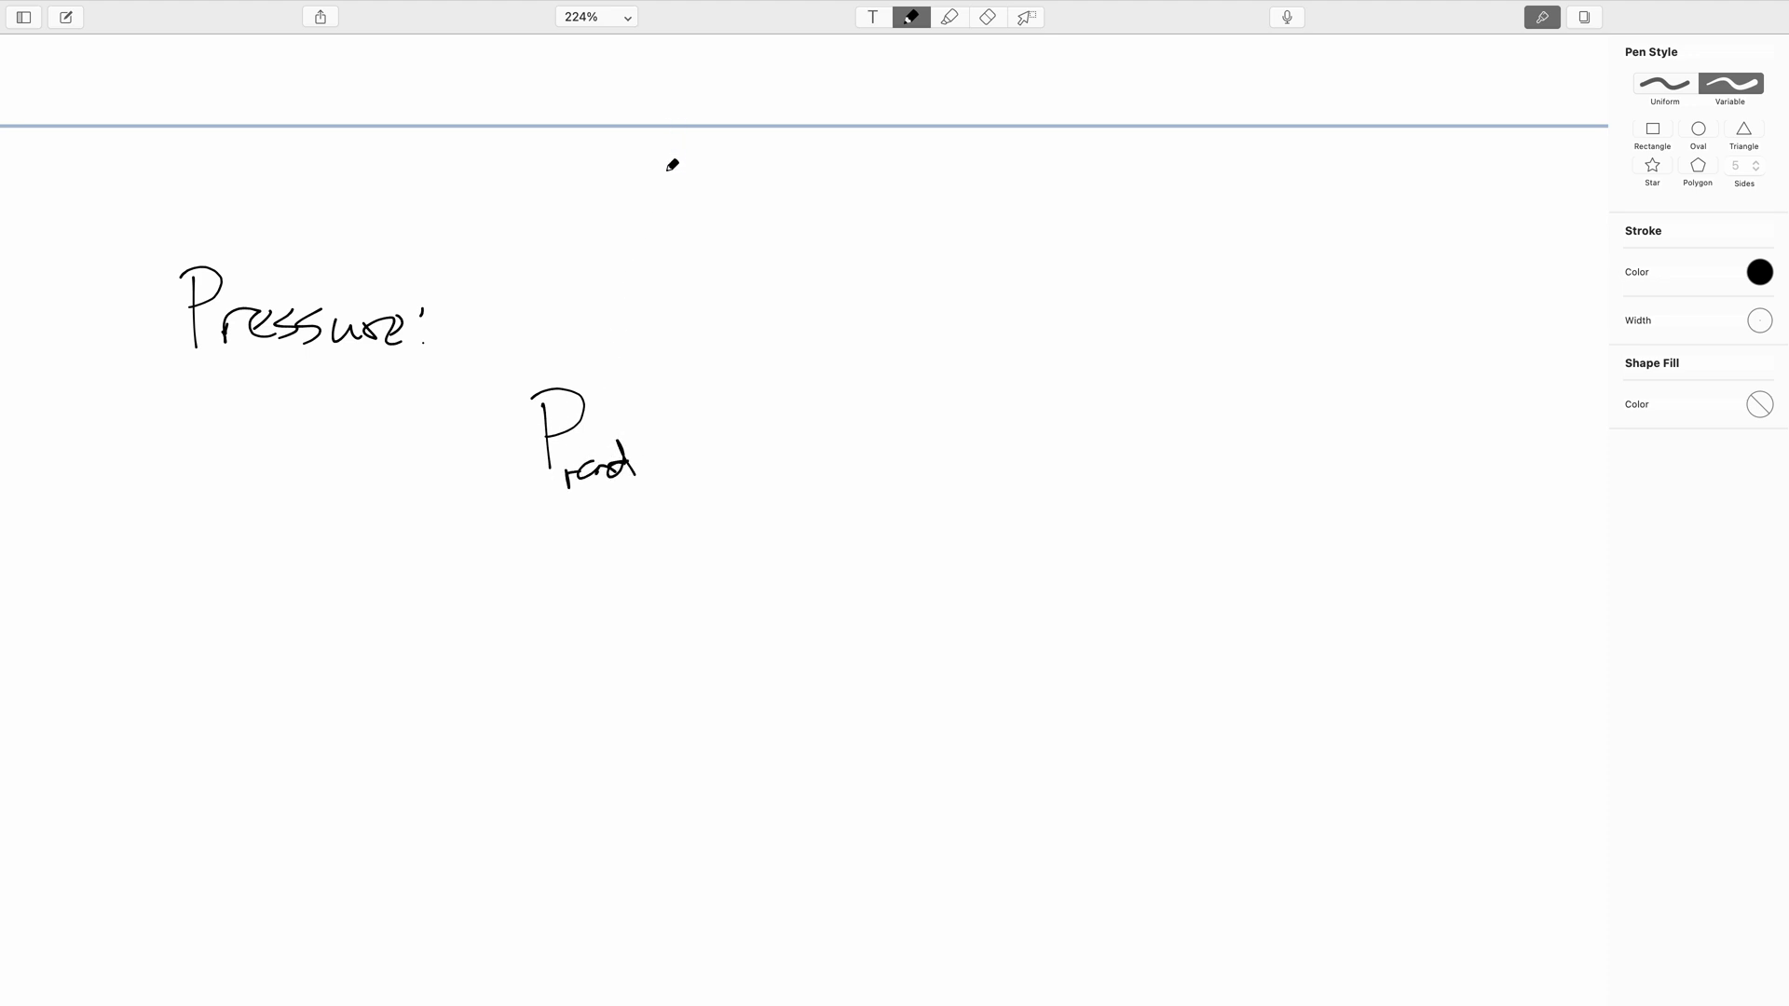
mouse_move(760, 358)
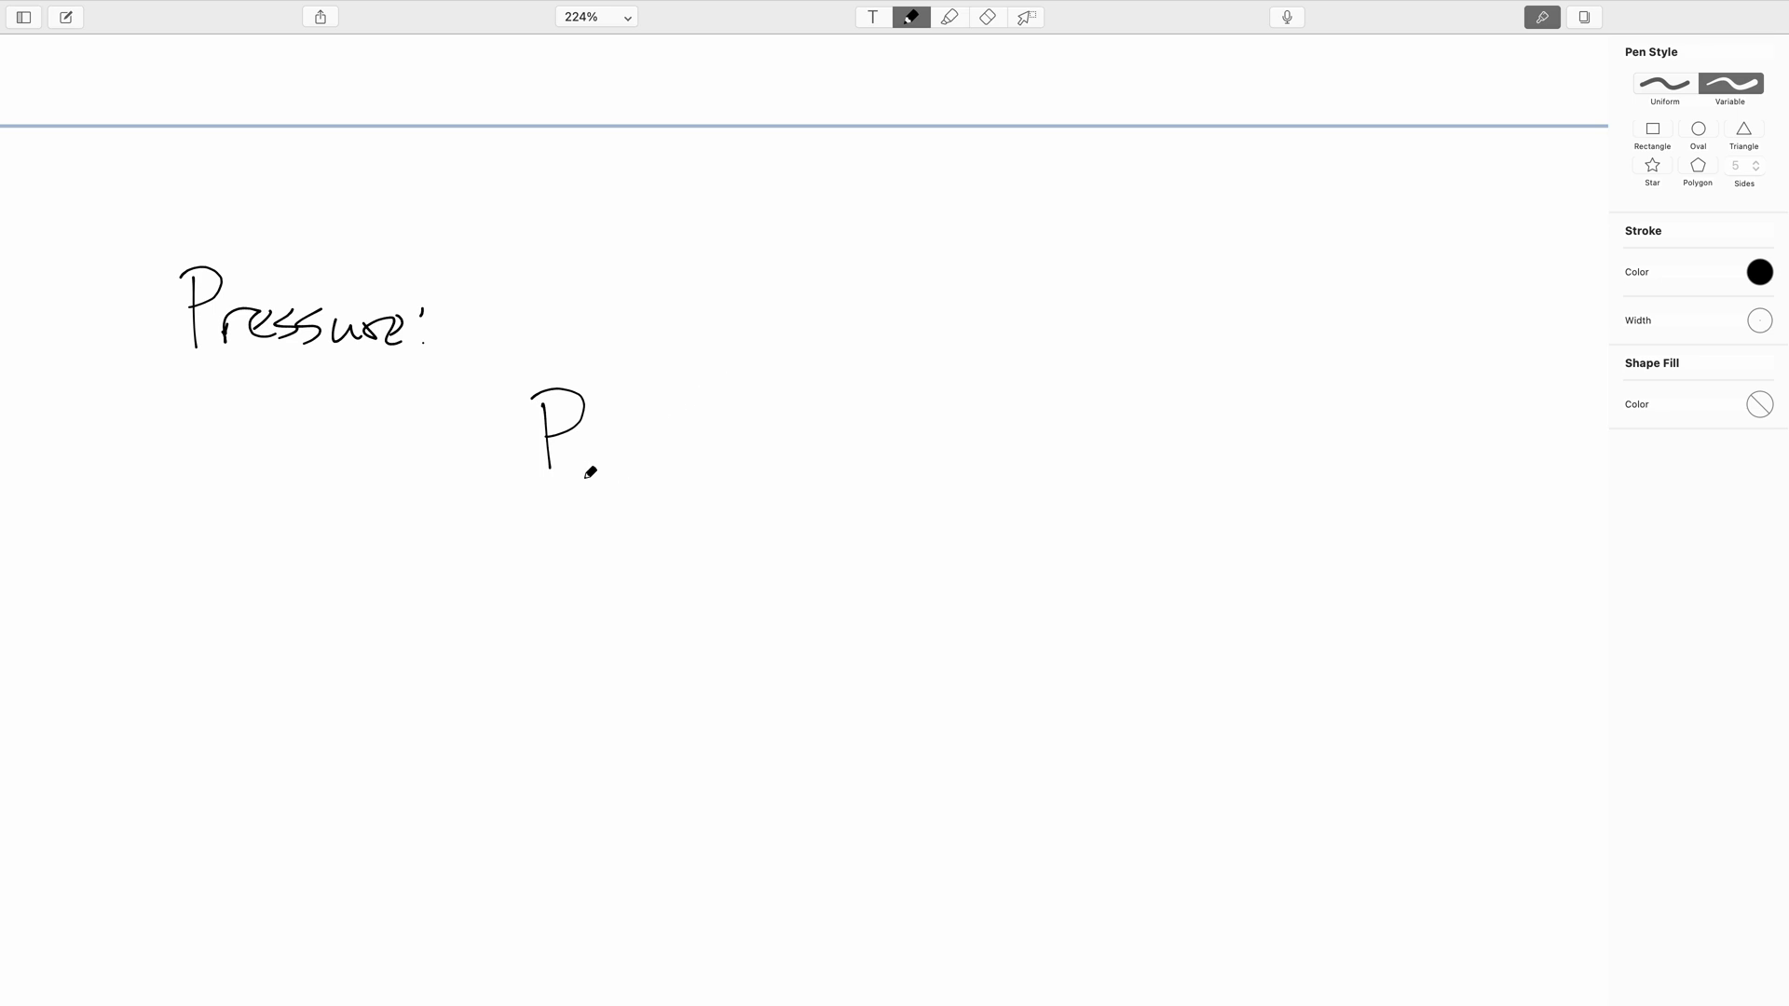
left_click_drag(575, 468, 633, 473)
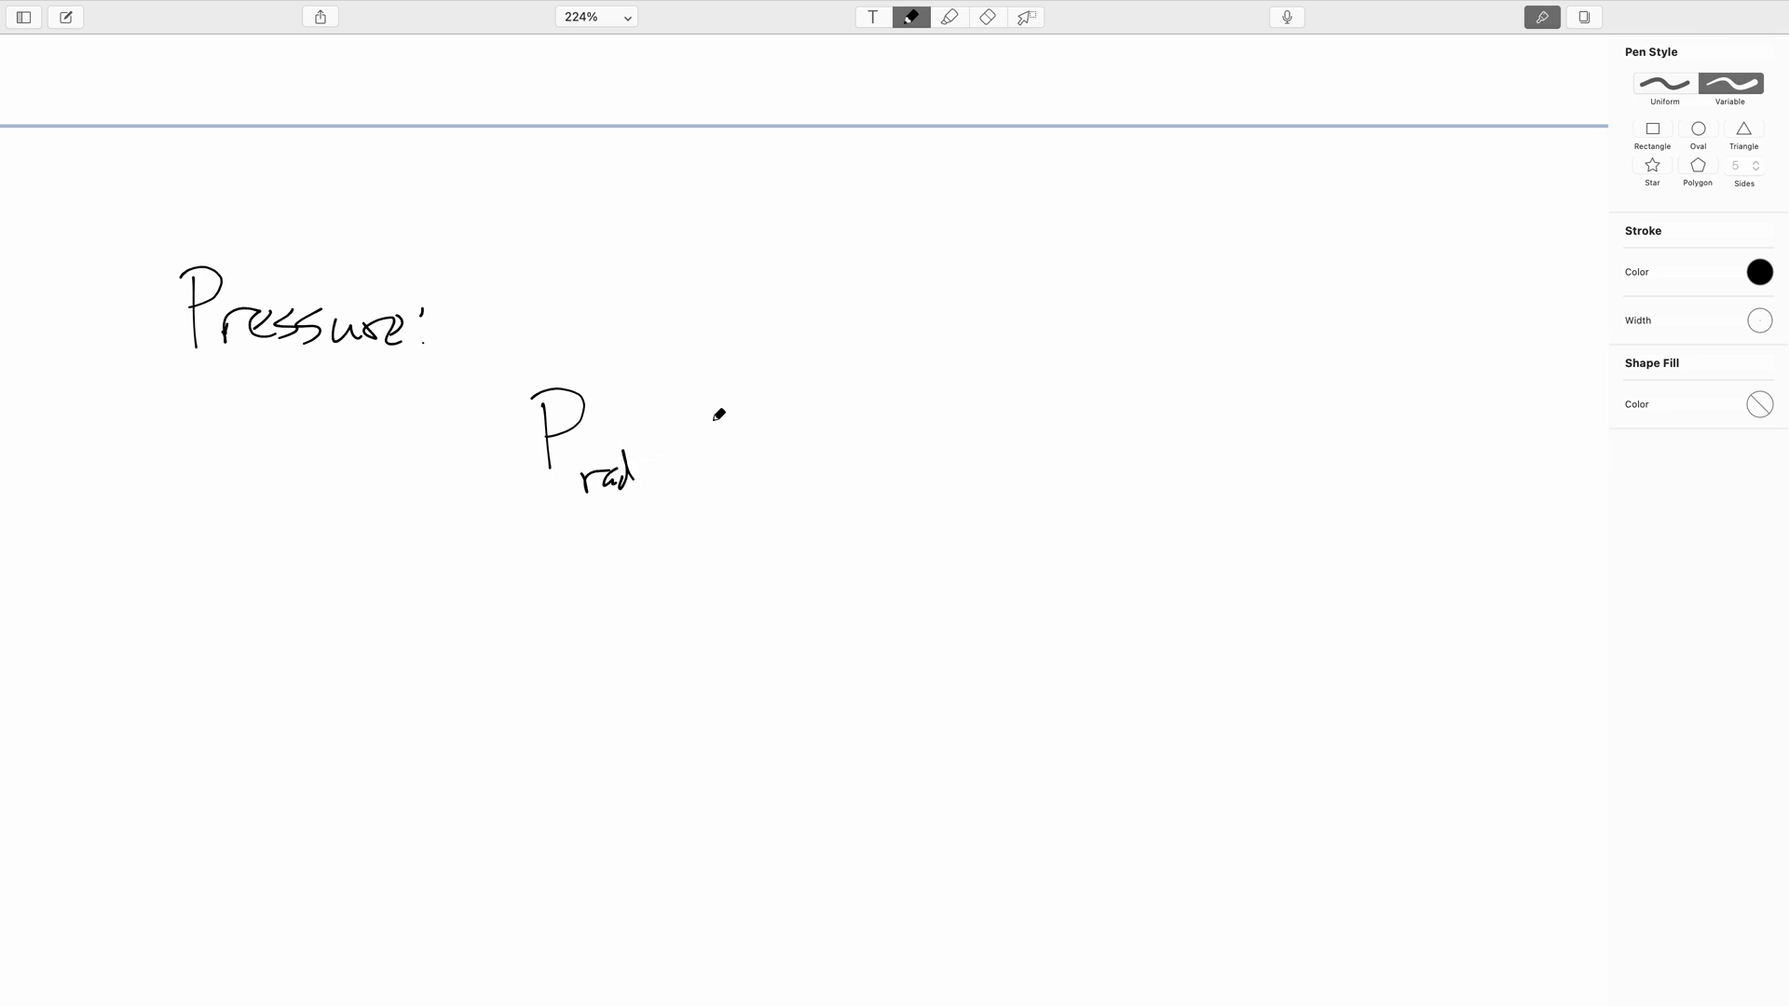